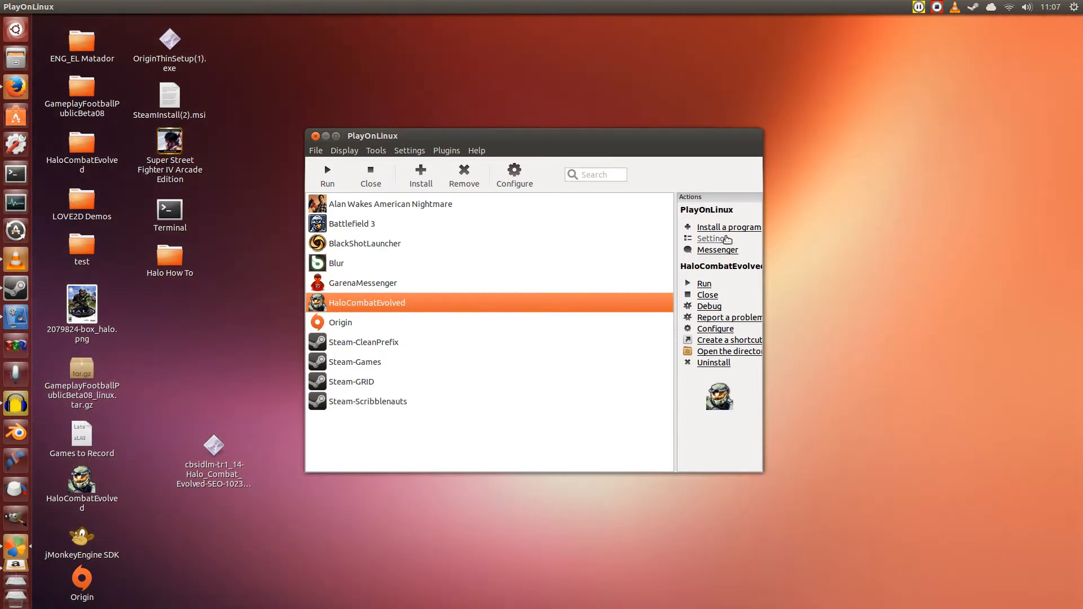
pyautogui.moveTo(476, 313)
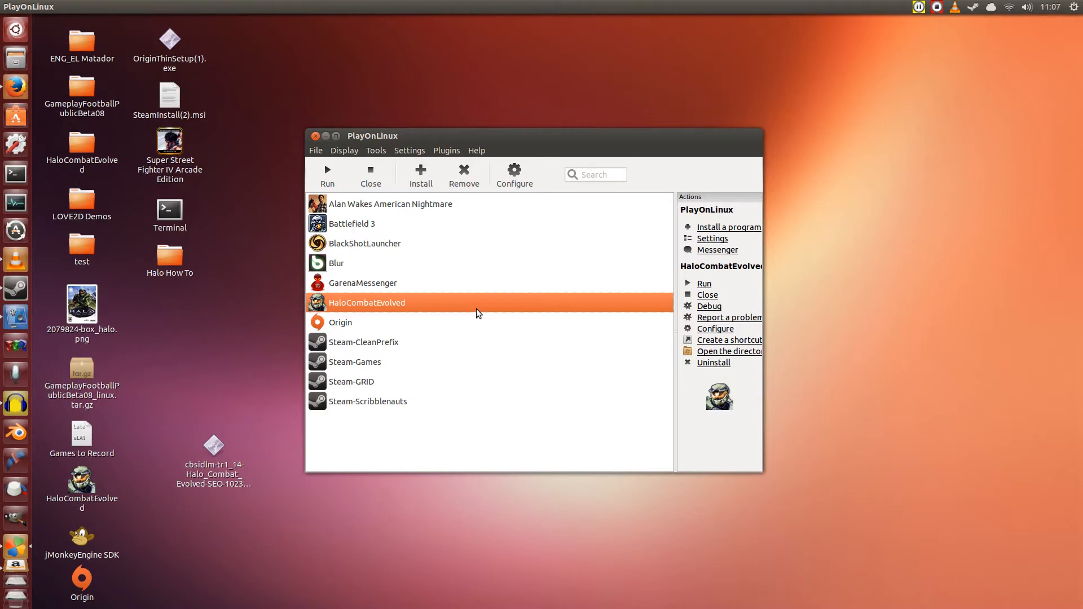
pyautogui.moveTo(498, 301)
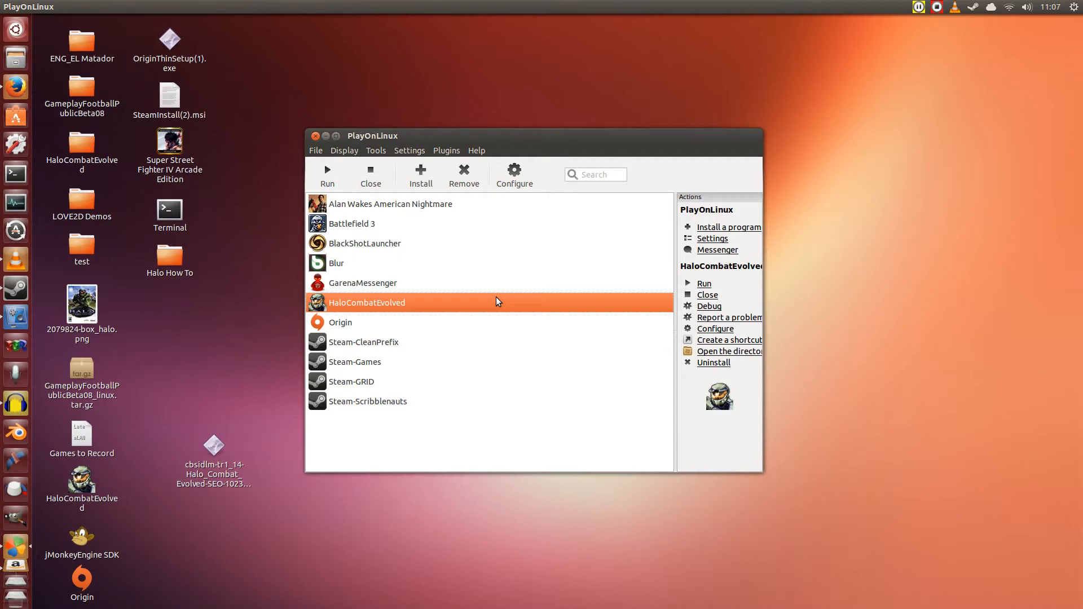
pyautogui.moveTo(270, 188)
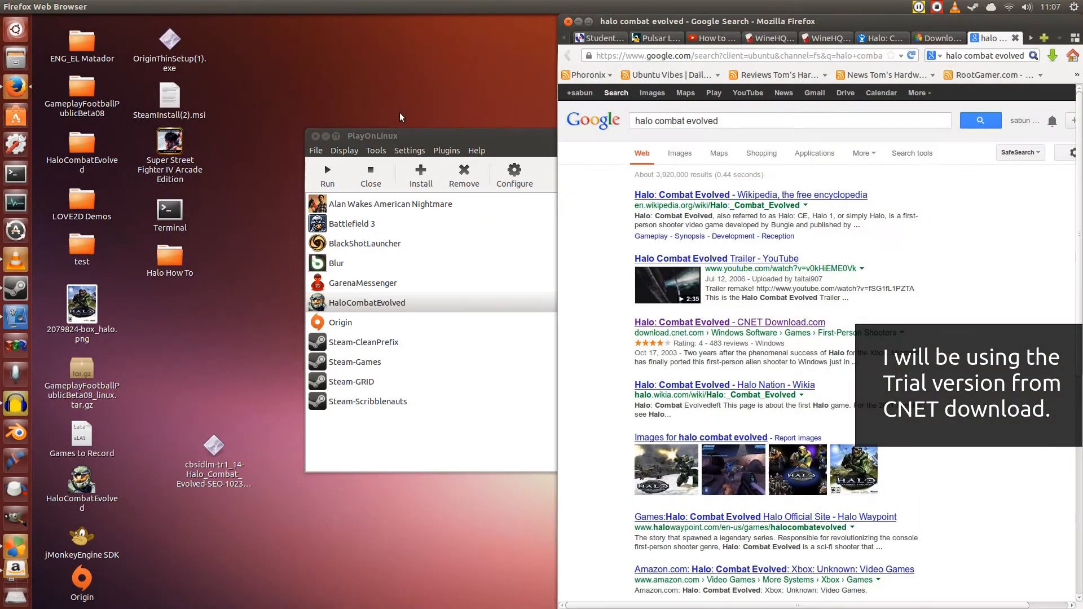
# Open the 'Halo: Combat Evolved - CNET Download.com' link from the Google results
pyautogui.click(729, 322)
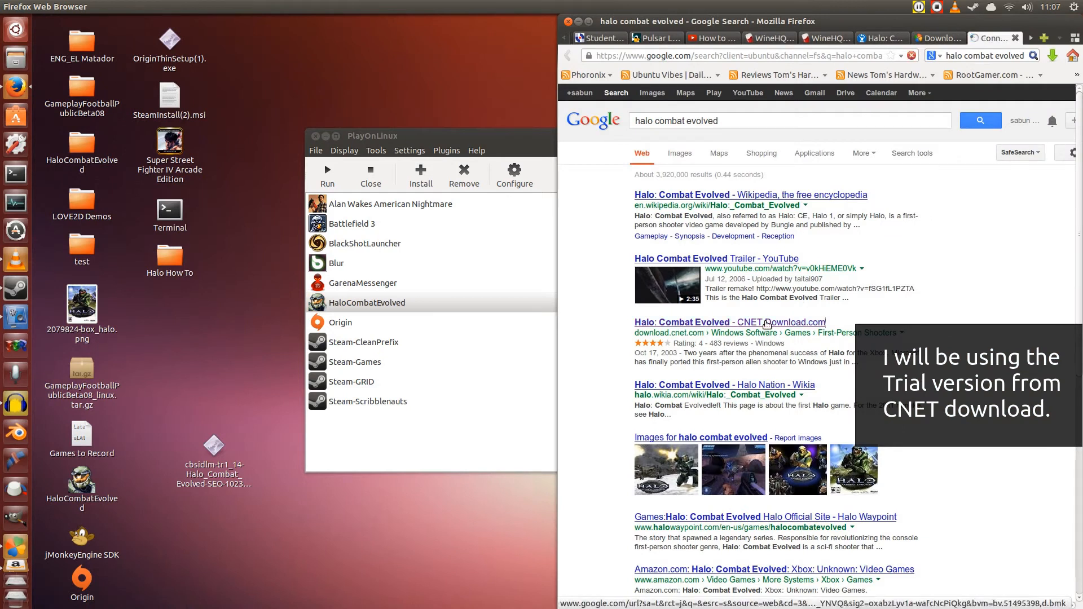
pyautogui.click(729, 322)
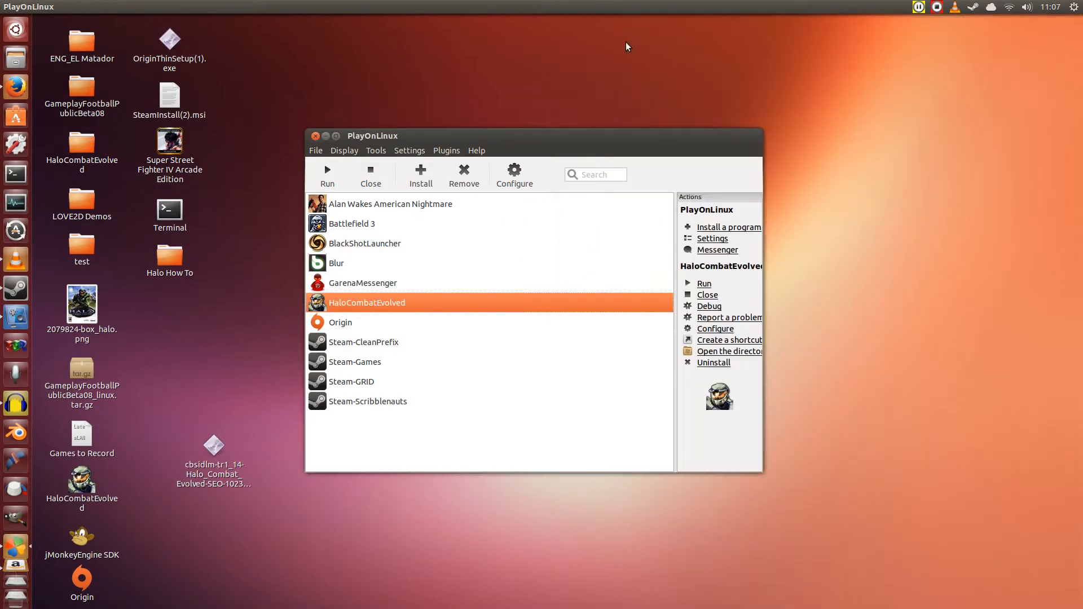
pyautogui.moveTo(492, 144)
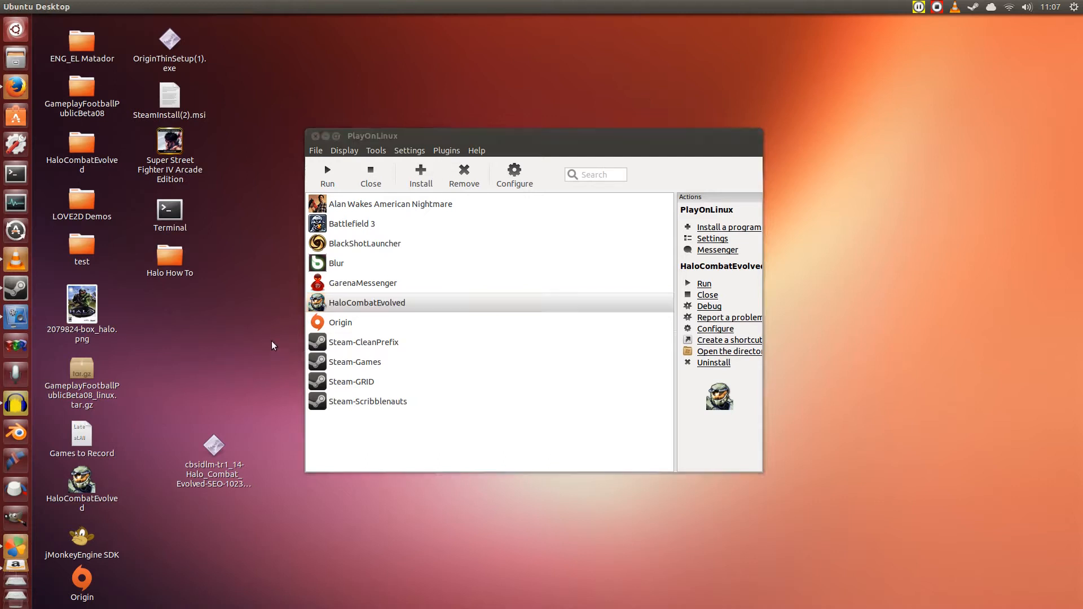
pyautogui.click(212, 446)
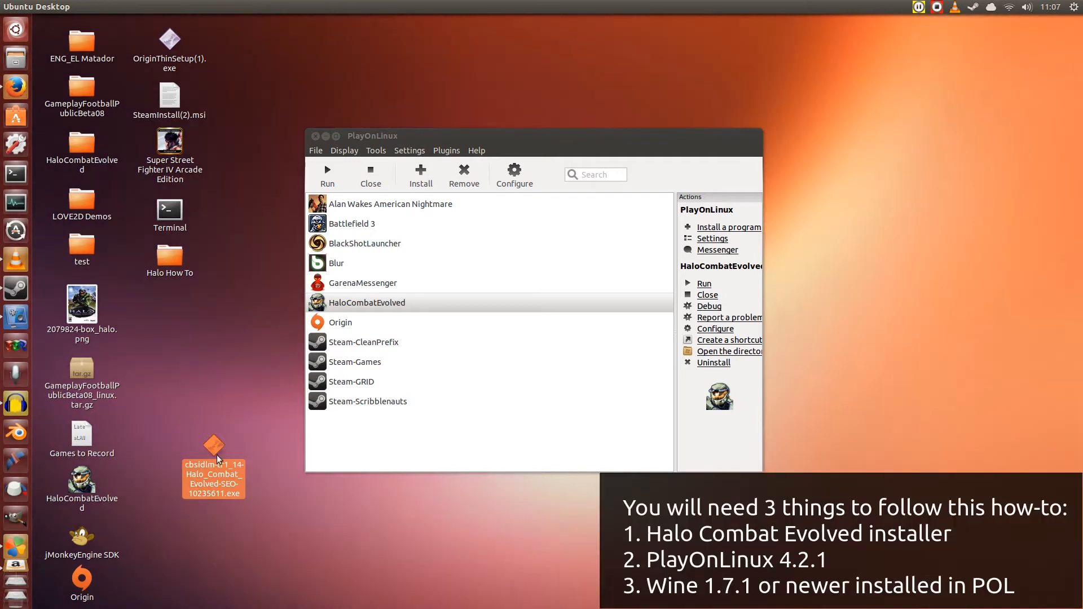
pyautogui.moveTo(255, 462)
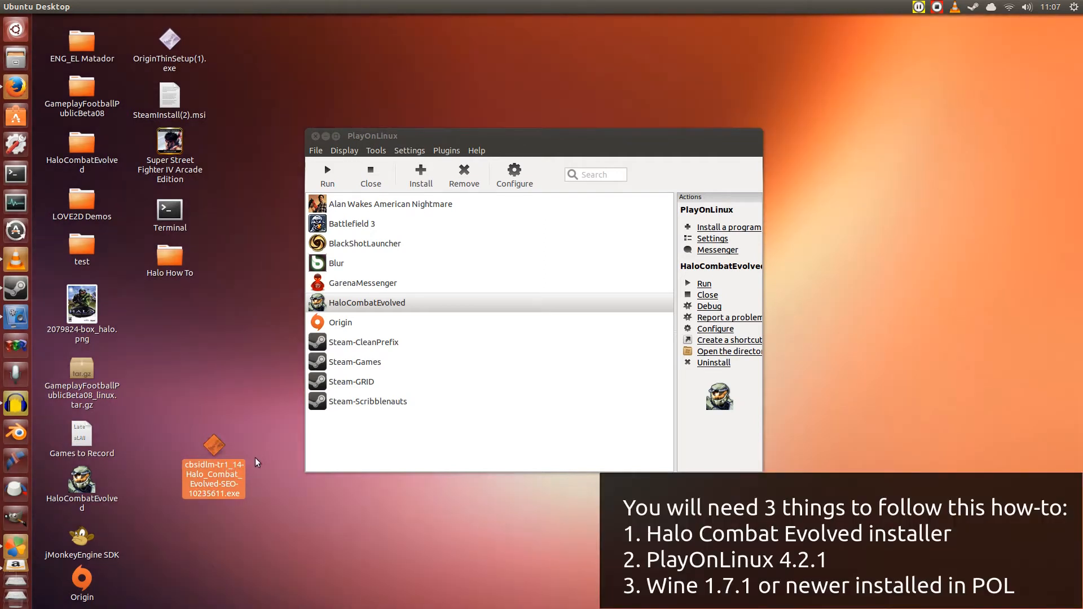
pyautogui.moveTo(238, 441)
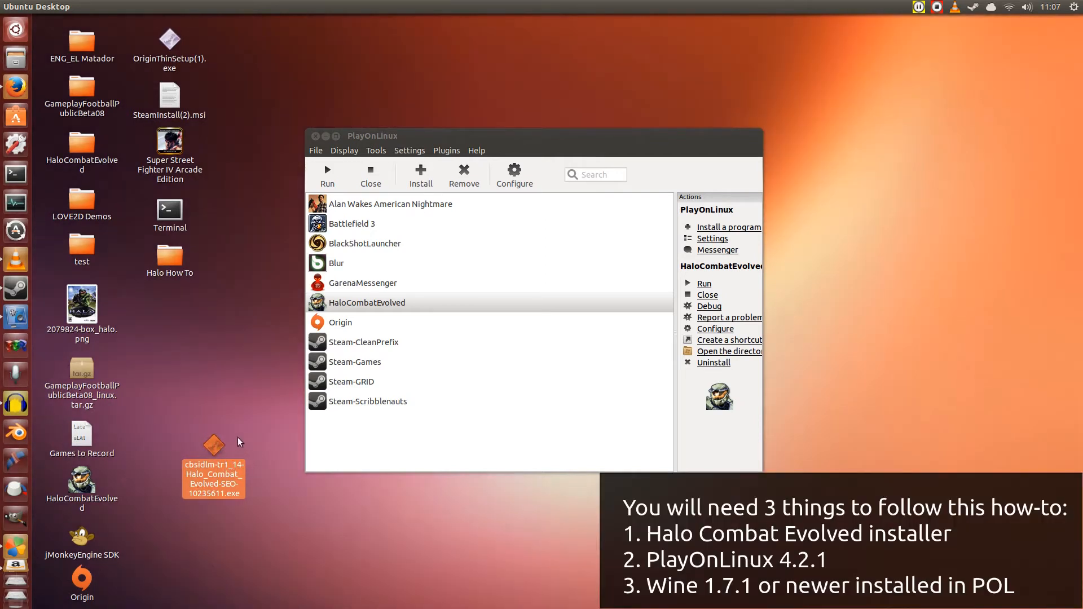
pyautogui.moveTo(570, 145)
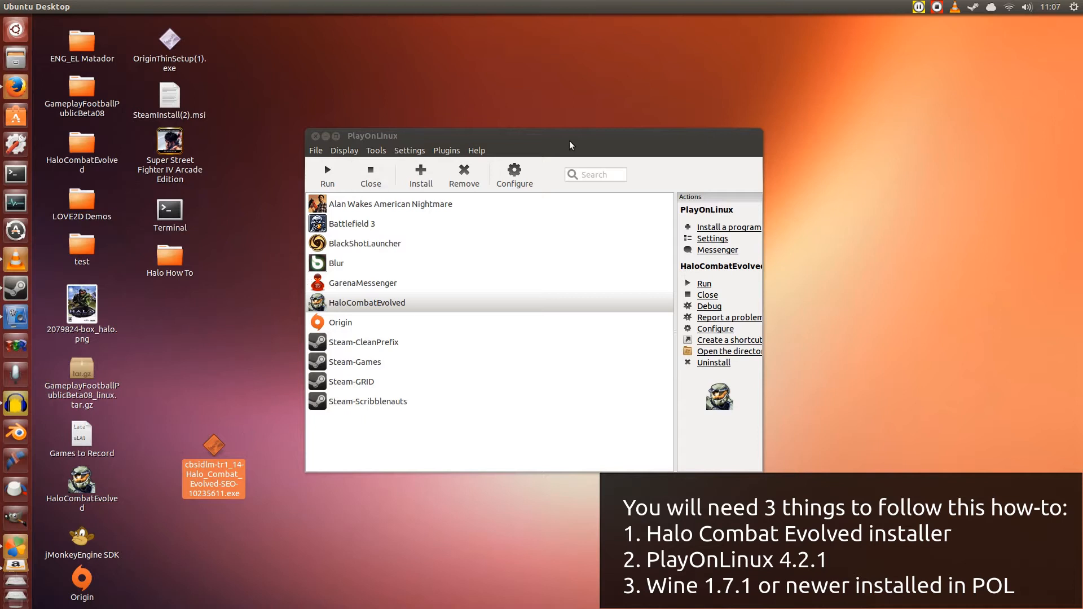
pyautogui.click(366, 302)
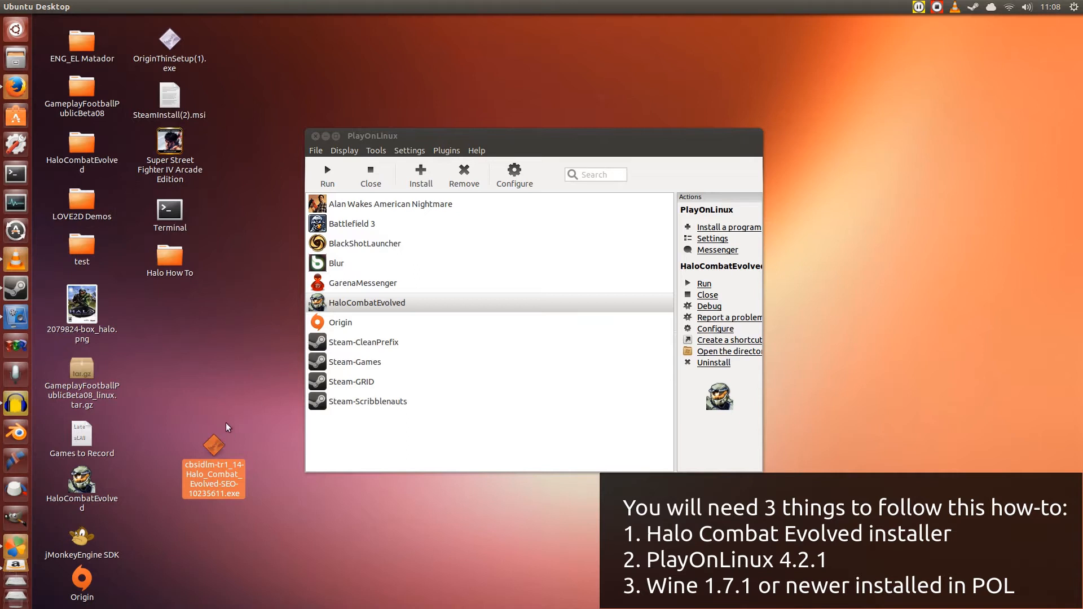
pyautogui.click(367, 302)
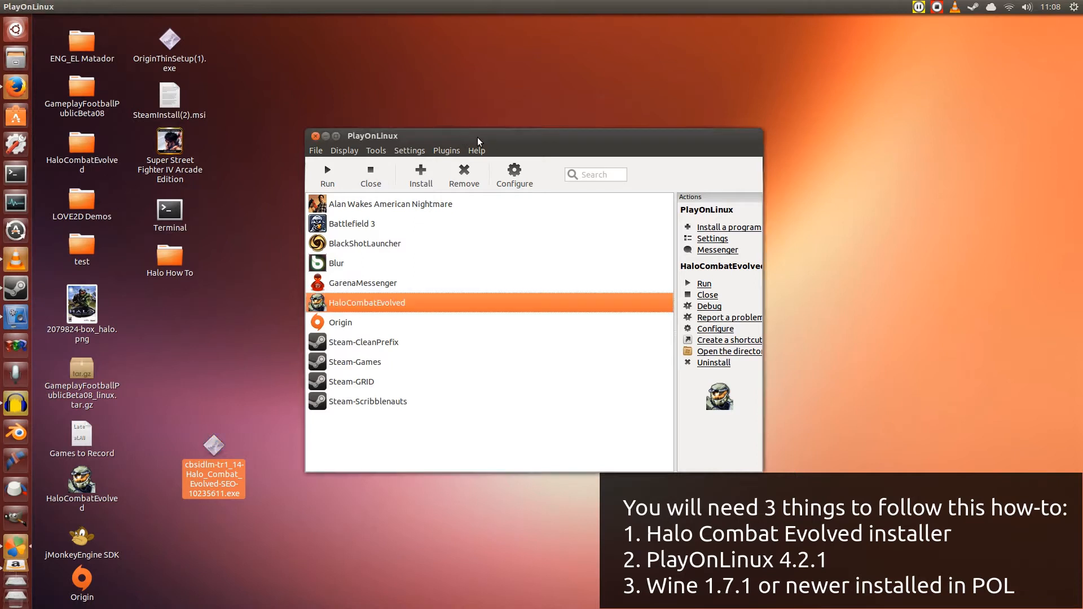
pyautogui.click(476, 150)
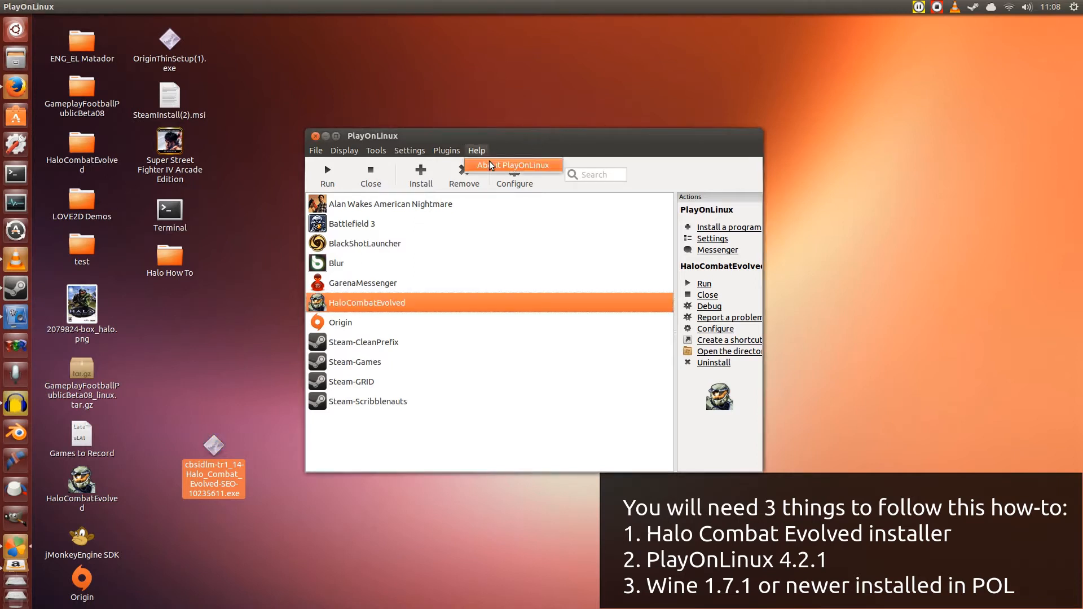
pyautogui.click(511, 164)
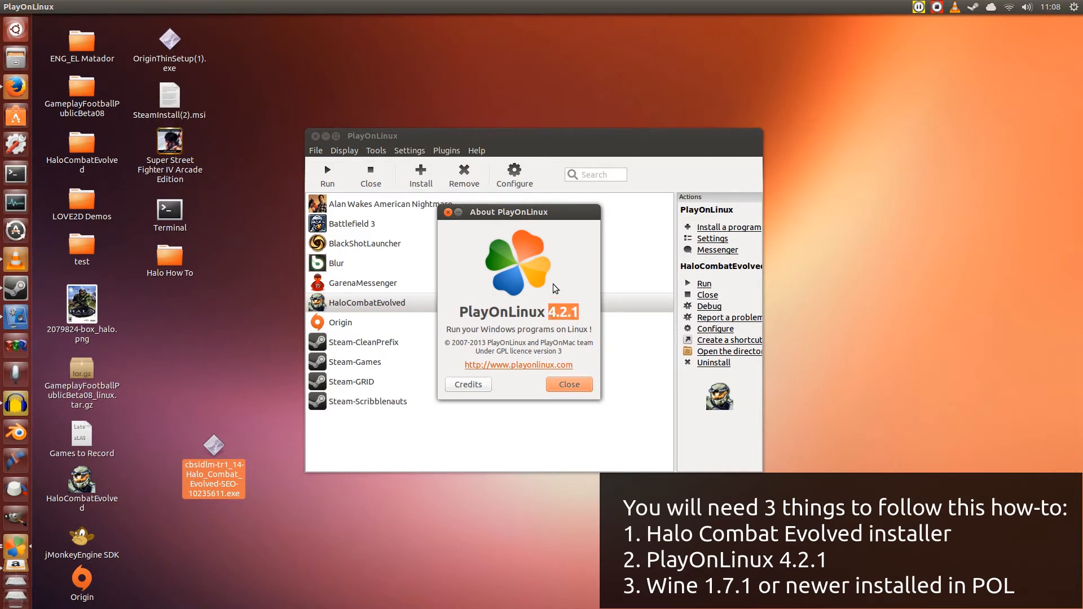
pyautogui.moveTo(561, 284)
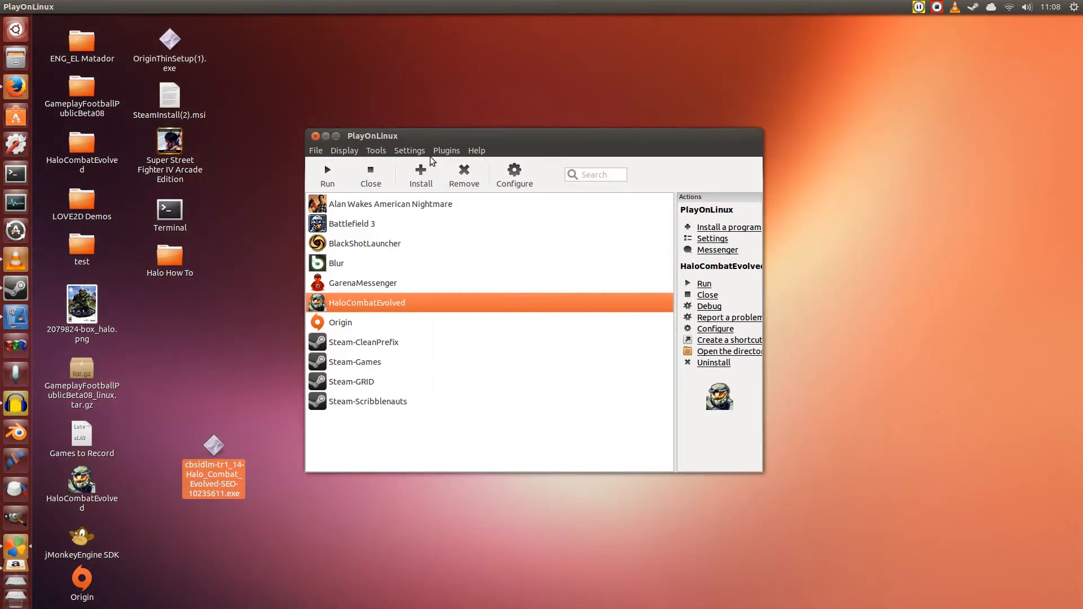
pyautogui.moveTo(375, 154)
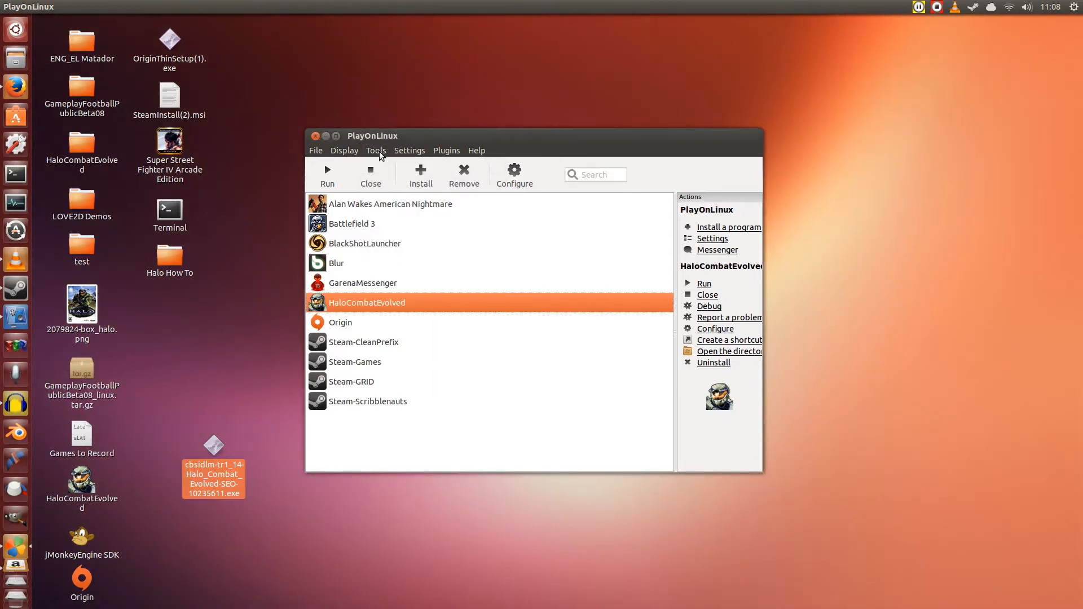
pyautogui.click(376, 150)
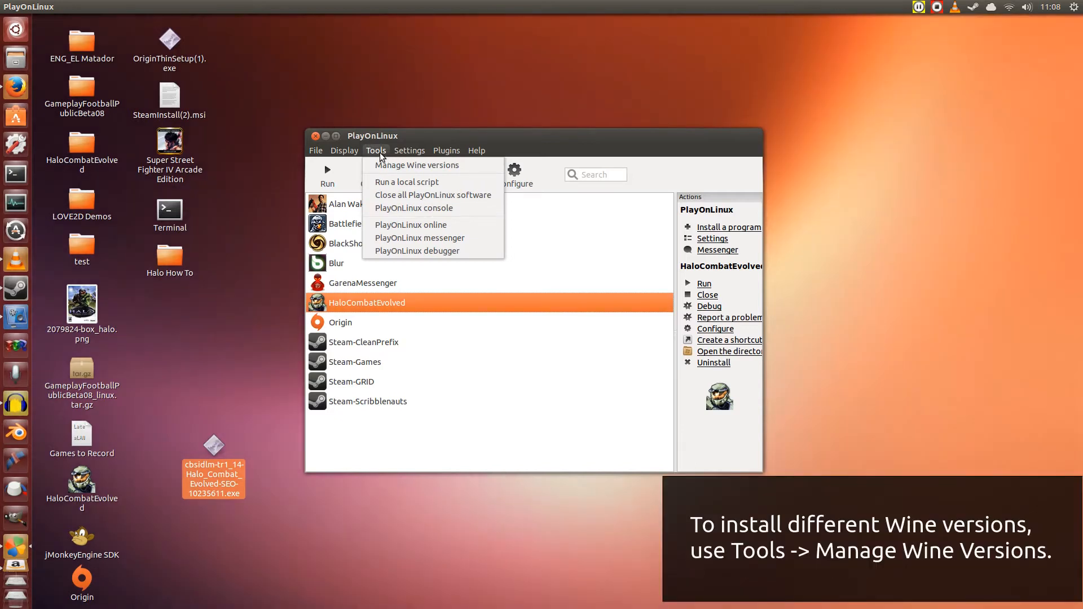
pyautogui.click(416, 164)
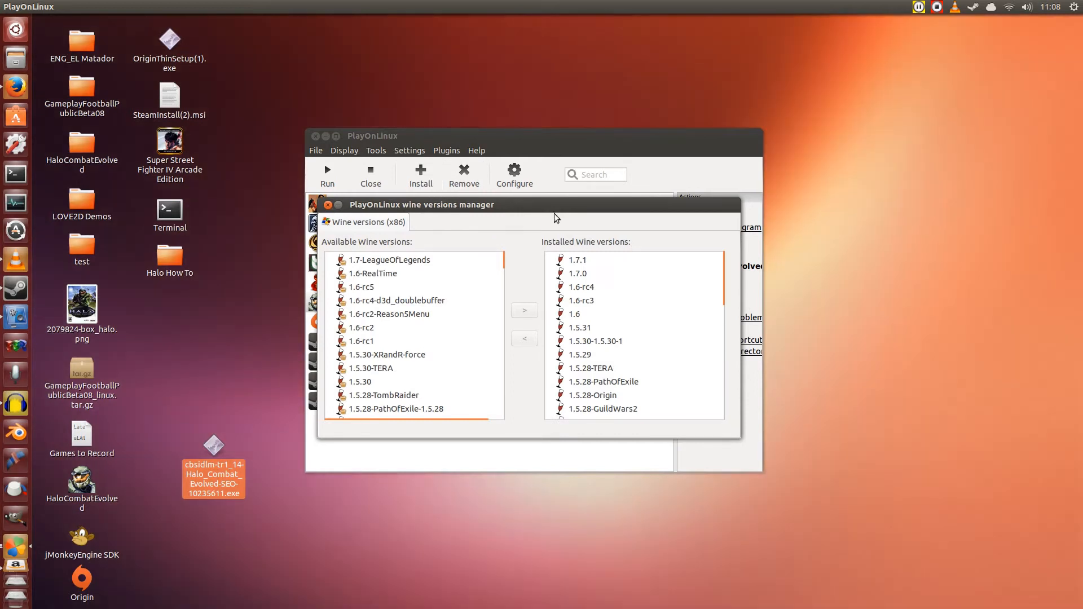
pyautogui.click(578, 259)
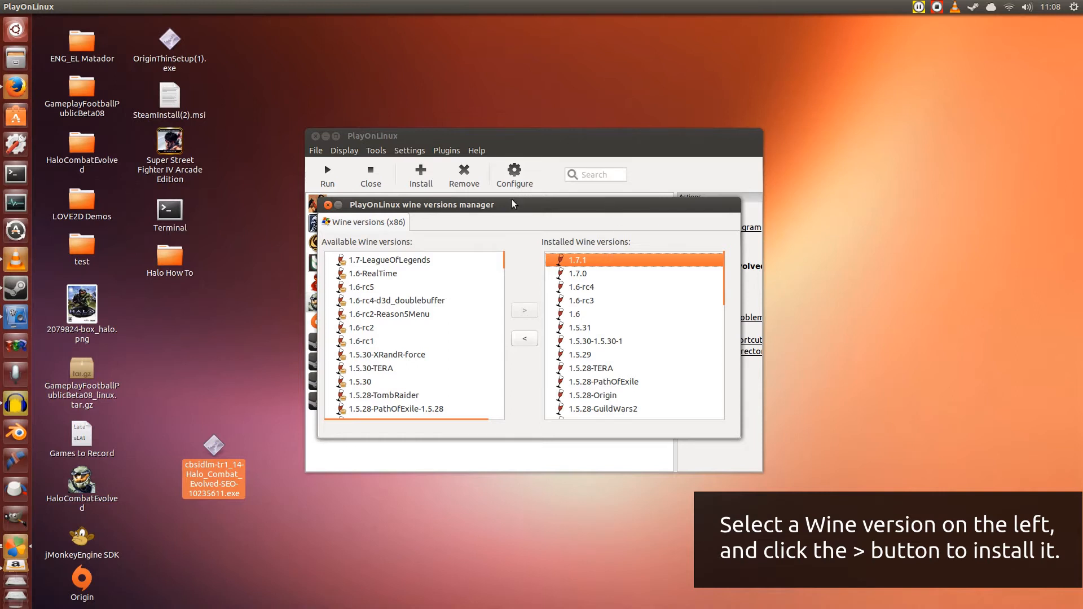
pyautogui.click(388, 259)
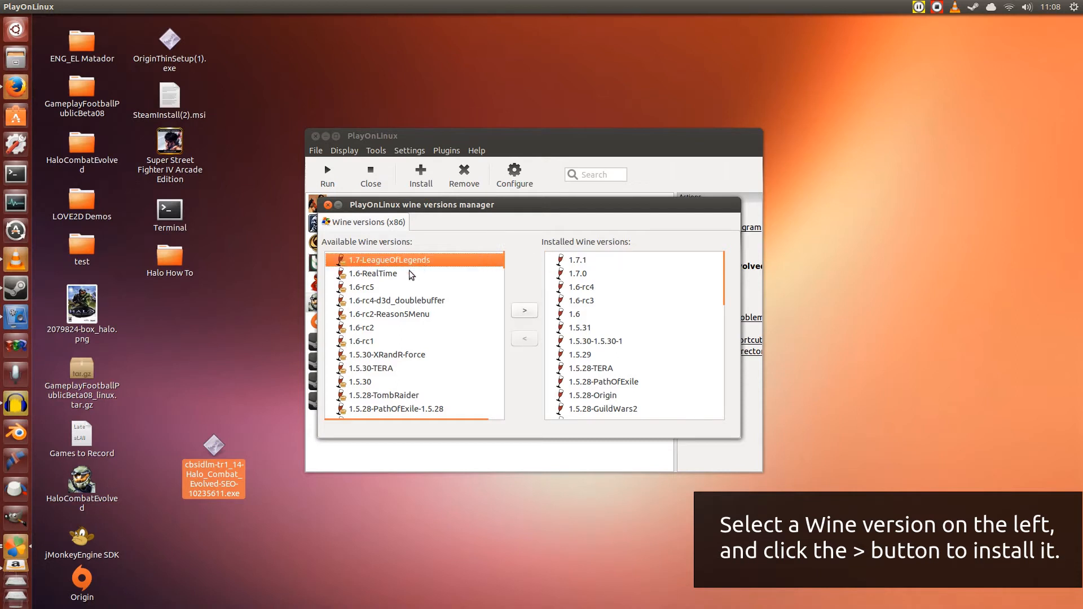
pyautogui.click(373, 273)
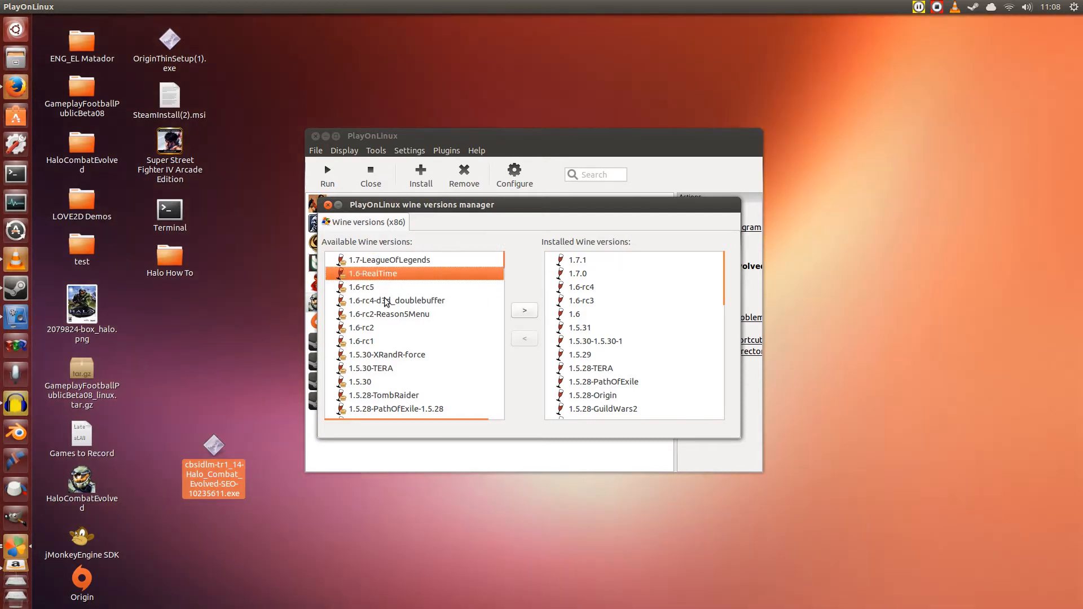
pyautogui.click(389, 314)
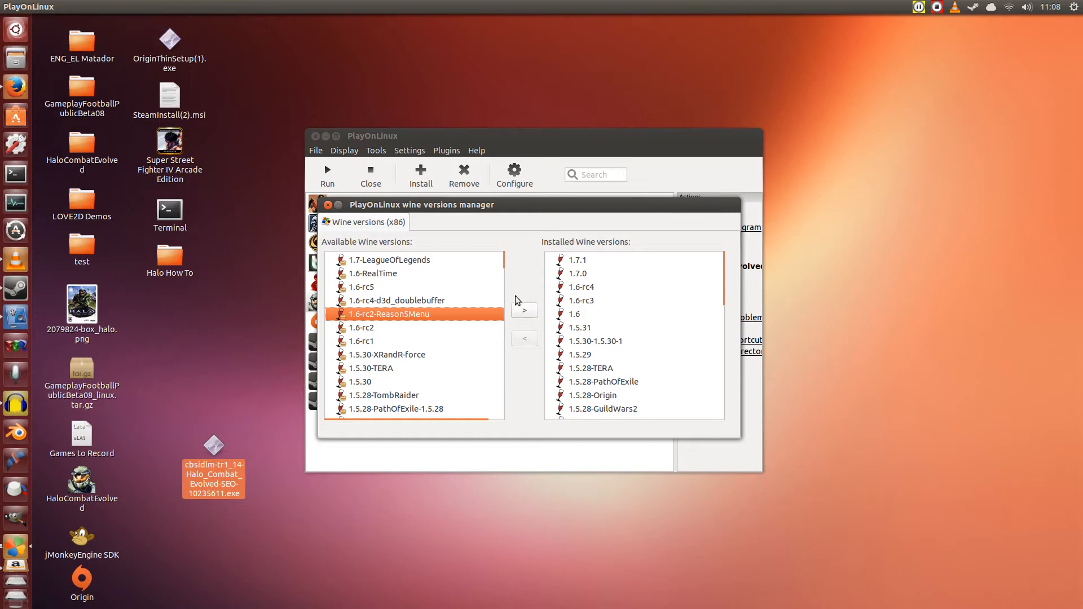
pyautogui.moveTo(527, 274)
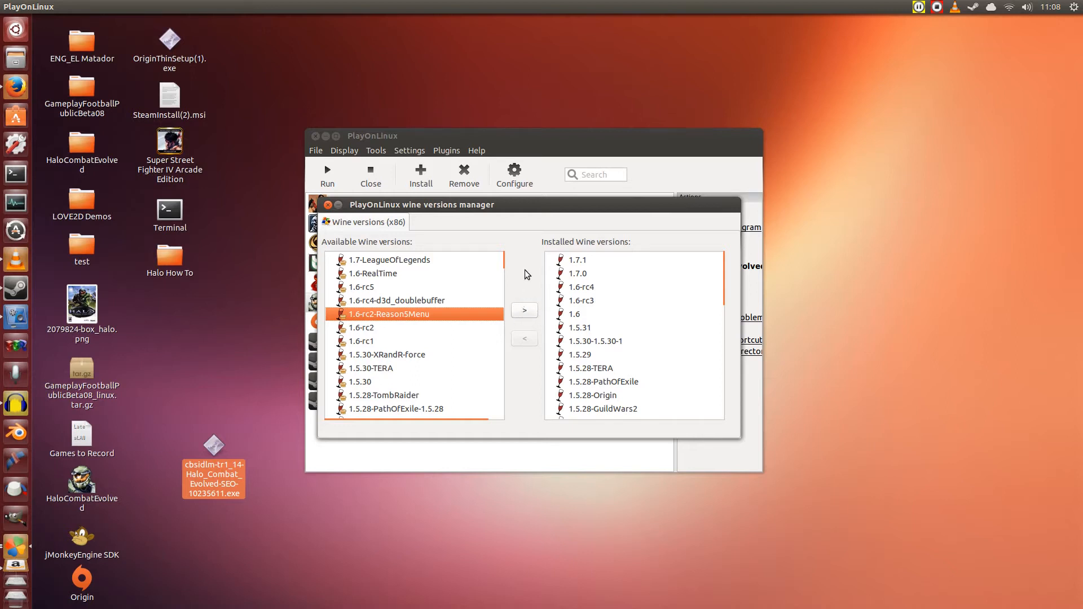
pyautogui.moveTo(577, 261)
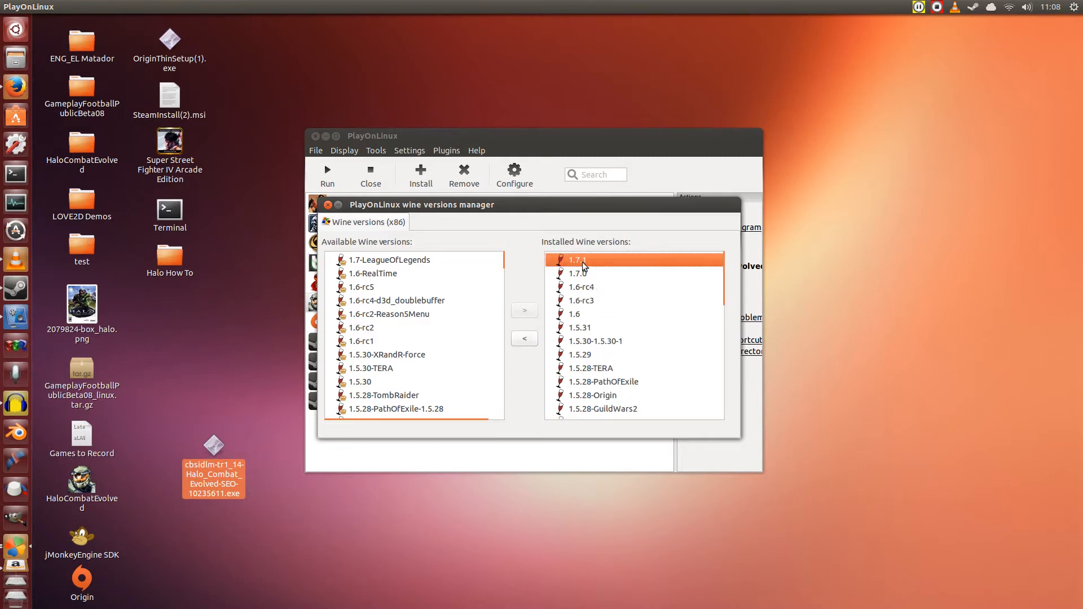
pyautogui.moveTo(341, 209)
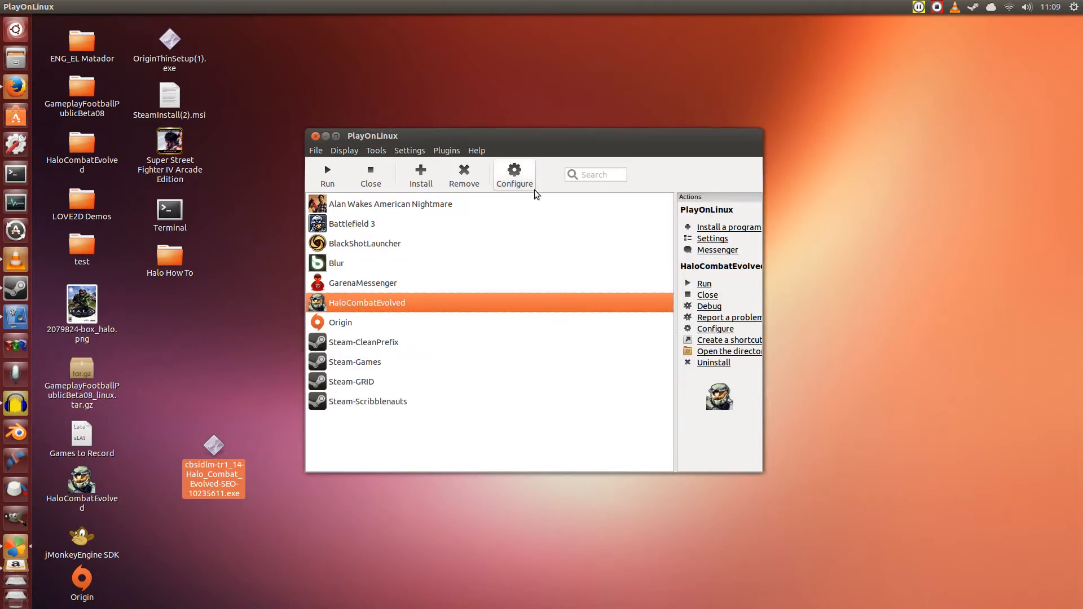
pyautogui.moveTo(421, 175)
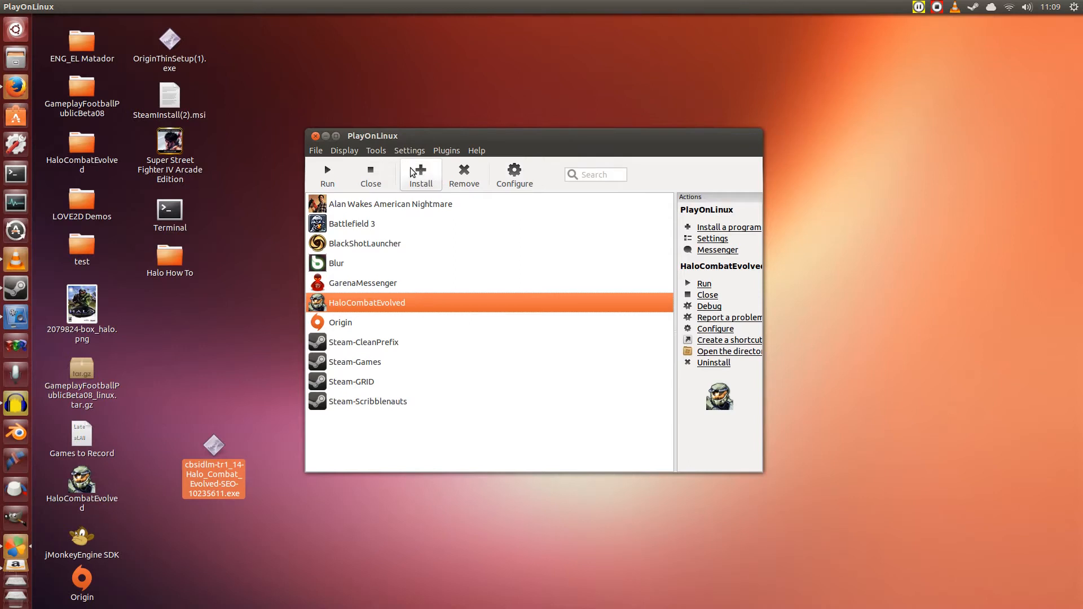
# Choose 'Install a program in a new virtual drive' in the manual installation wizard
pyautogui.click(420, 174)
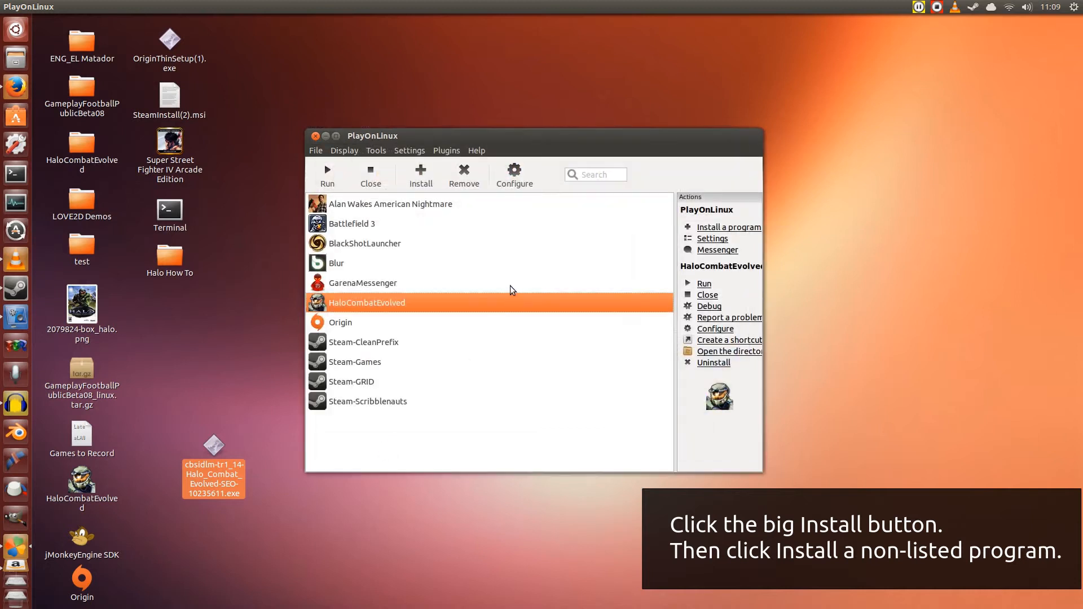
pyautogui.click(420, 175)
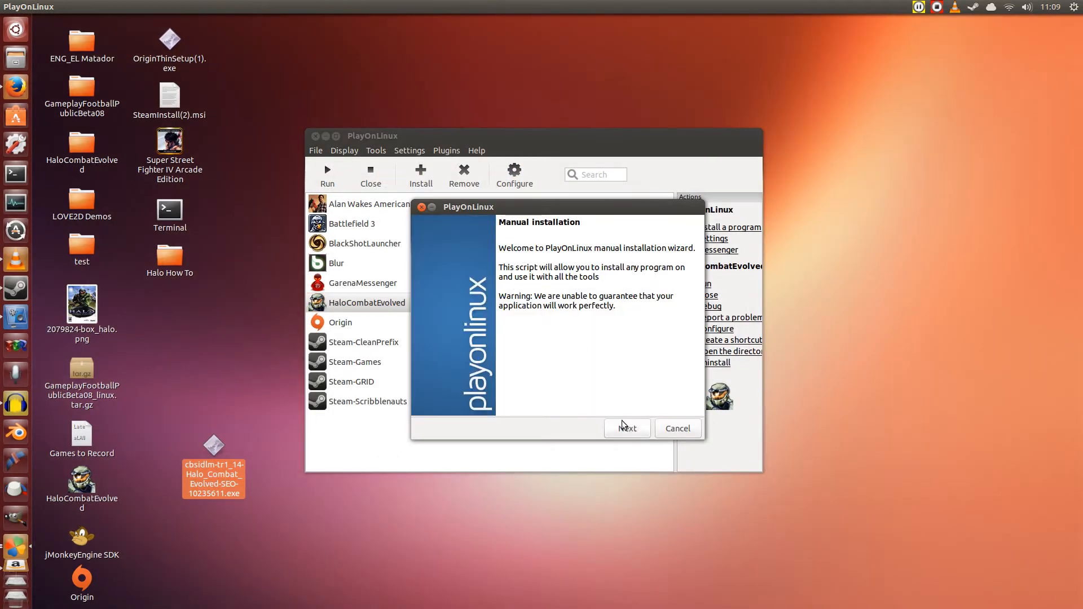
pyautogui.moveTo(640, 433)
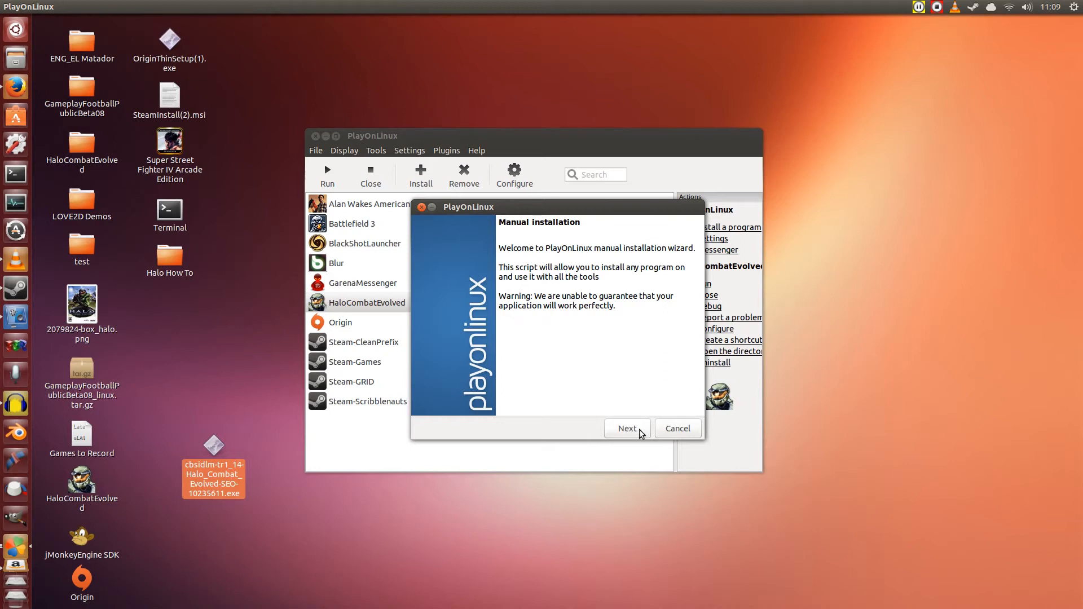
pyautogui.click(625, 428)
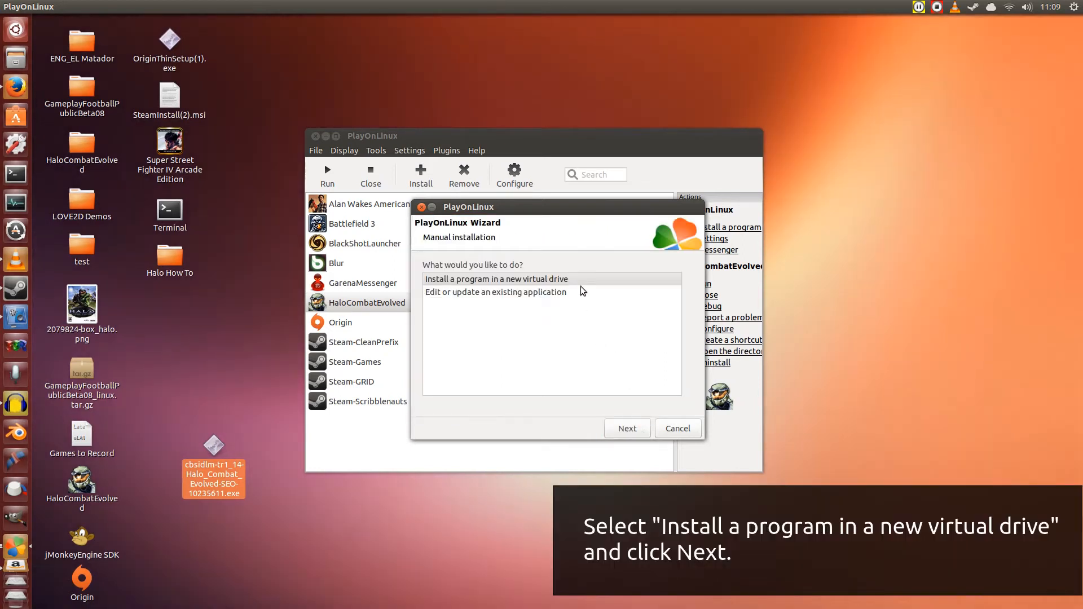
pyautogui.click(496, 278)
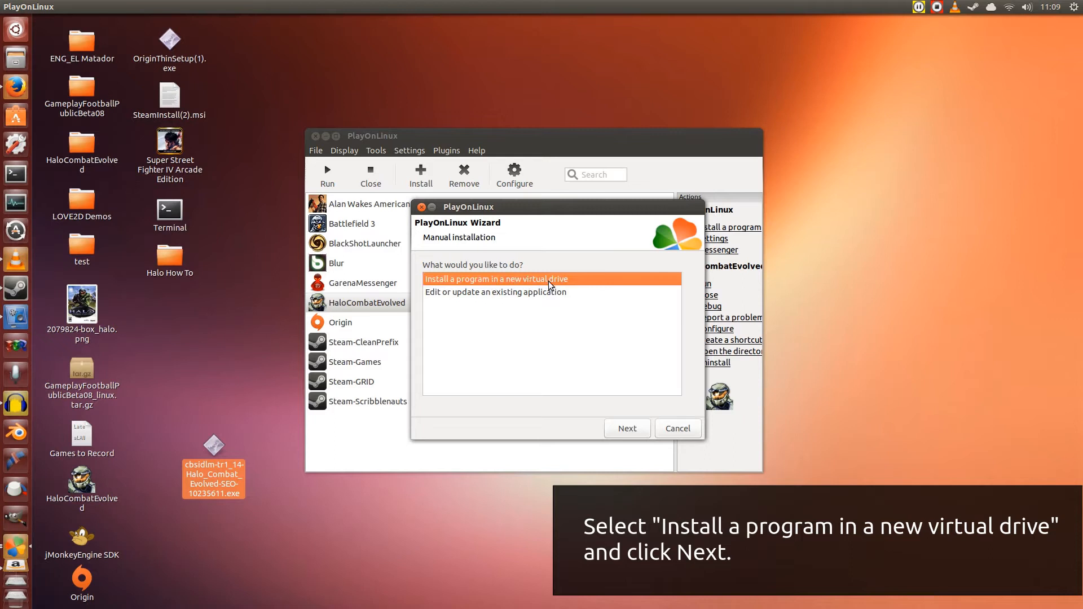
pyautogui.moveTo(556, 280)
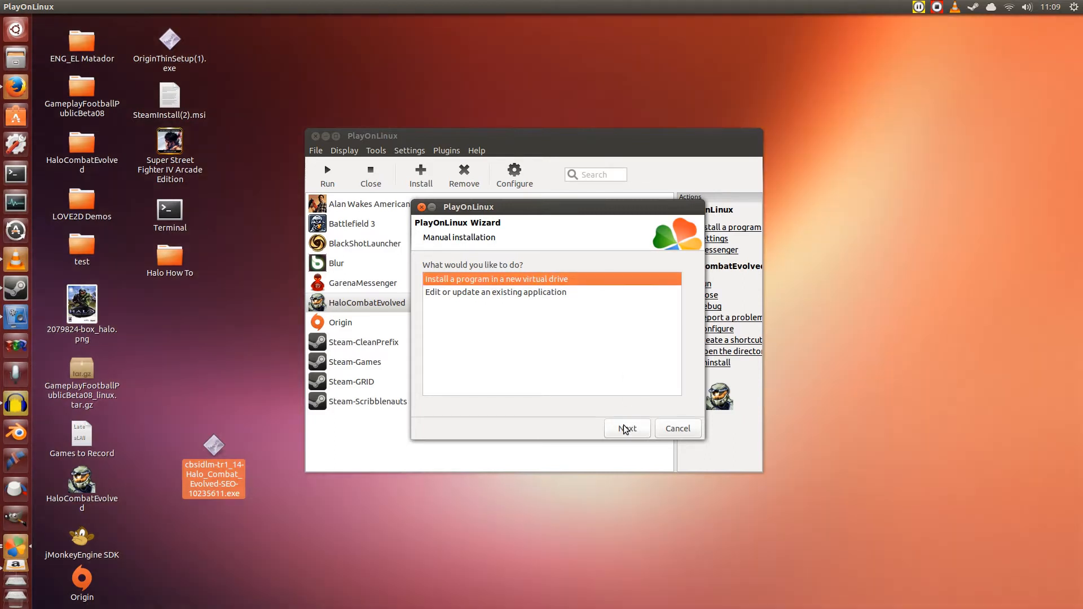
pyautogui.click(626, 428)
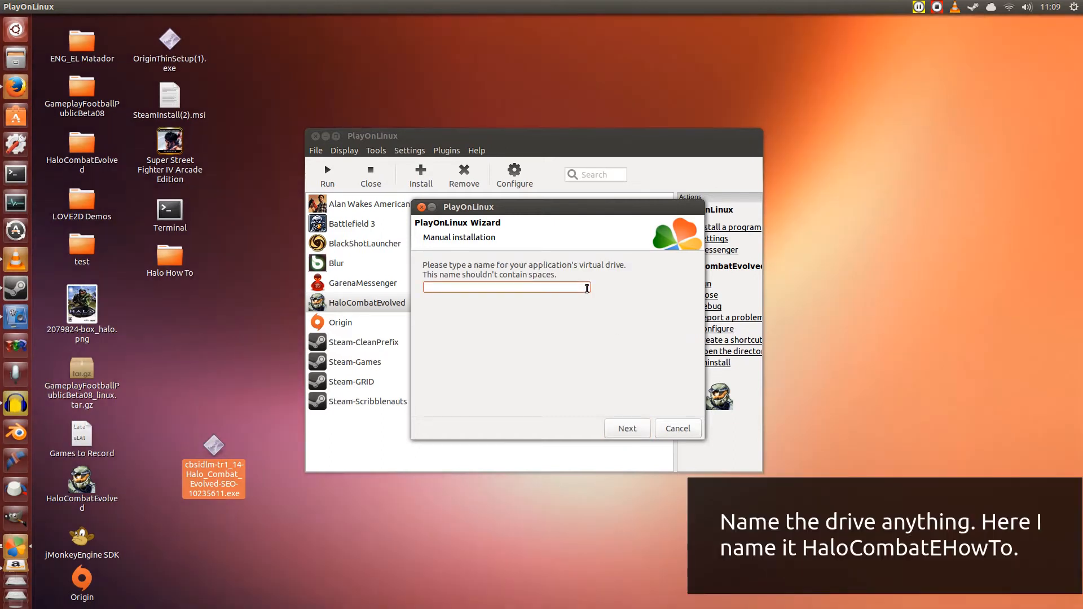
# Enter HaloCombatEHowTo as the virtual drive name
pyautogui.write('HaloCombat')
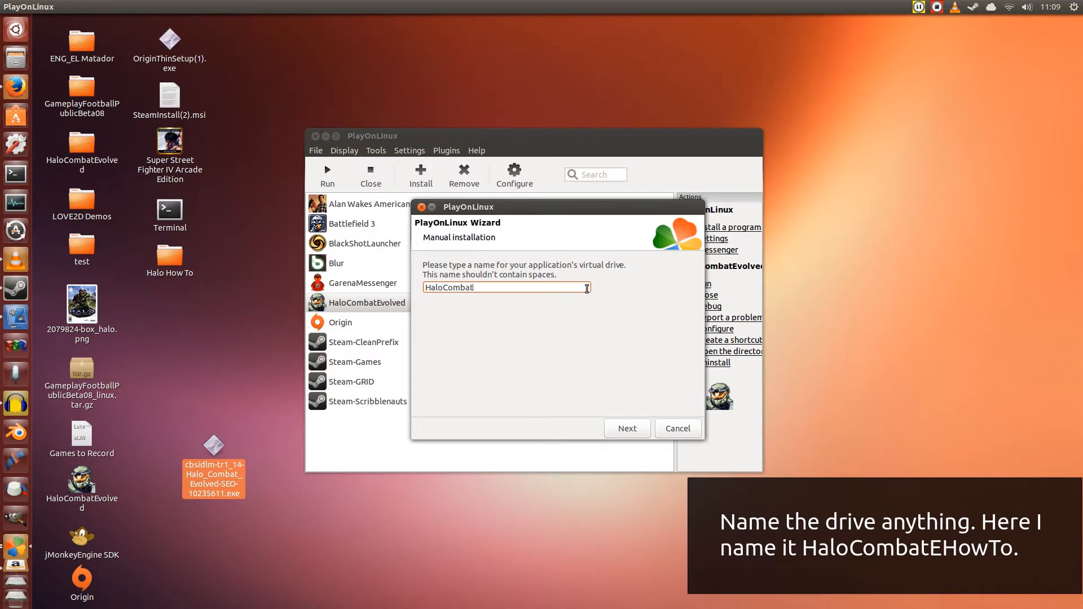
pyautogui.write('EHow')
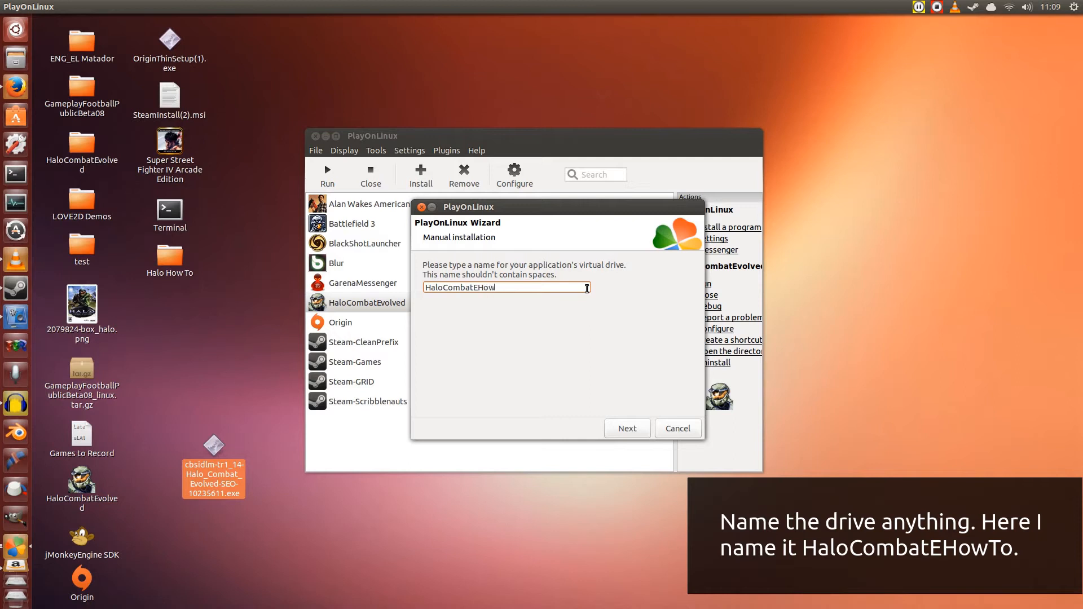
pyautogui.write('To')
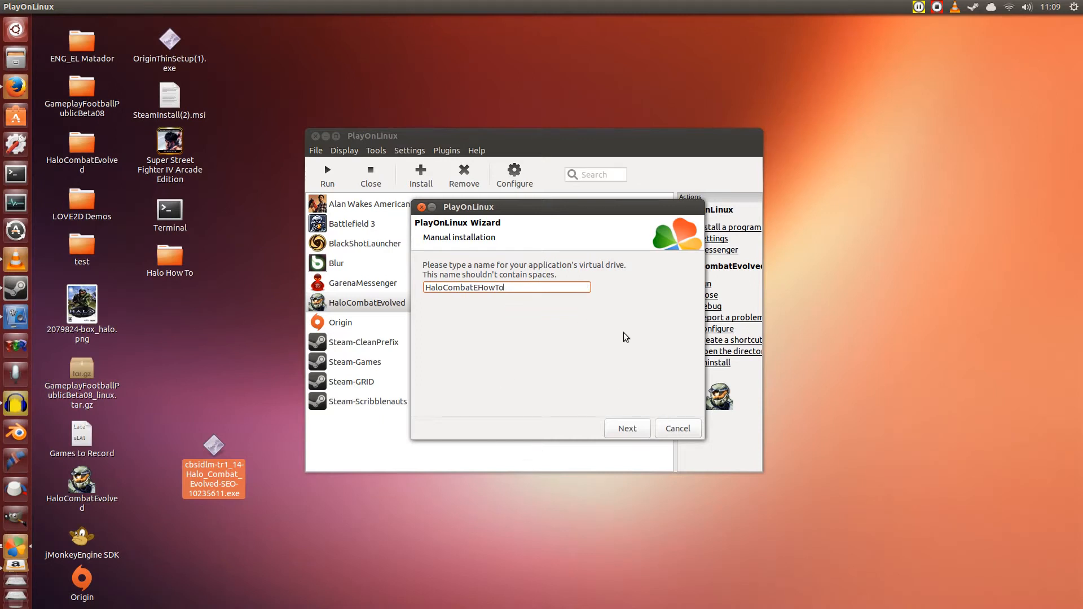
pyautogui.moveTo(658, 382)
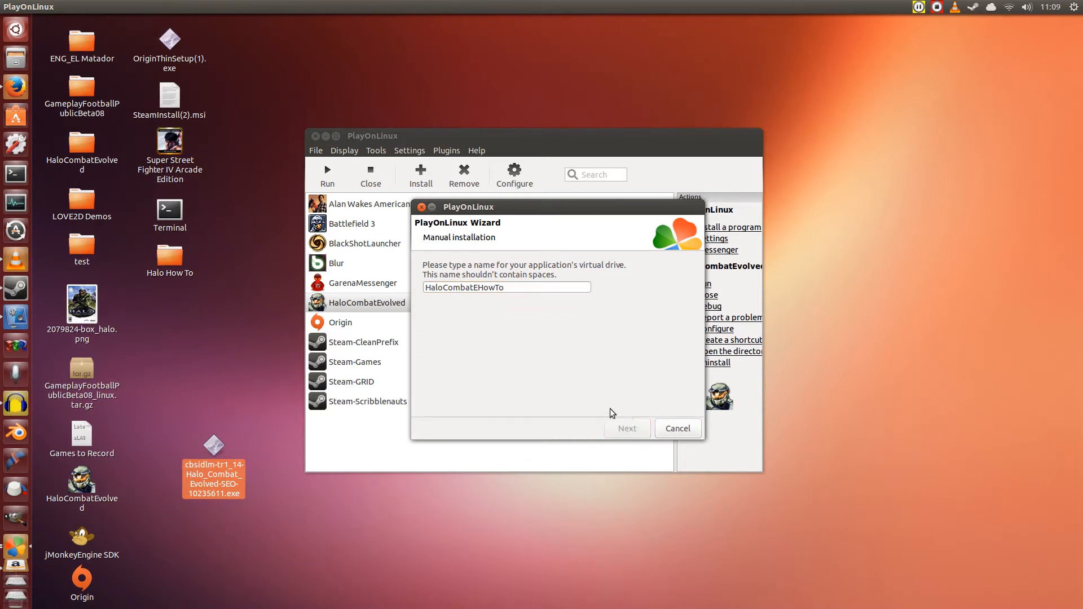
# Tick 'Use another version of Wine', 'Configure Wine' and 'Install some libraries', then confirm
pyautogui.click(625, 428)
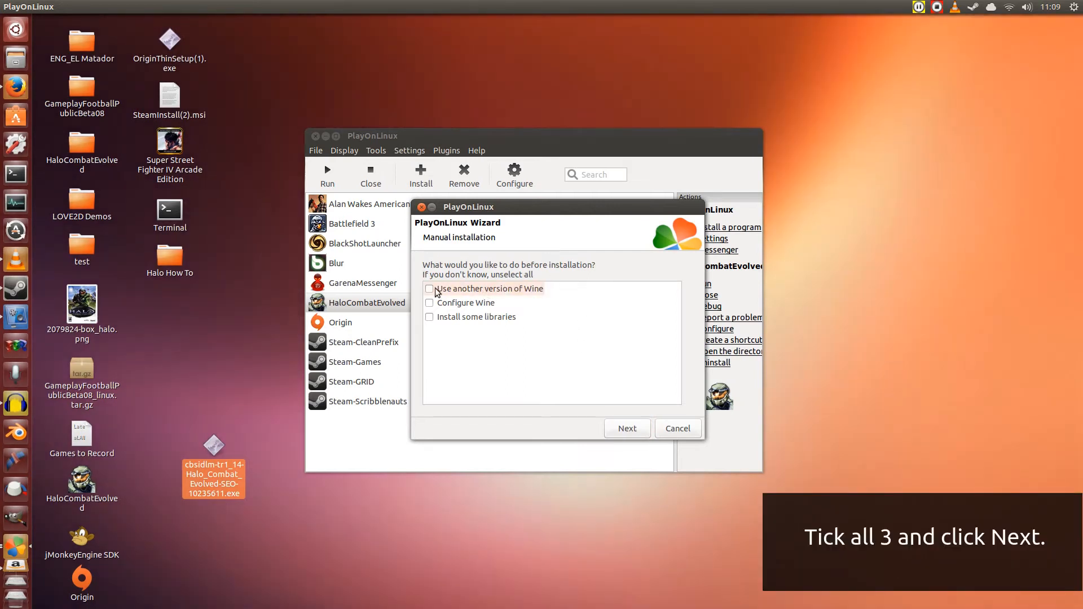
pyautogui.click(429, 288)
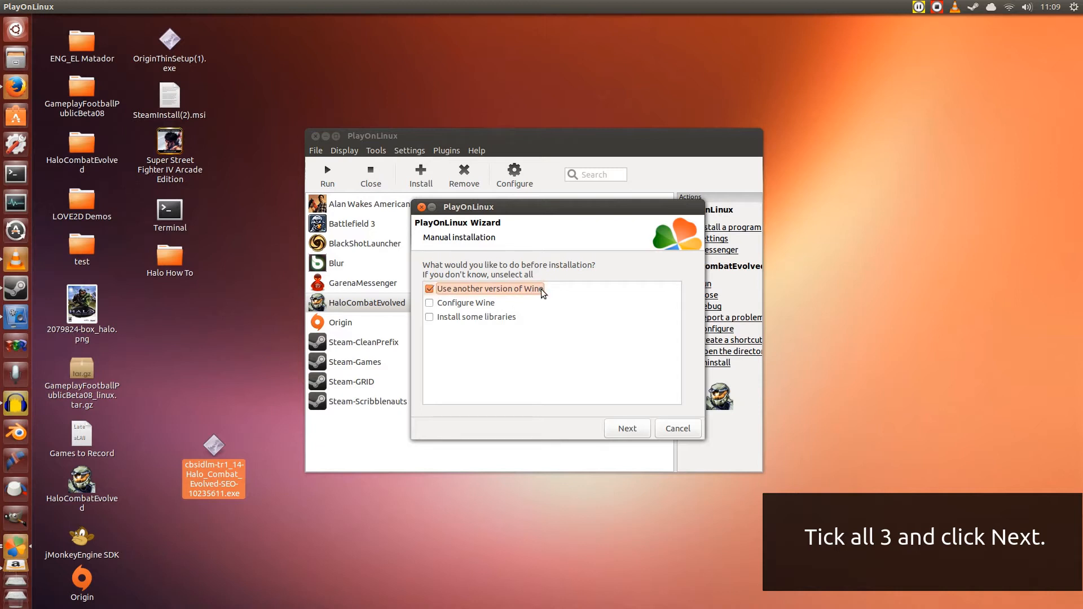
pyautogui.click(429, 302)
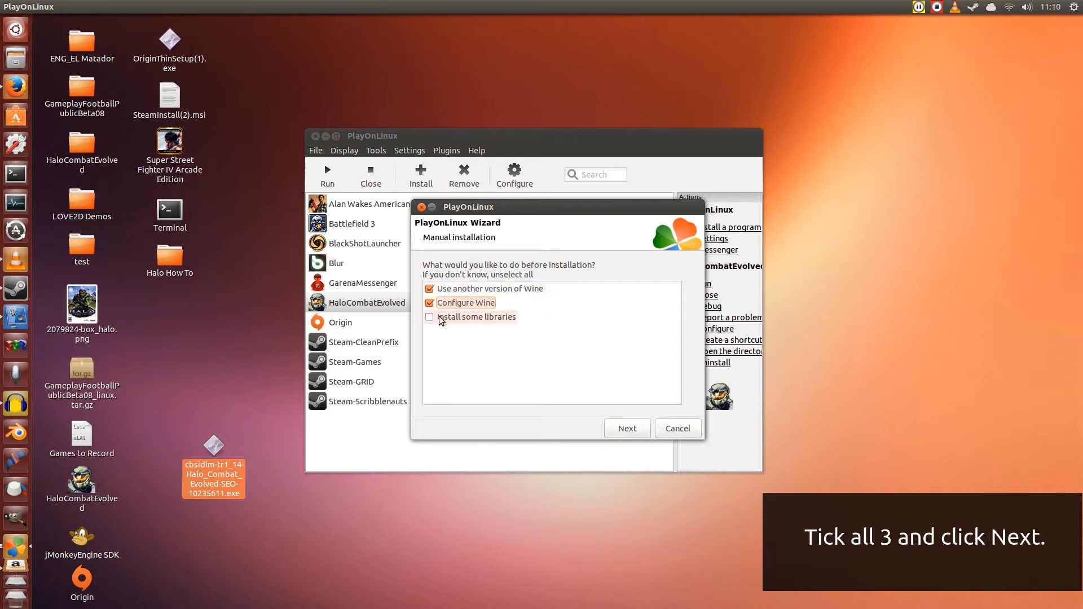
pyautogui.click(429, 317)
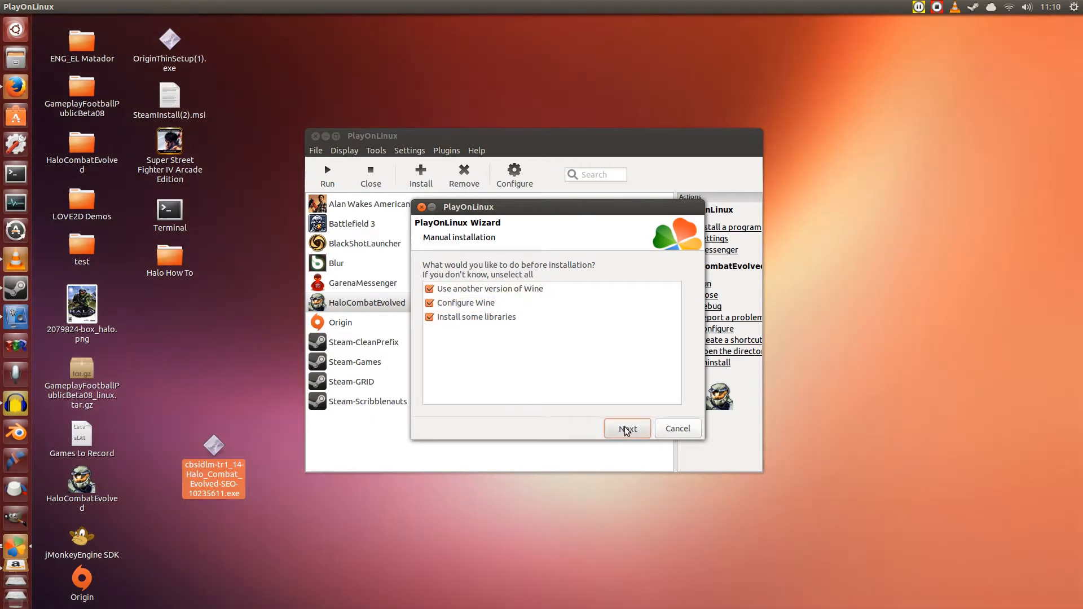
pyautogui.click(626, 428)
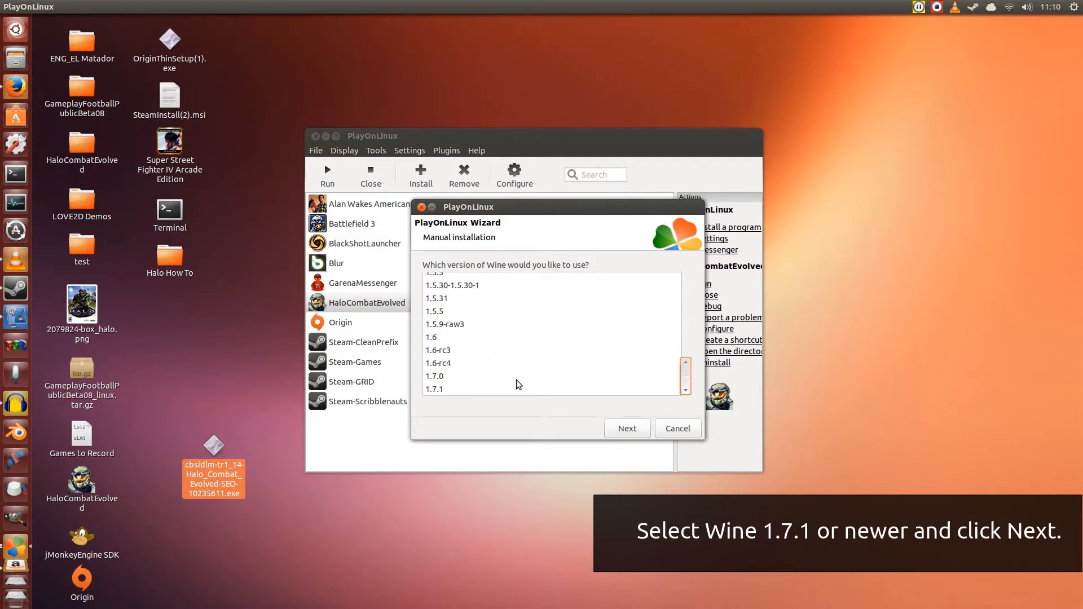
# Pick Wine 1.7.1 and begin creating the virtual drive
pyautogui.click(433, 388)
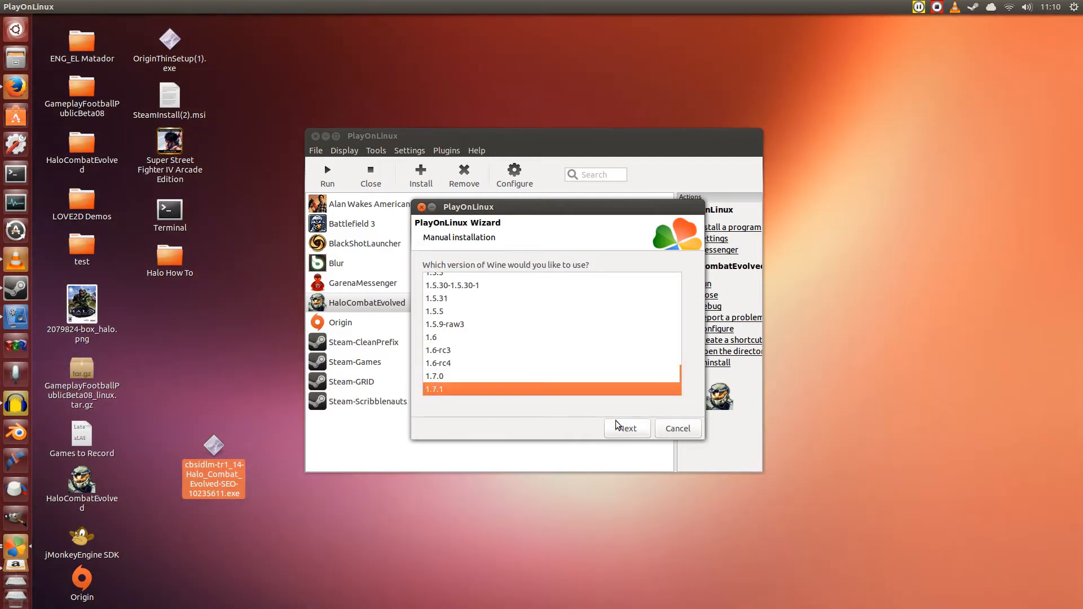
pyautogui.click(626, 428)
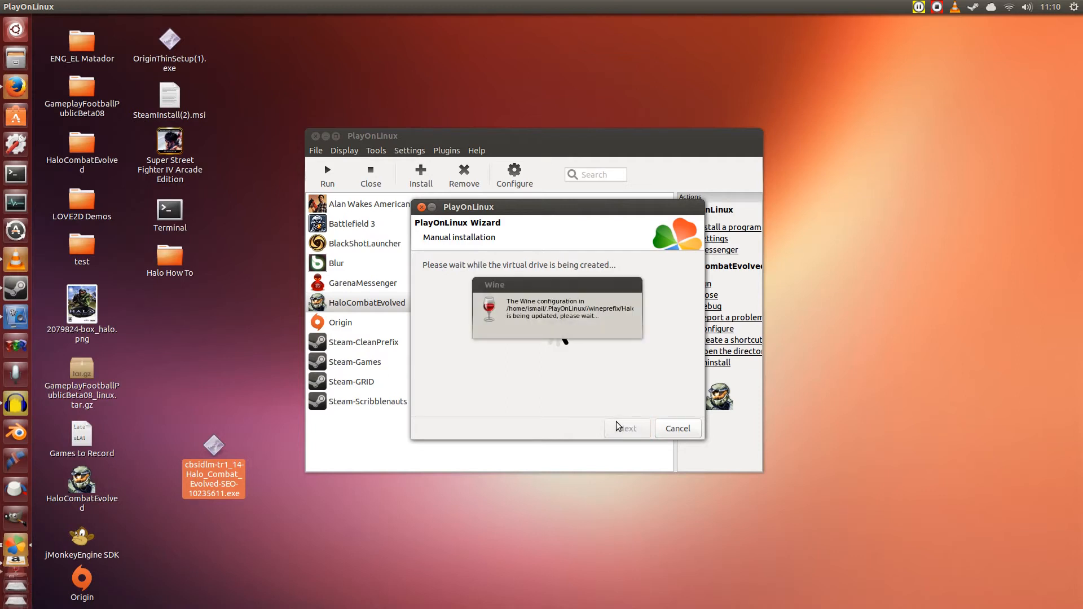
pyautogui.moveTo(525, 344)
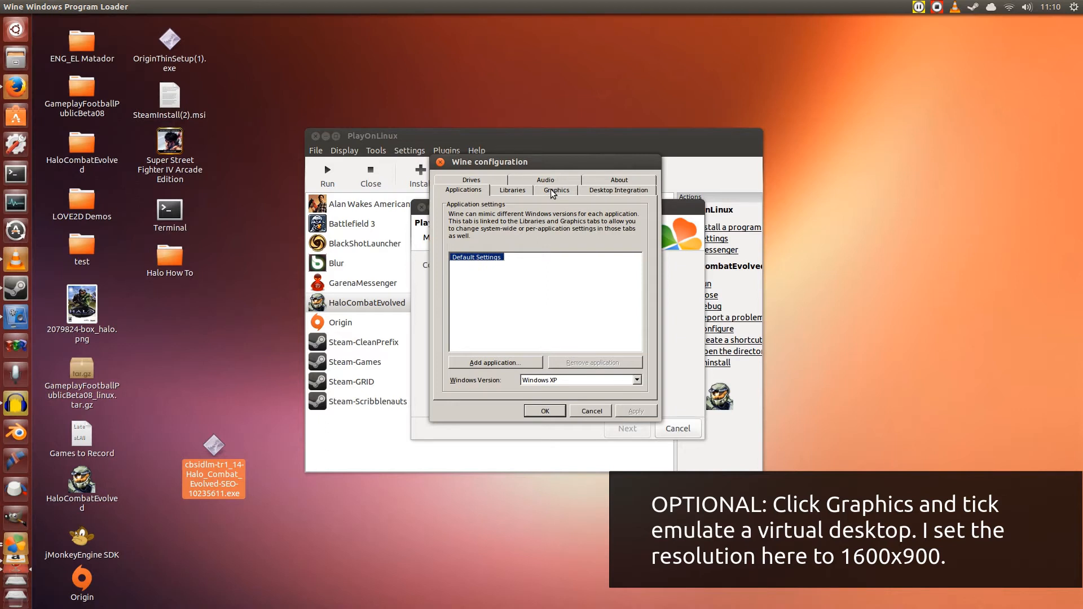
# Enable a 1600 x 900 emulated virtual desktop on Wine's Graphics tab and save
pyautogui.click(555, 190)
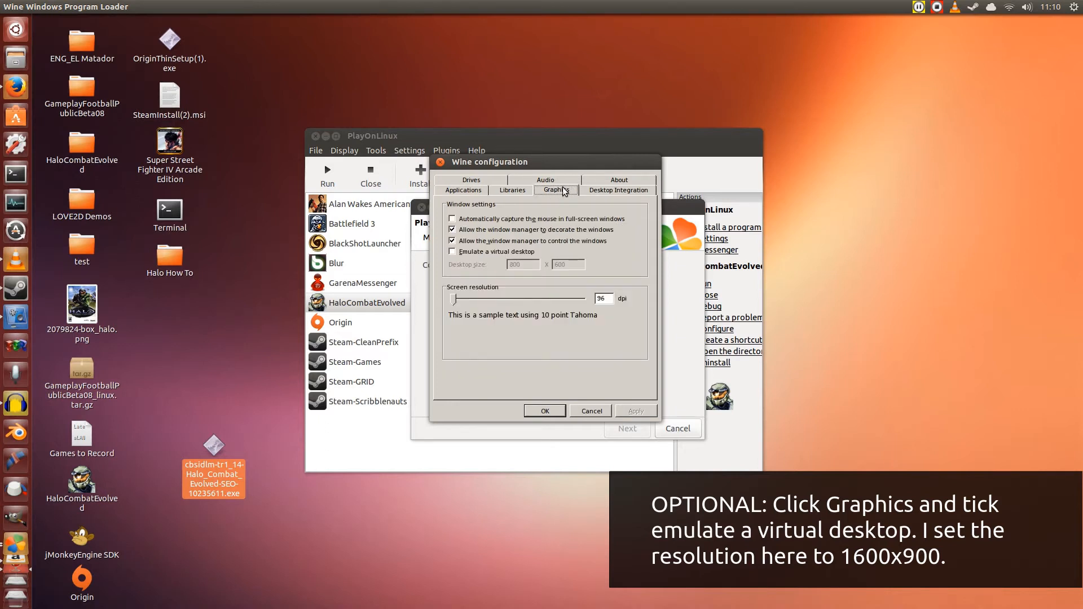
pyautogui.click(452, 251)
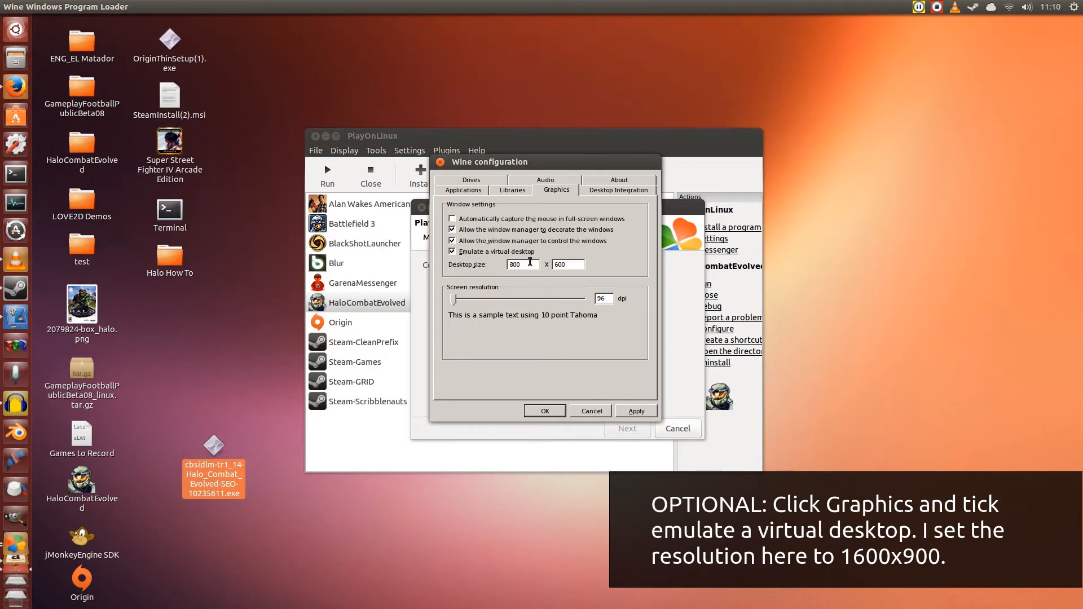
pyautogui.tripleClick(522, 264)
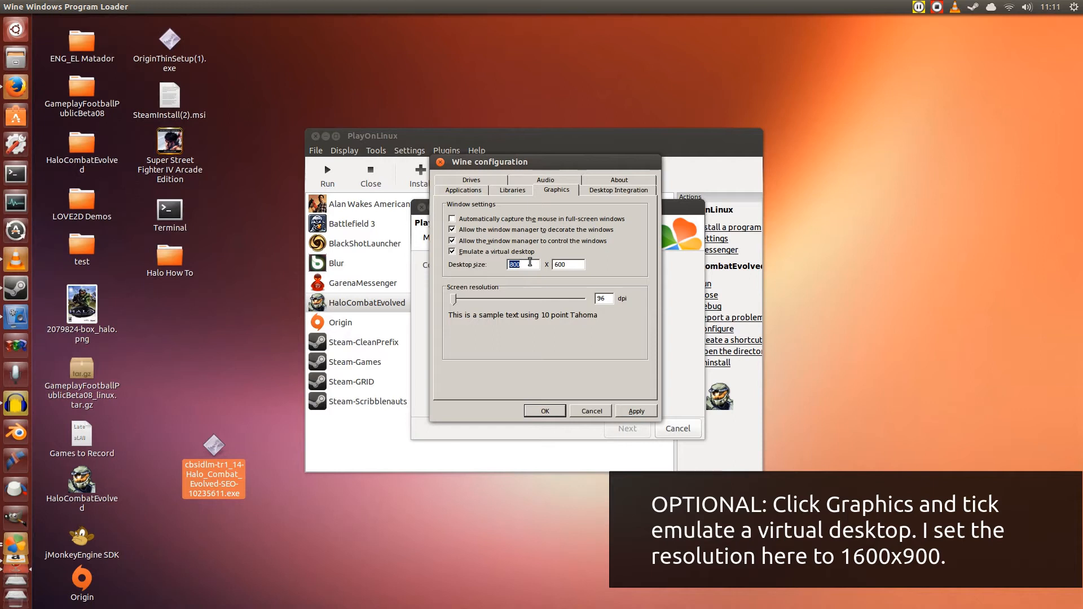
pyautogui.write('160')
pyautogui.click(568, 264)
pyautogui.write('900')
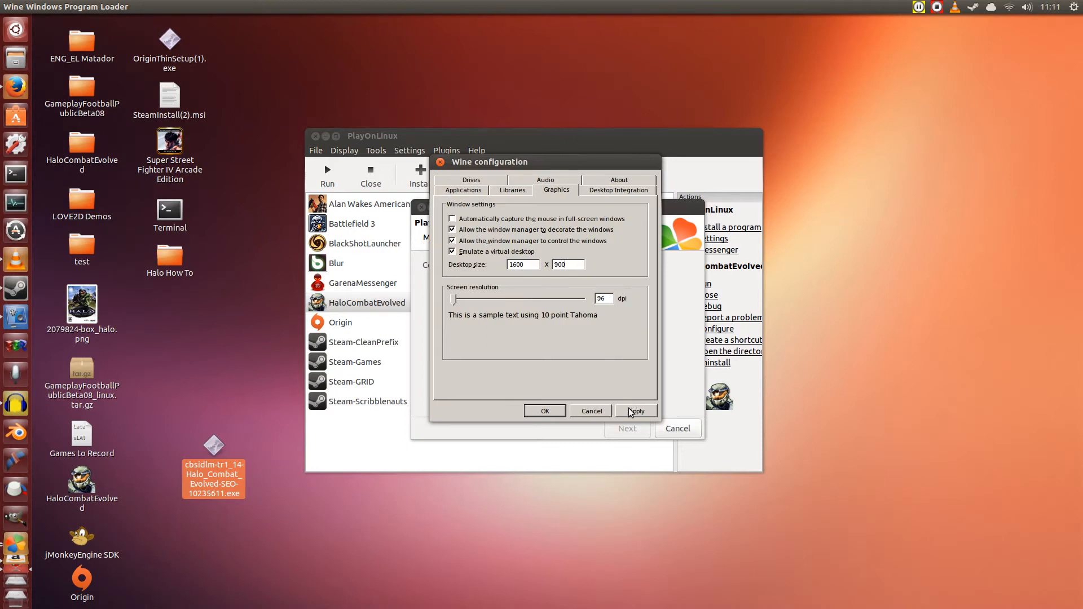
pyautogui.click(636, 410)
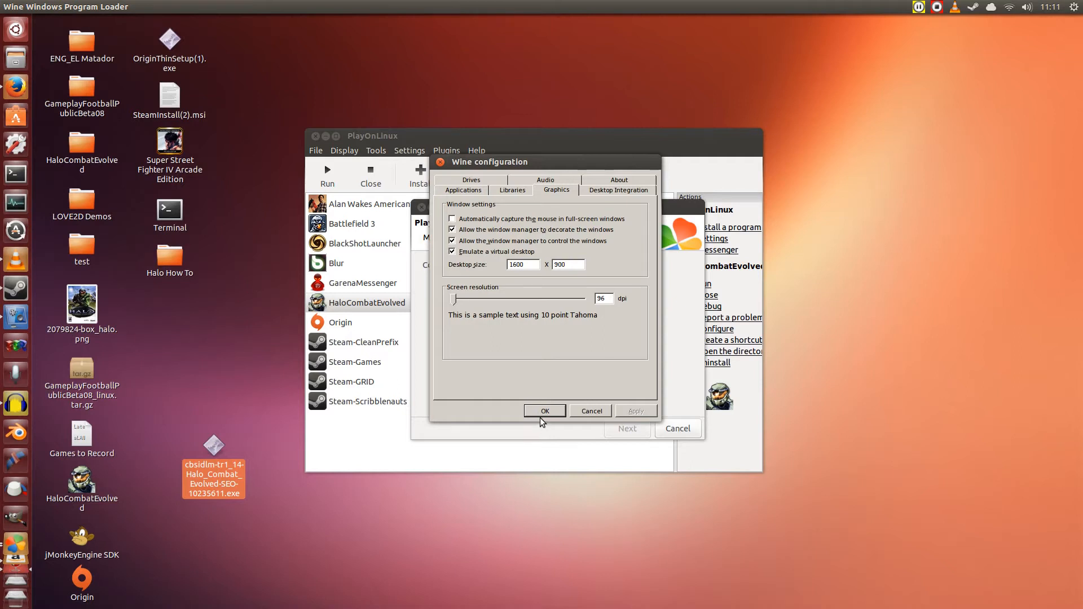
pyautogui.click(544, 410)
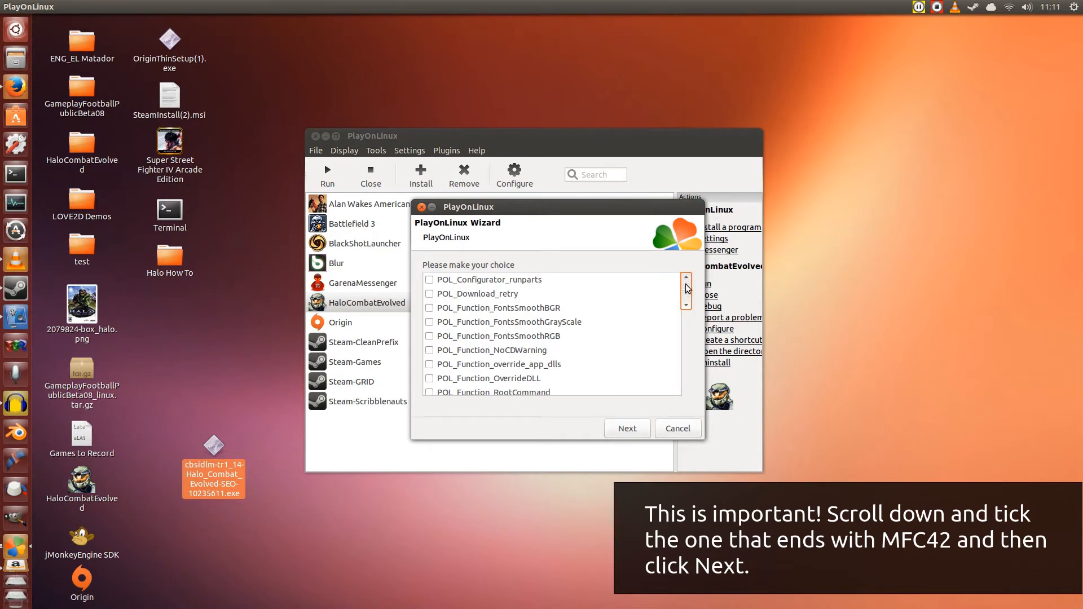
# Tick the POL_Install_mfc42 library and confirm the library selection
pyautogui.click(685, 322)
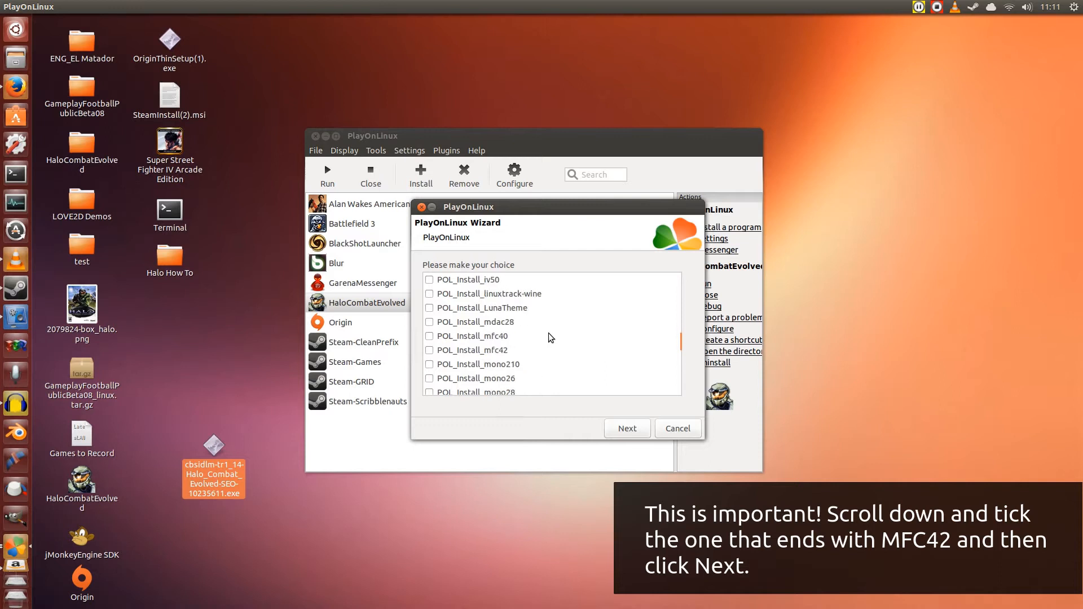
pyautogui.click(475, 350)
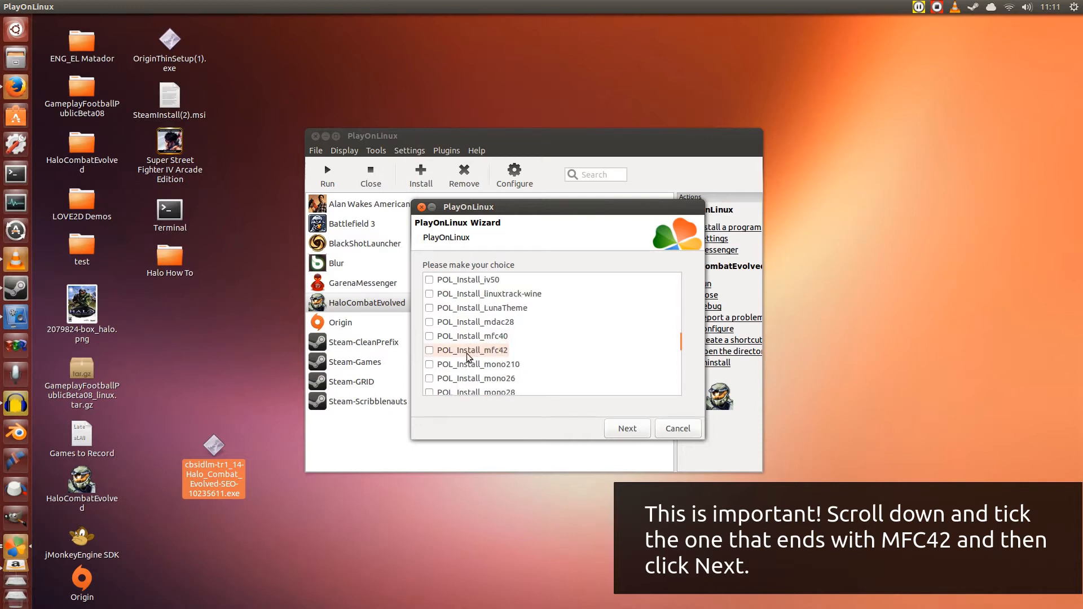
pyautogui.click(428, 350)
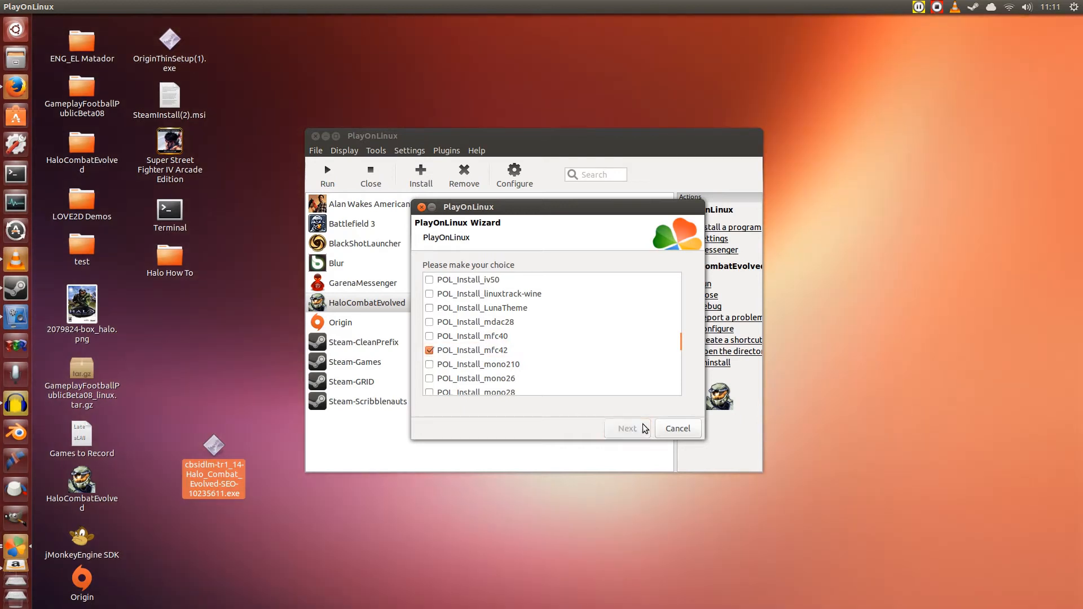
pyautogui.click(627, 428)
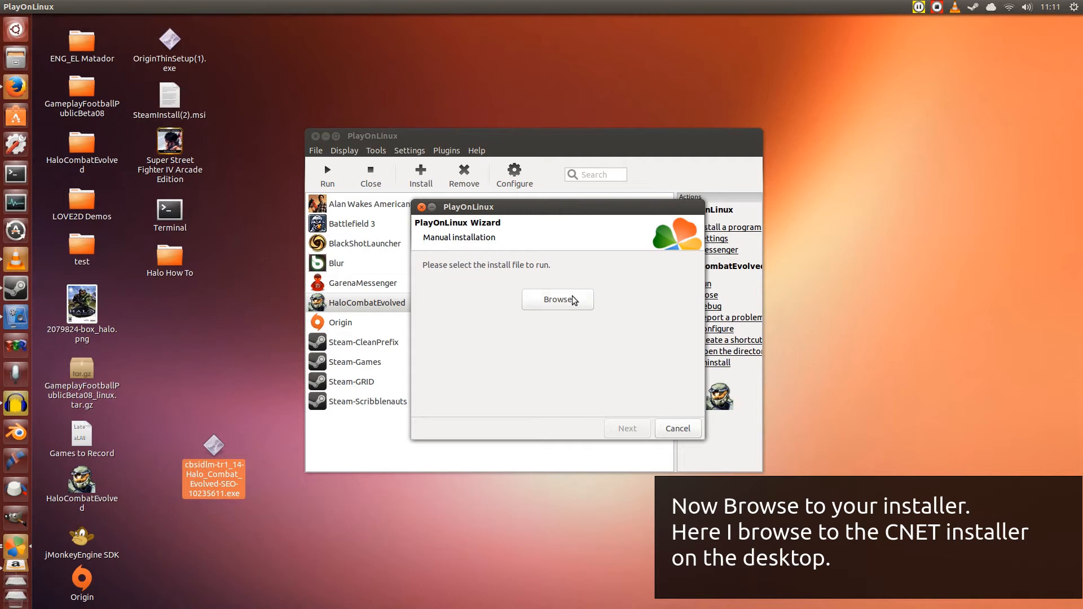
# Select cbsidlm-tr1_14-Halo_Combat_Evolved-SEO-10235611.exe from the Desktop as the install file
pyautogui.click(557, 299)
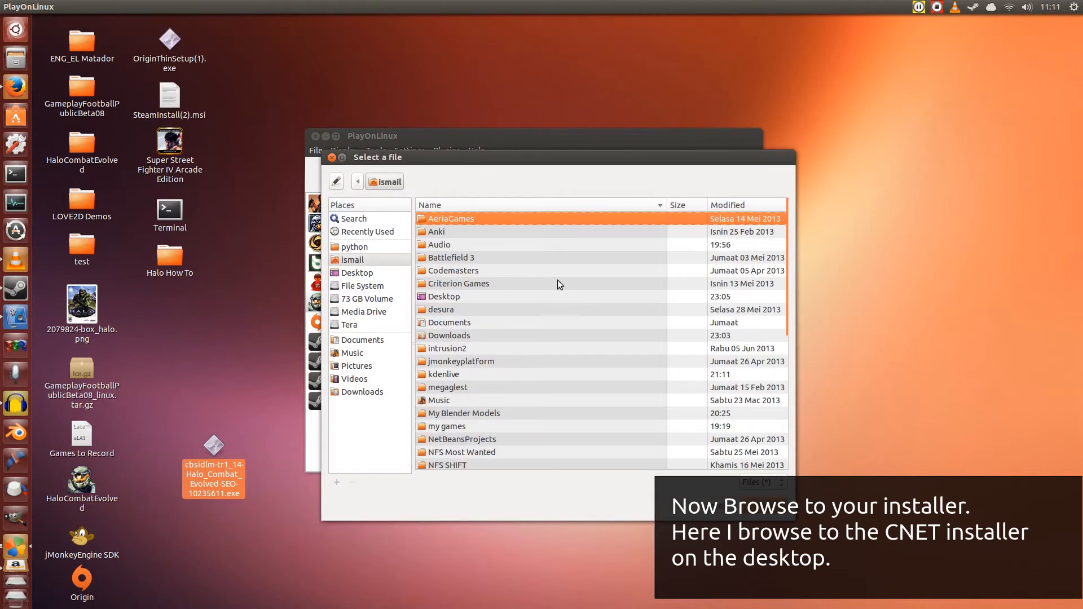
pyautogui.click(357, 273)
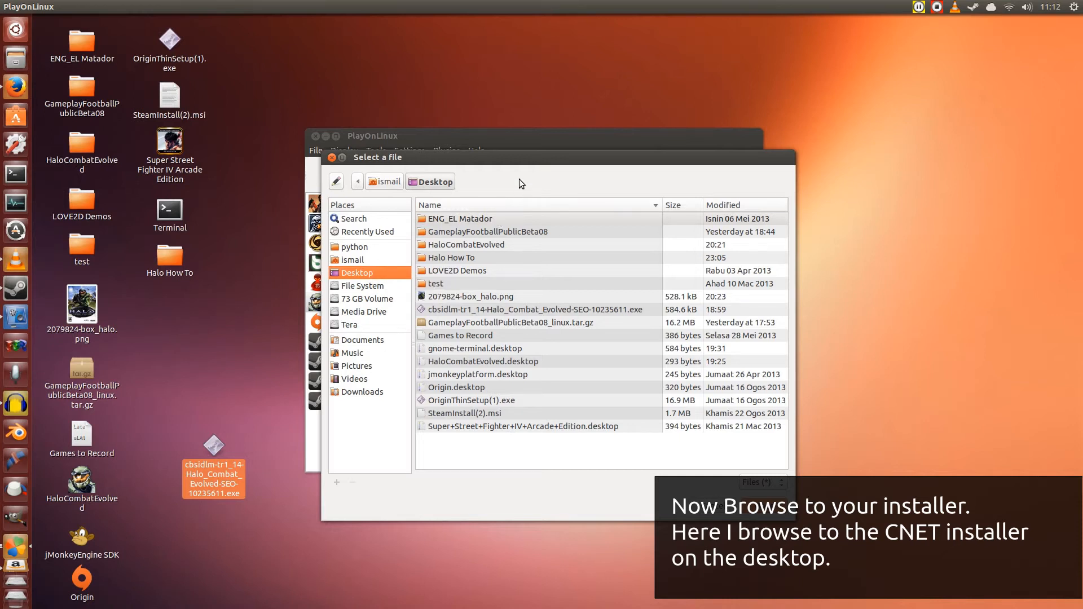
pyautogui.moveTo(242, 434)
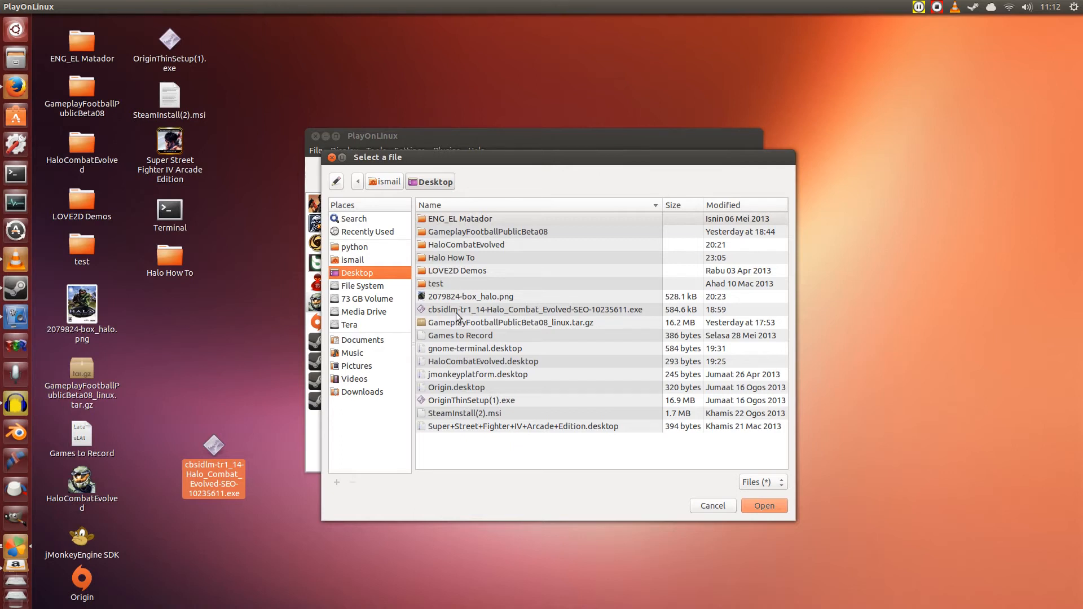
pyautogui.click(532, 310)
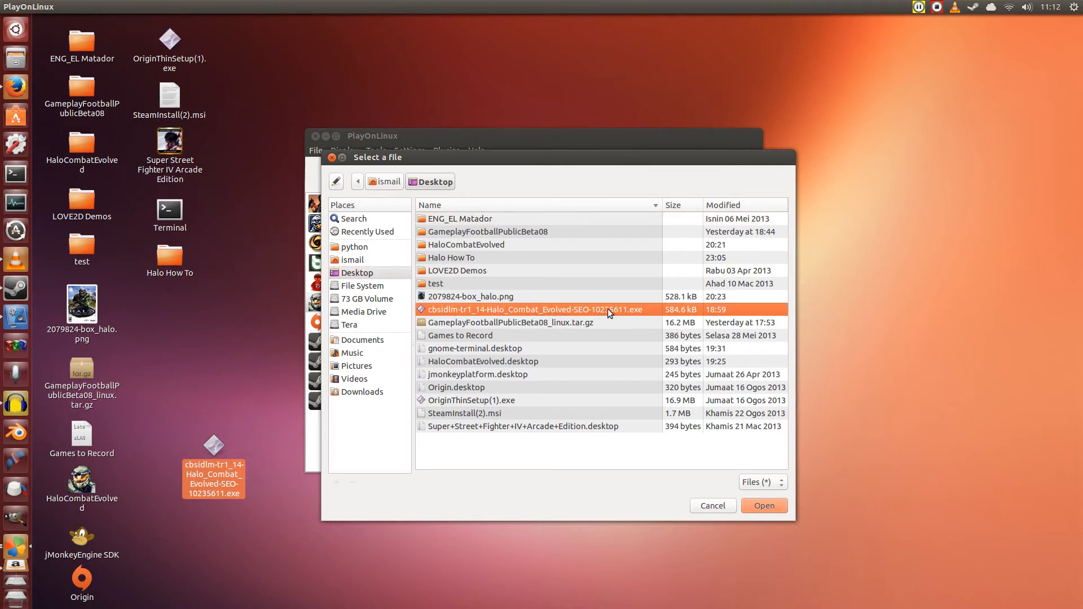
pyautogui.moveTo(589, 318)
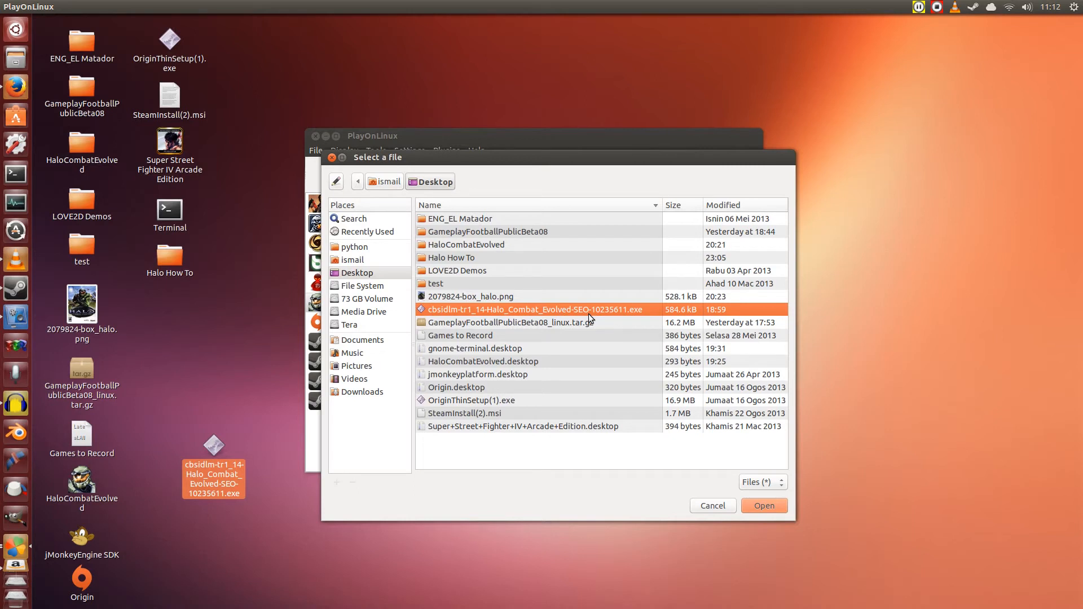
pyautogui.moveTo(752, 504)
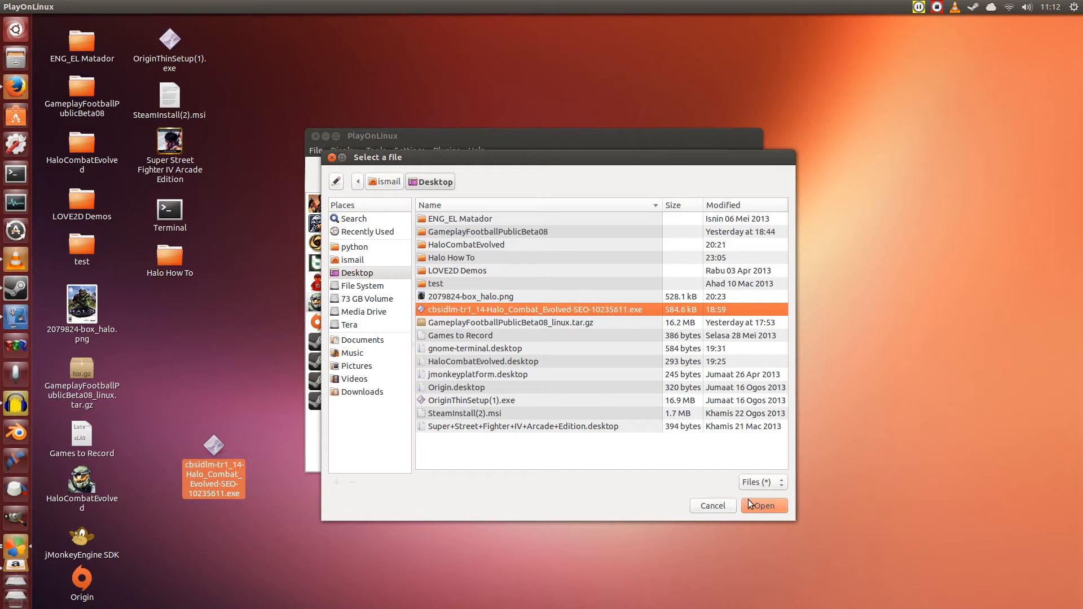
pyautogui.click(762, 505)
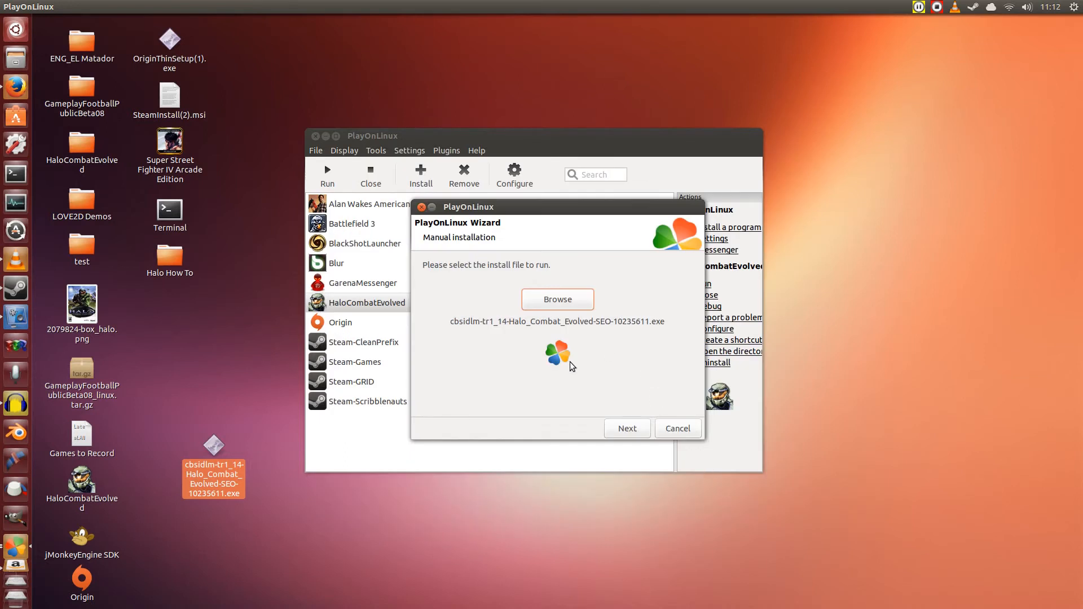
pyautogui.click(625, 428)
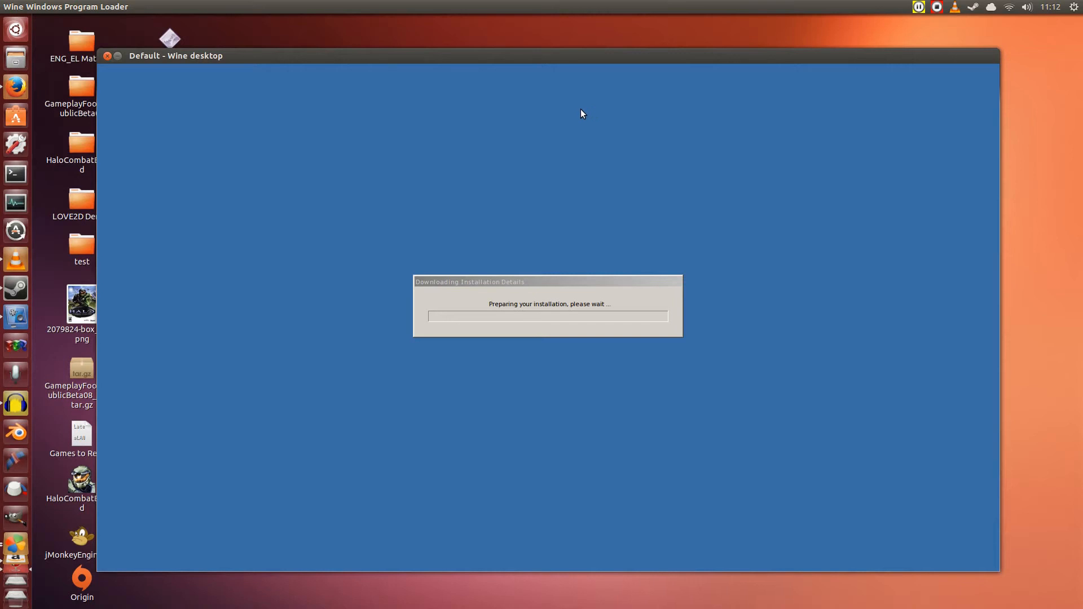
pyautogui.moveTo(572, 157)
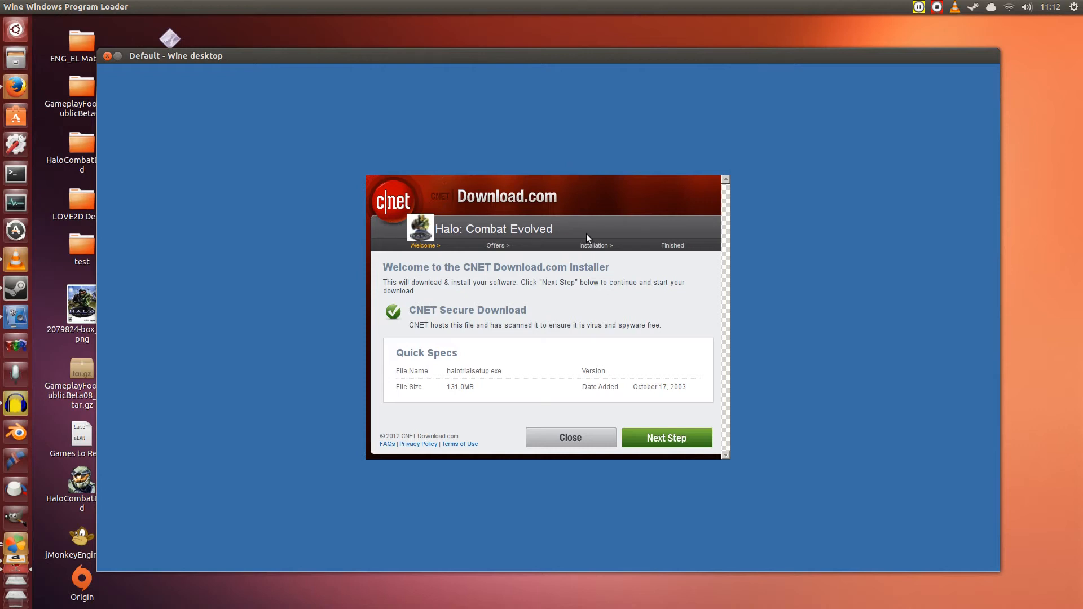
pyautogui.moveTo(504, 365)
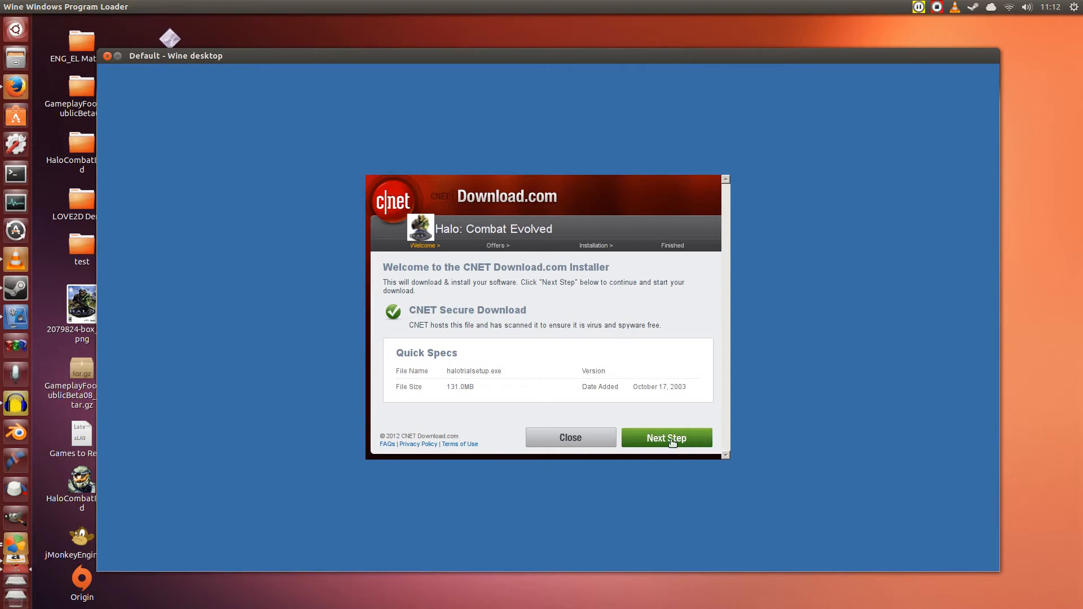
# Advance the CNET installer past its Welcome and Offers pages with Next Step
pyautogui.click(665, 437)
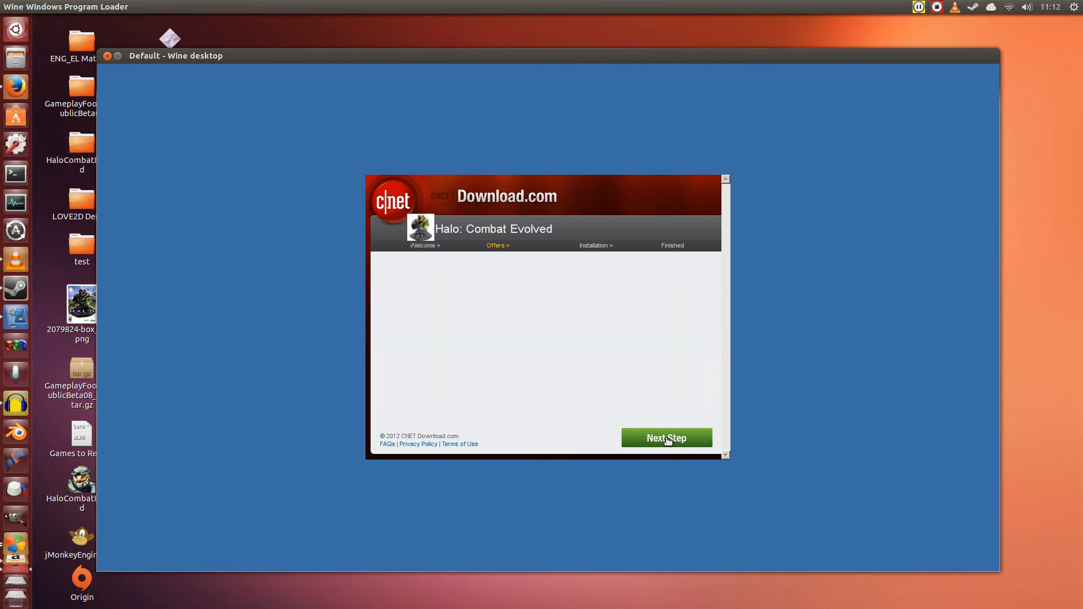
pyautogui.moveTo(553, 280)
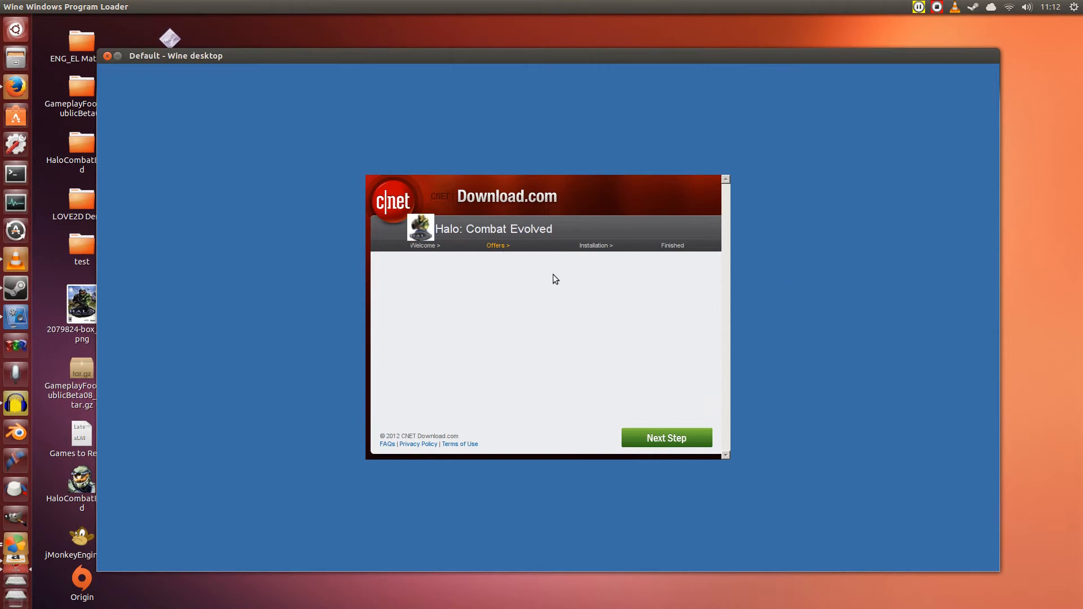
pyautogui.moveTo(499, 317)
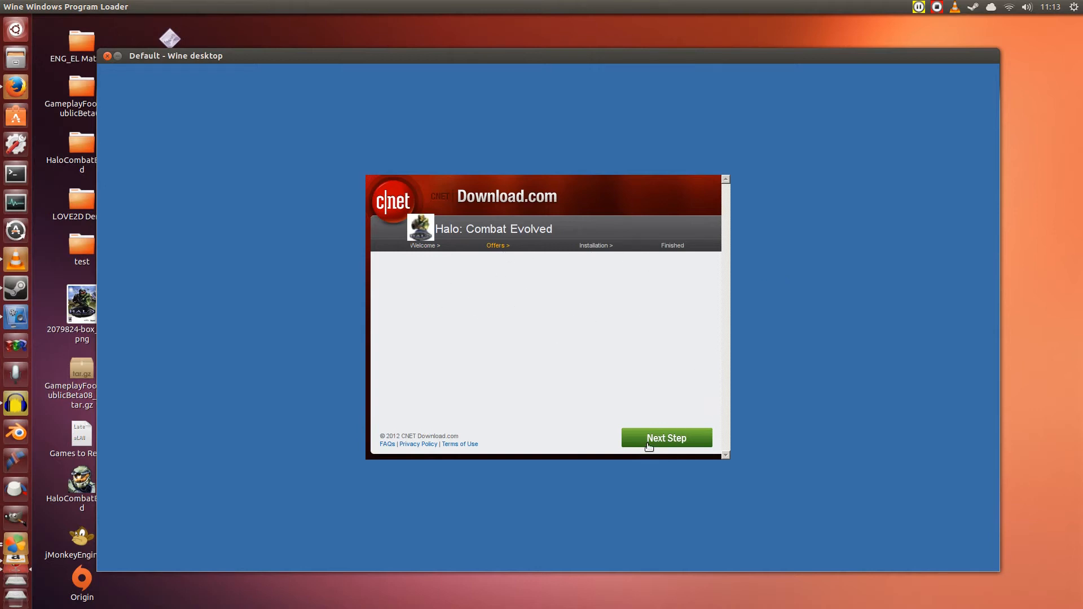
pyautogui.click(665, 437)
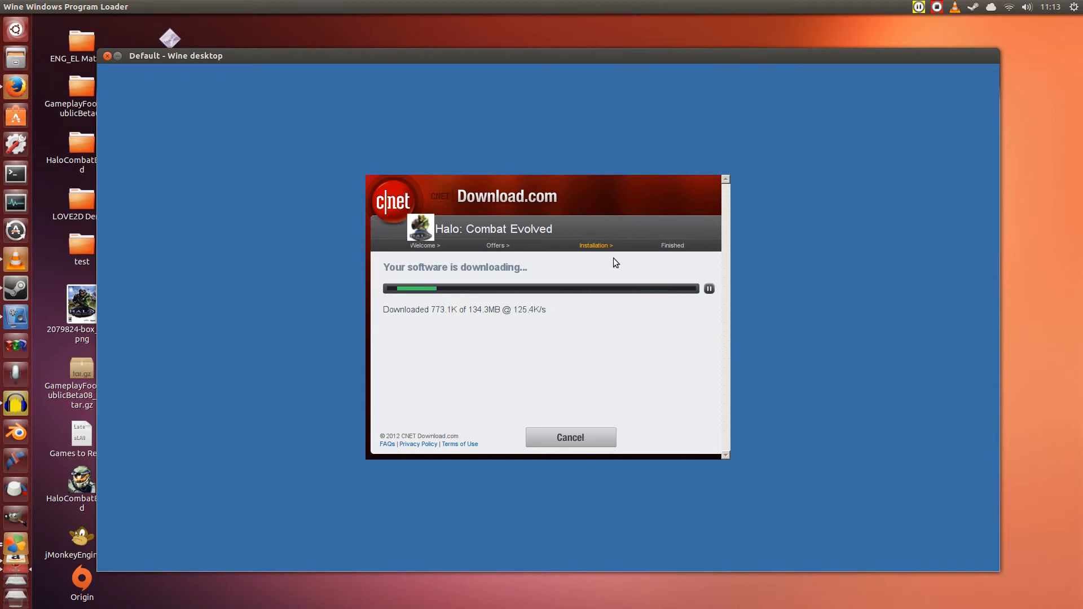
pyautogui.moveTo(598, 217)
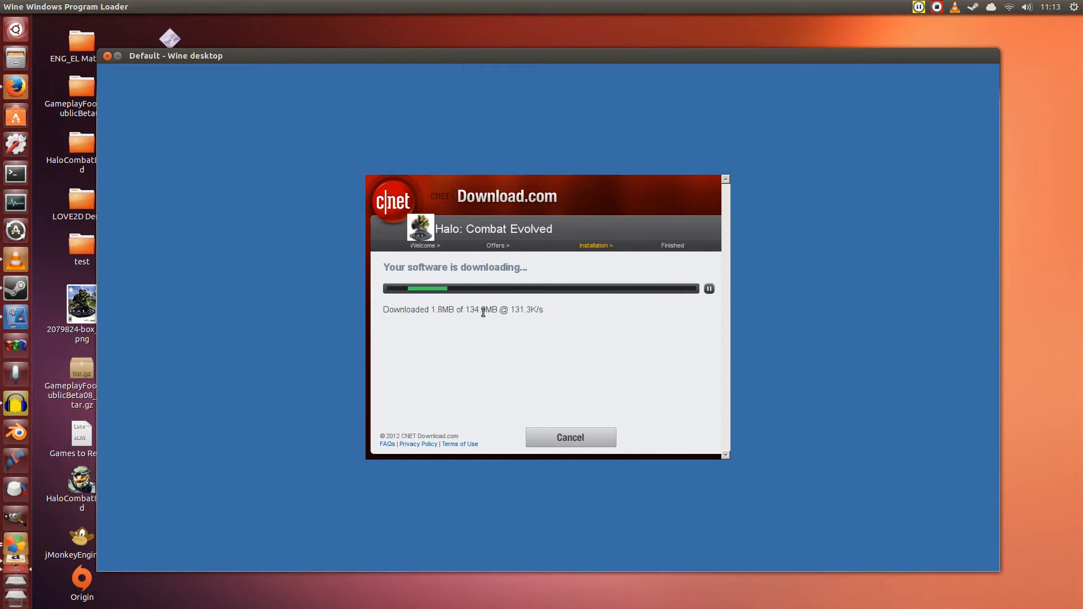
pyautogui.moveTo(487, 304)
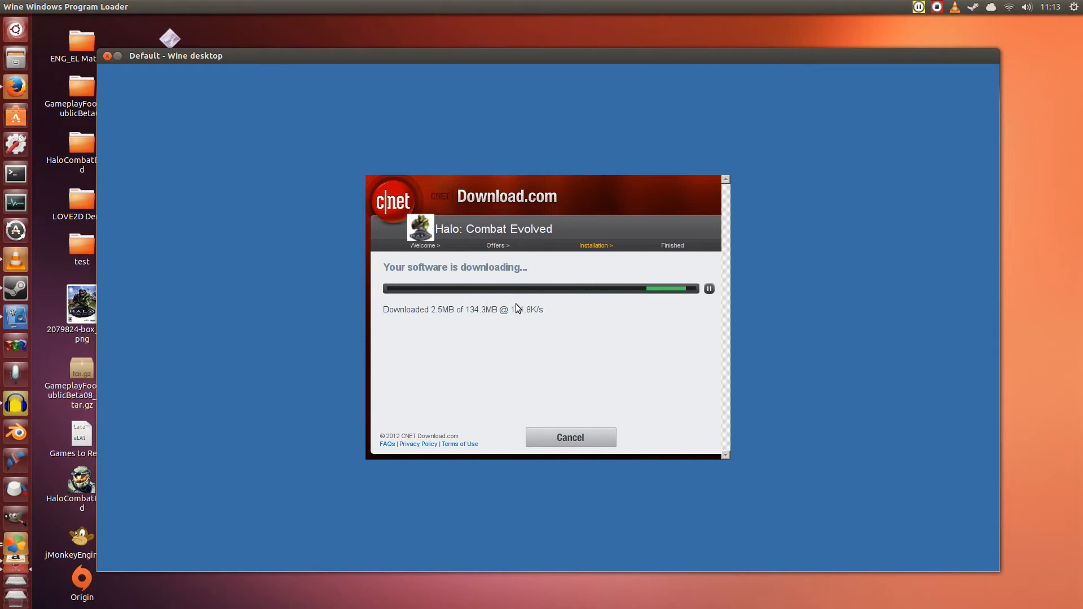
pyautogui.moveTo(545, 299)
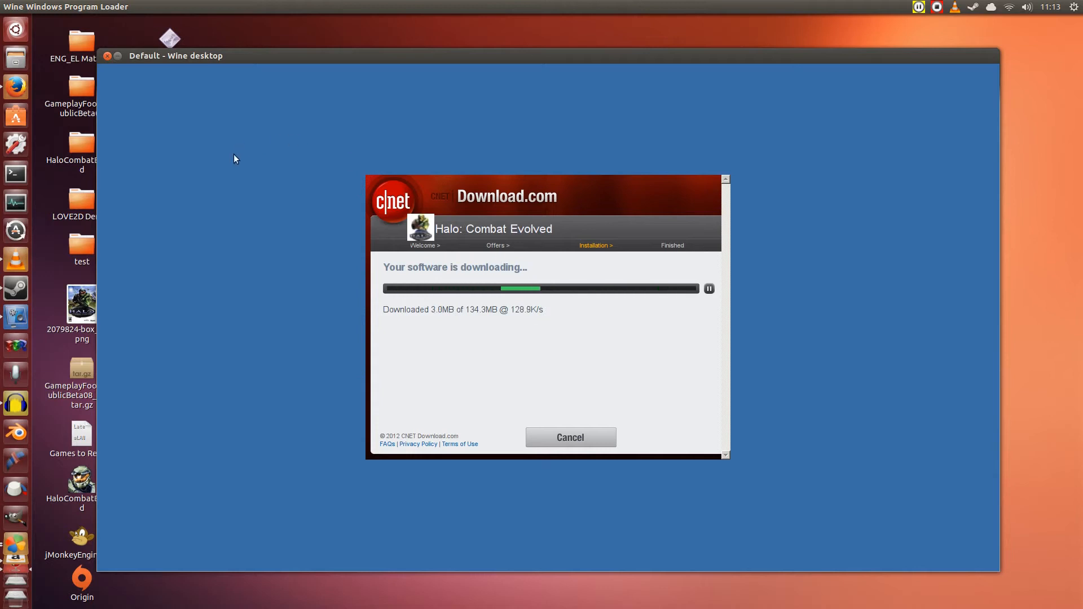
pyautogui.moveTo(196, 182)
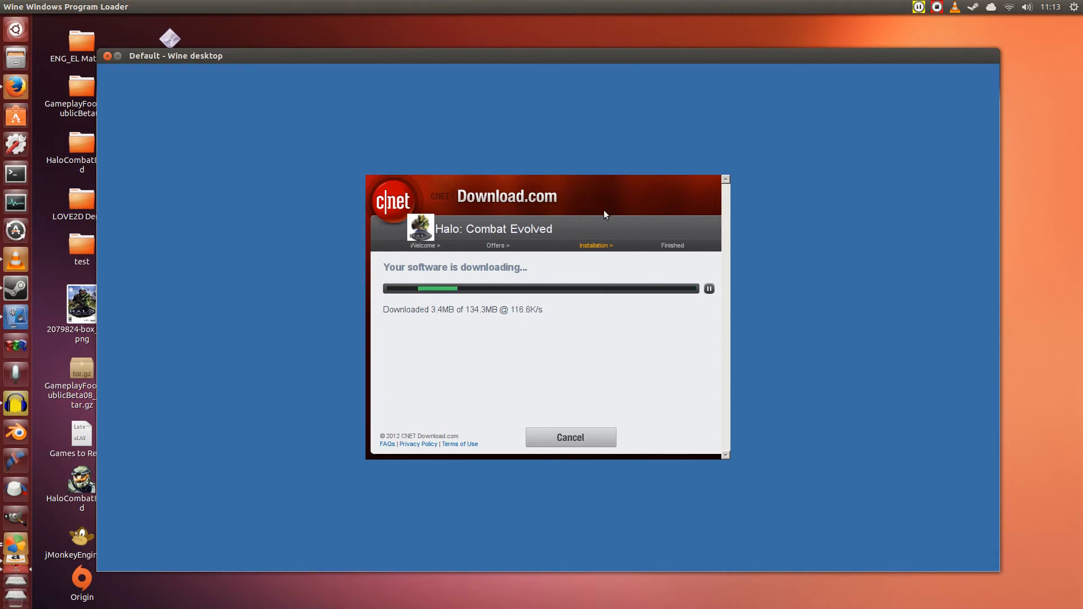
pyautogui.moveTo(631, 245)
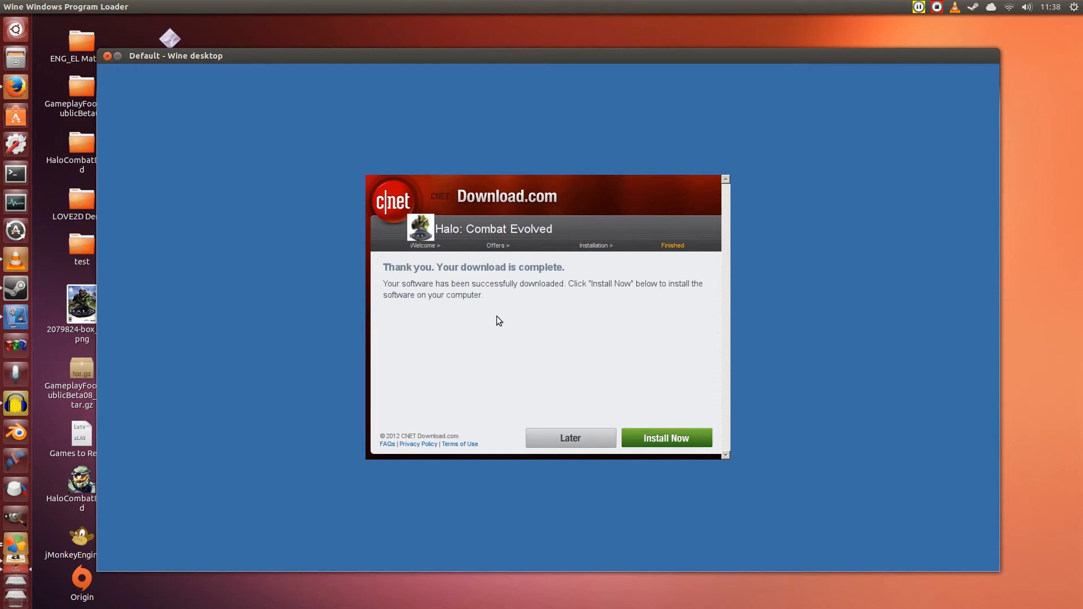
pyautogui.moveTo(534, 314)
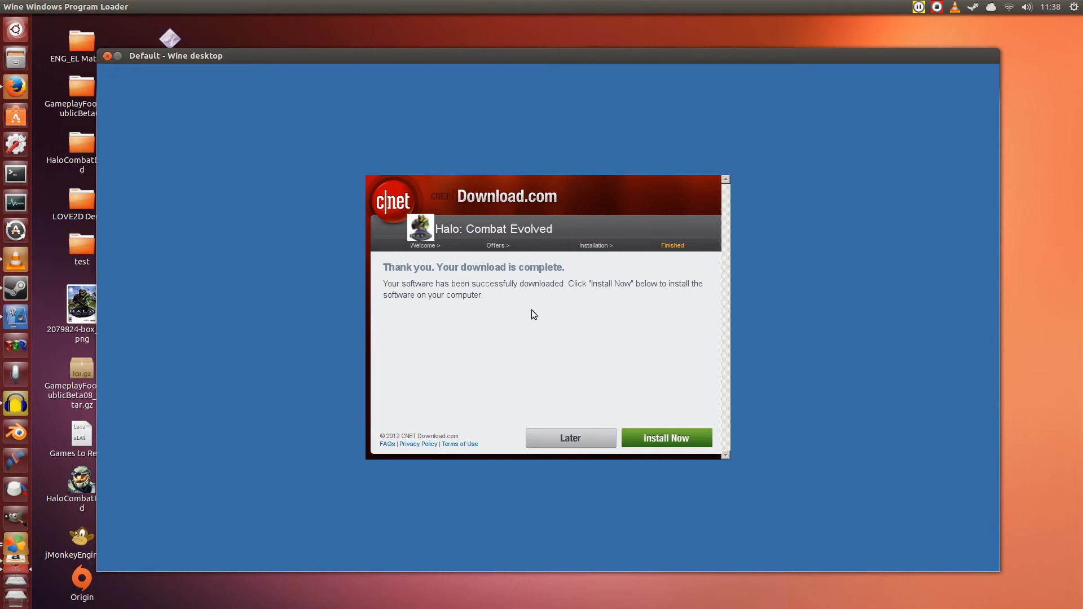
pyautogui.moveTo(523, 283)
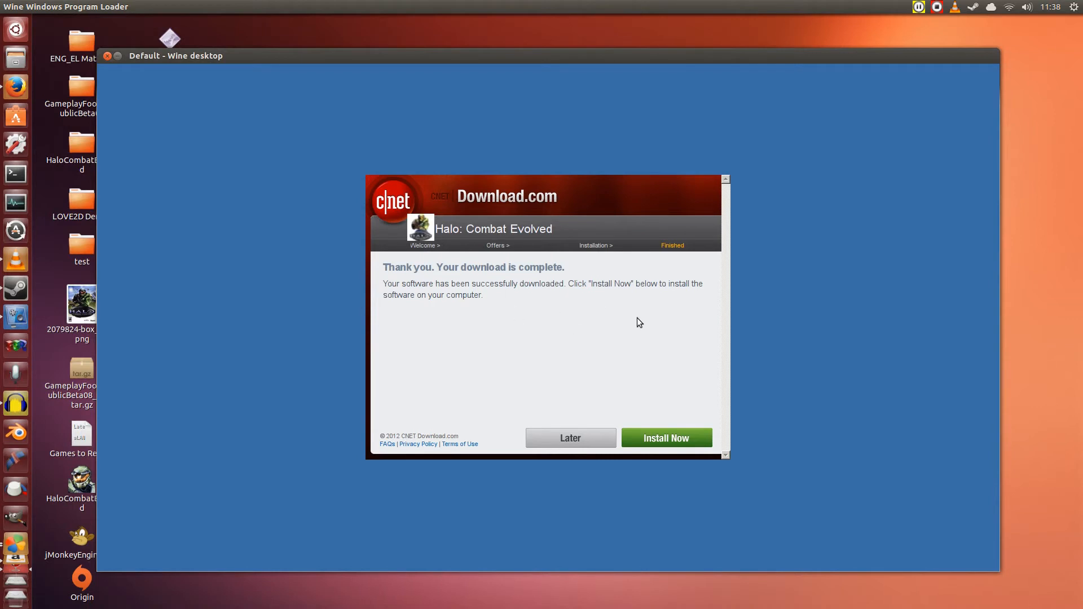
# Install the downloaded Halo trial and dismiss the RealPlayer Installation warning
pyautogui.click(569, 437)
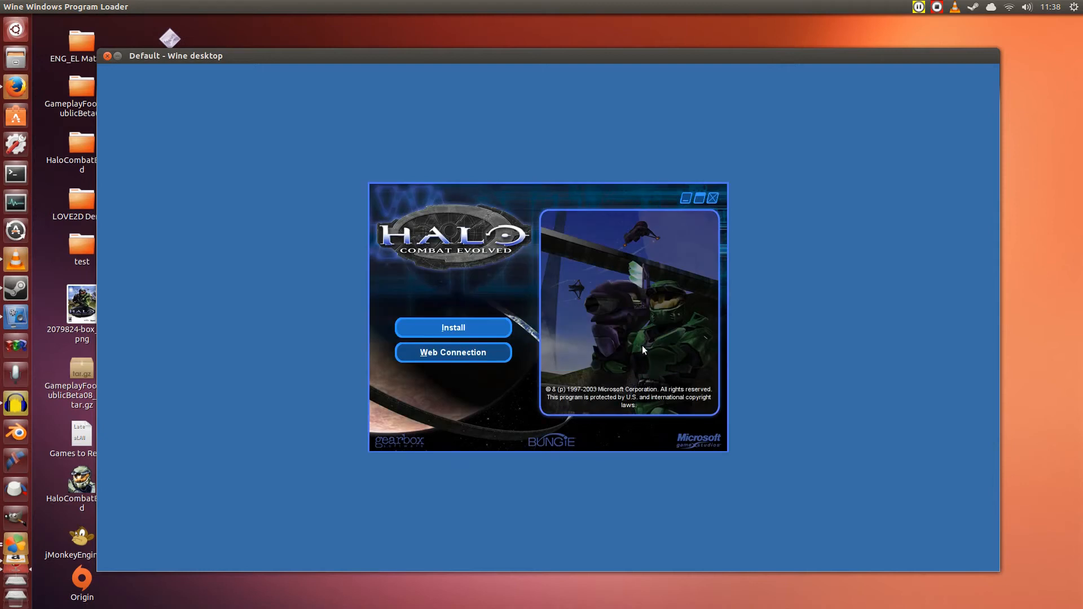
pyautogui.moveTo(547, 242)
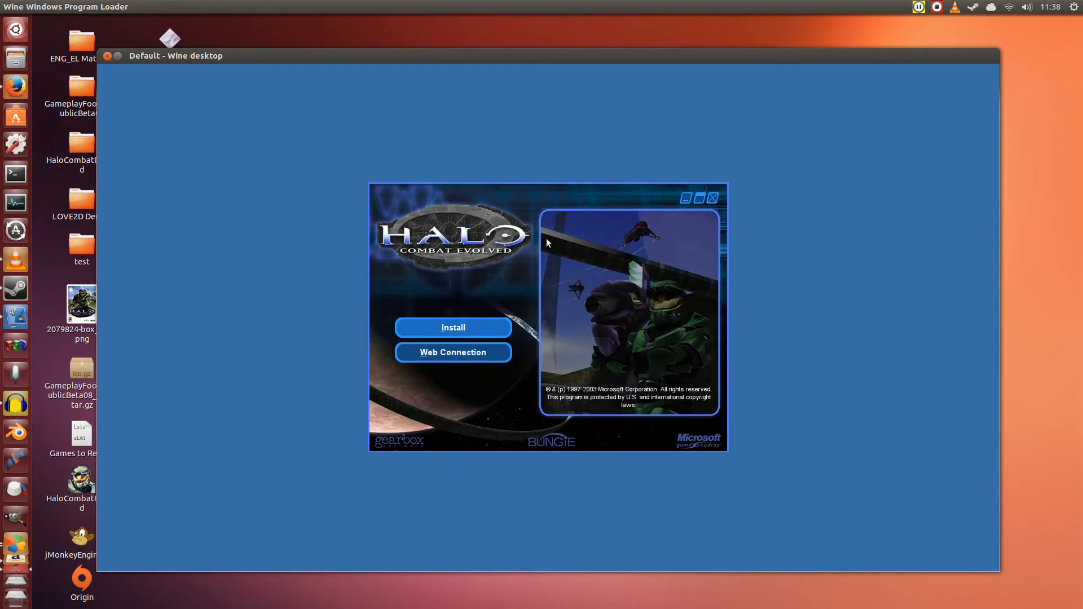
pyautogui.click(452, 328)
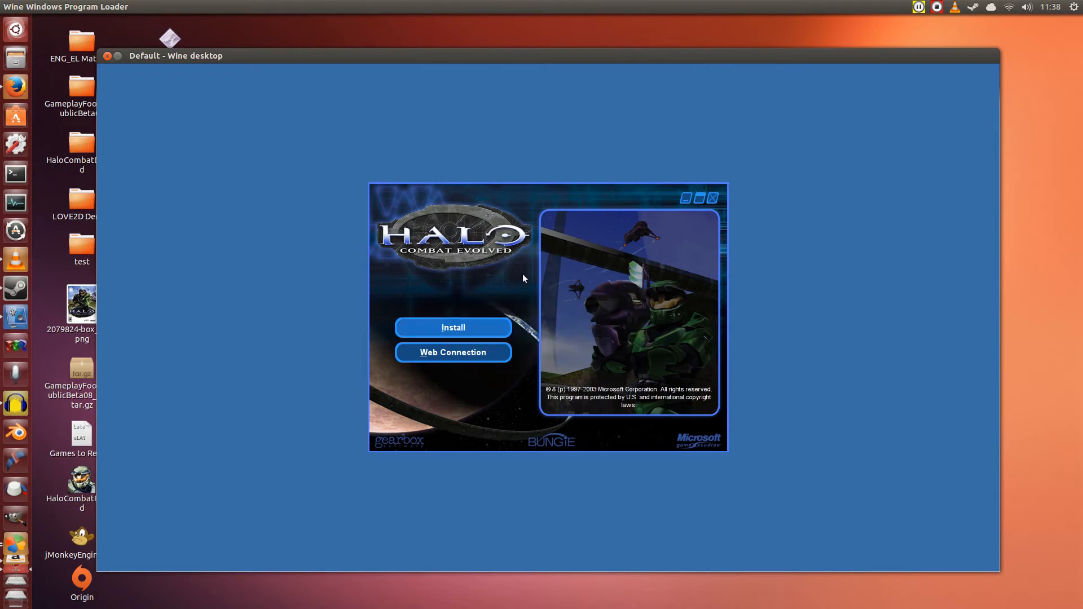
pyautogui.click(453, 327)
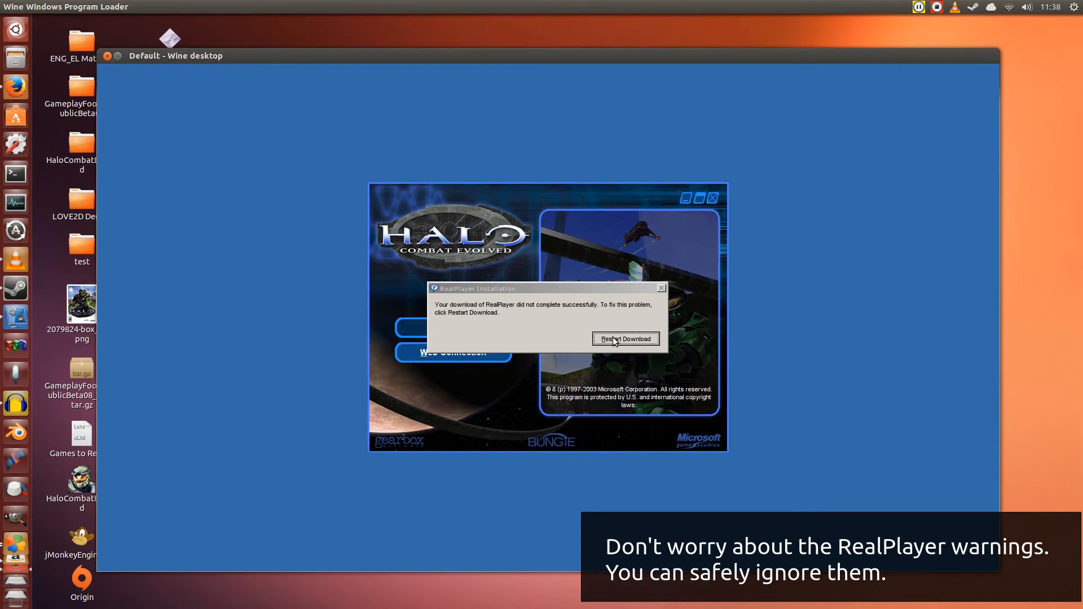
pyautogui.click(624, 338)
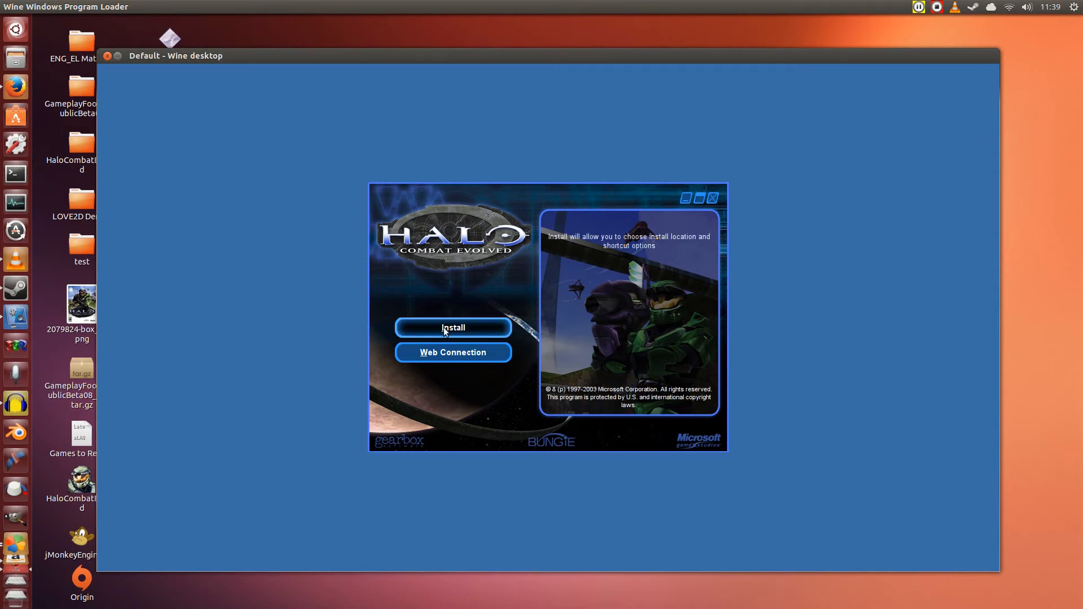
# Install Halo Trial to C:\Program Files\Microsoft Games\Halo Trial with default desktop icons
pyautogui.click(452, 327)
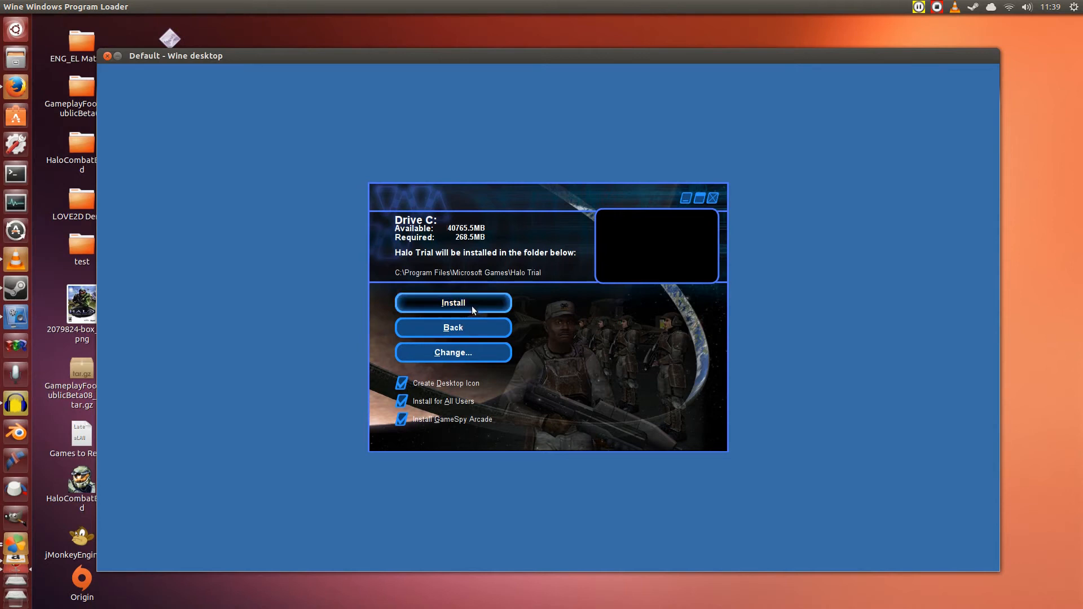
pyautogui.click(452, 303)
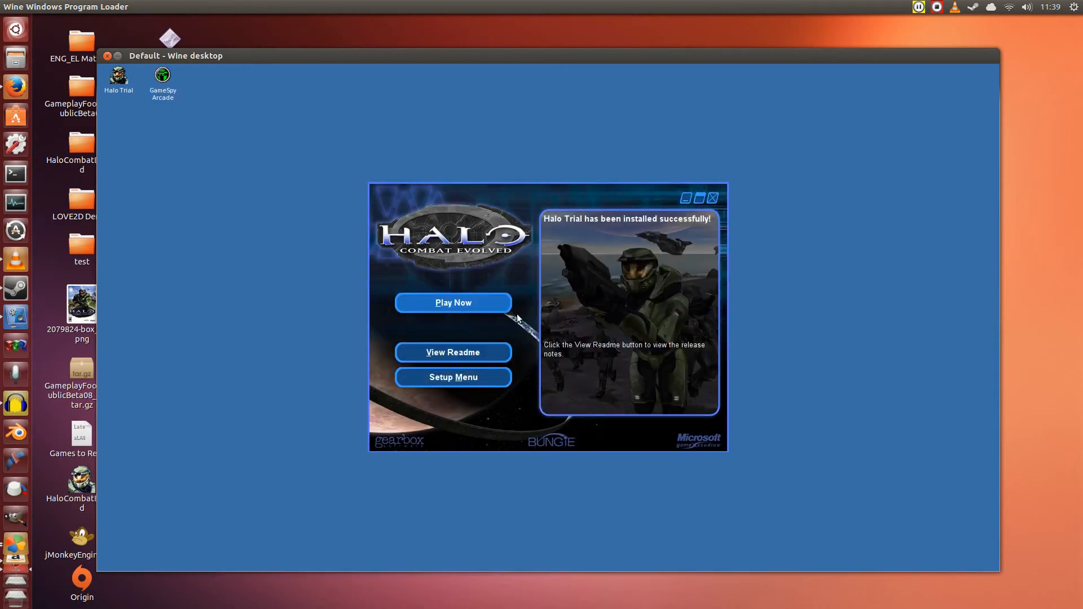
pyautogui.moveTo(615, 249)
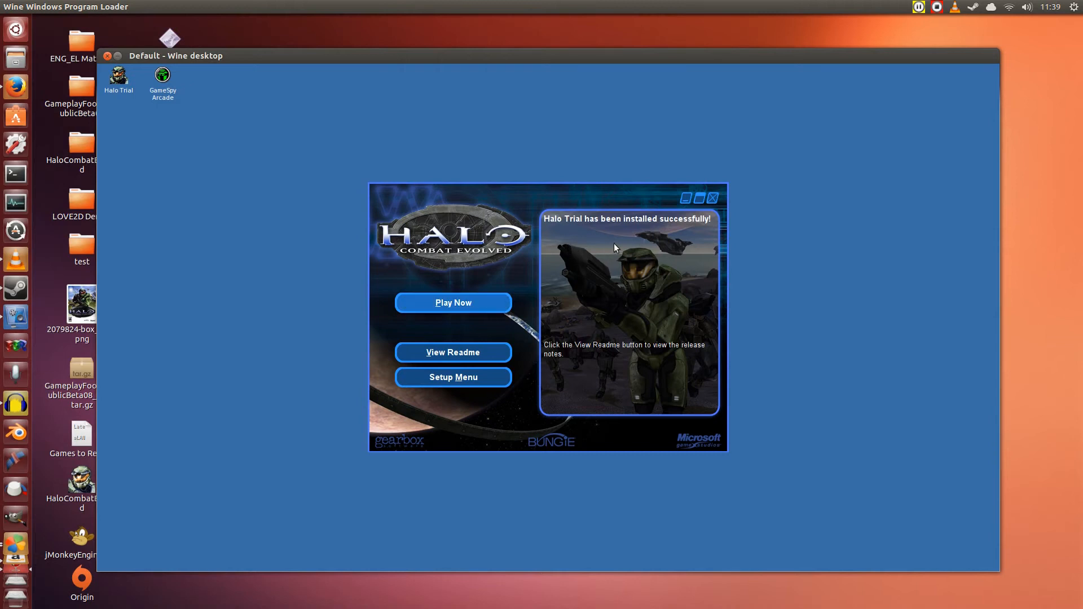
pyautogui.moveTo(639, 262)
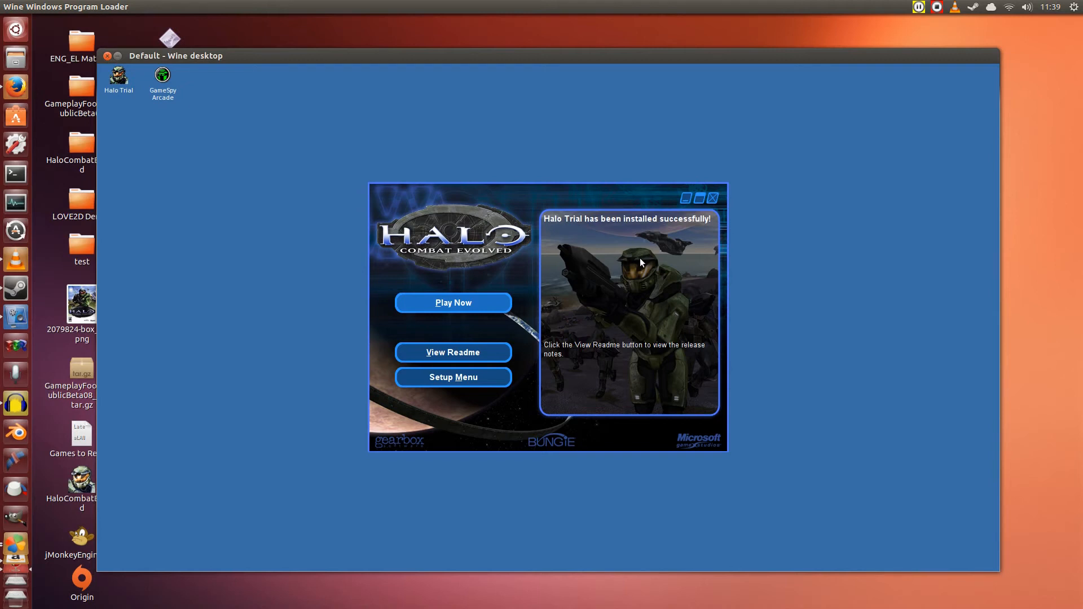
pyautogui.moveTo(453, 304)
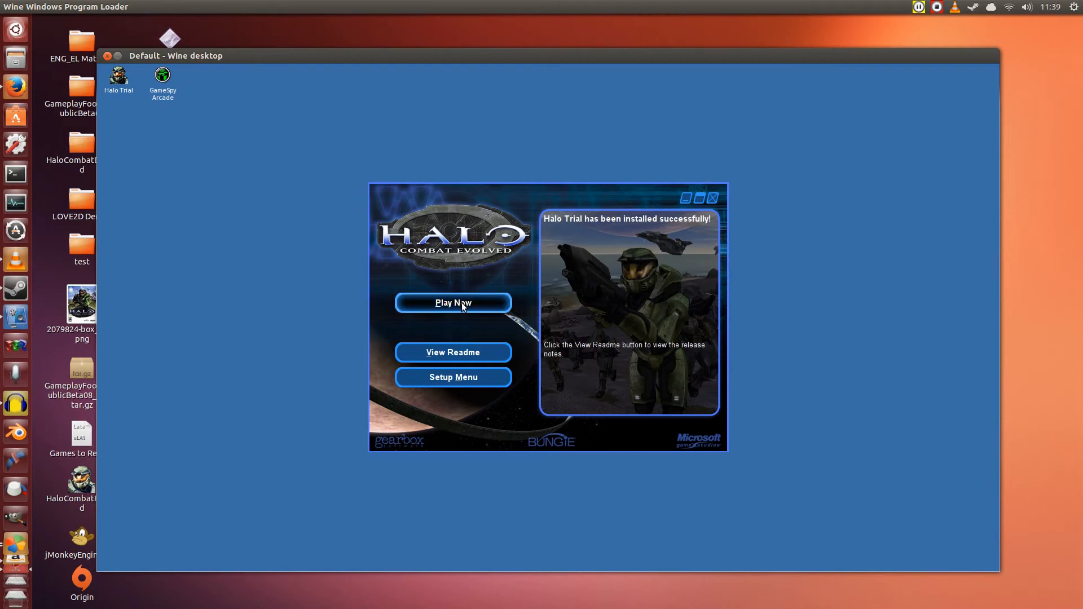
# Launch the Halo trial, accept the EULA, then view and cancel Edit Profile Settings
pyautogui.click(453, 302)
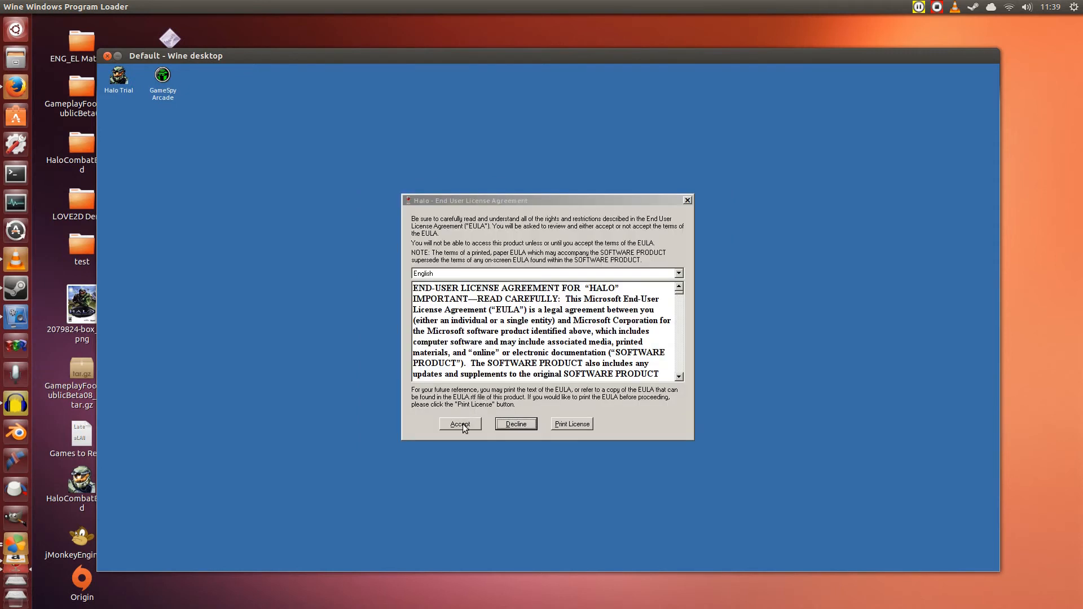
pyautogui.click(459, 423)
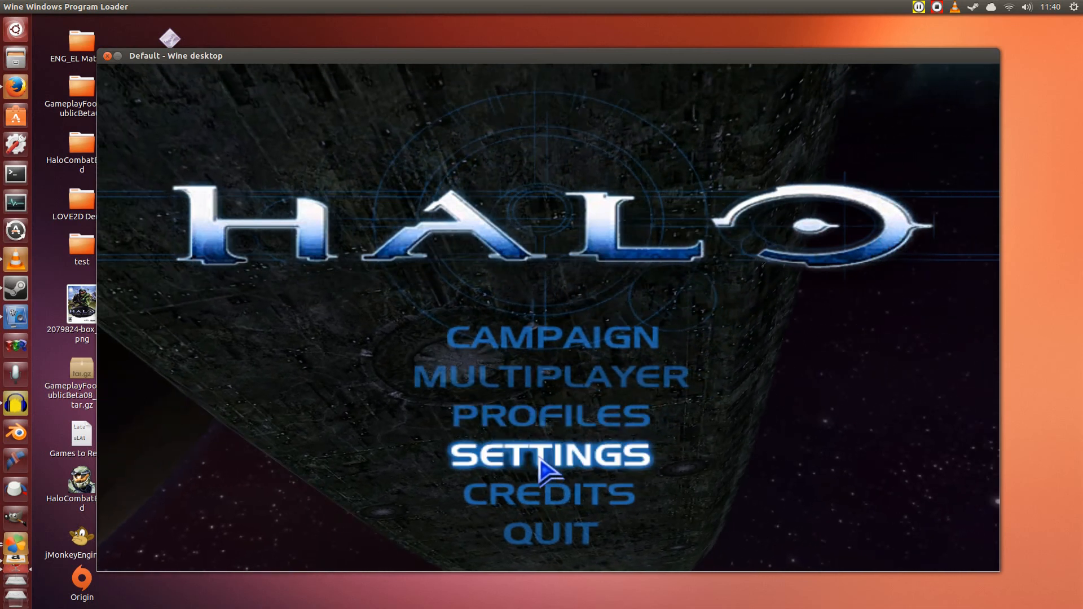
pyautogui.click(548, 455)
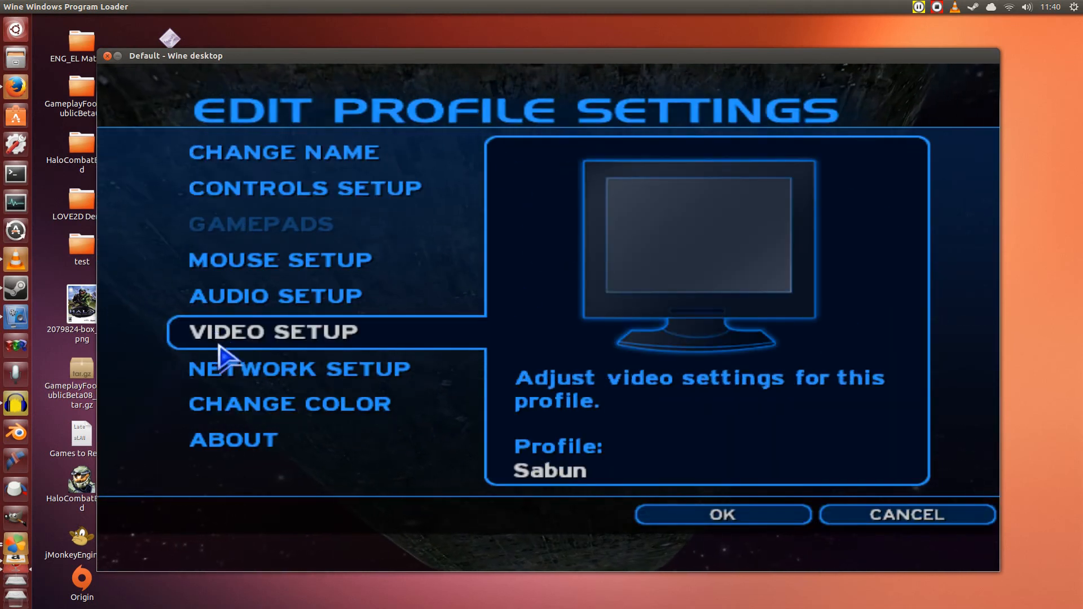
pyautogui.click(273, 332)
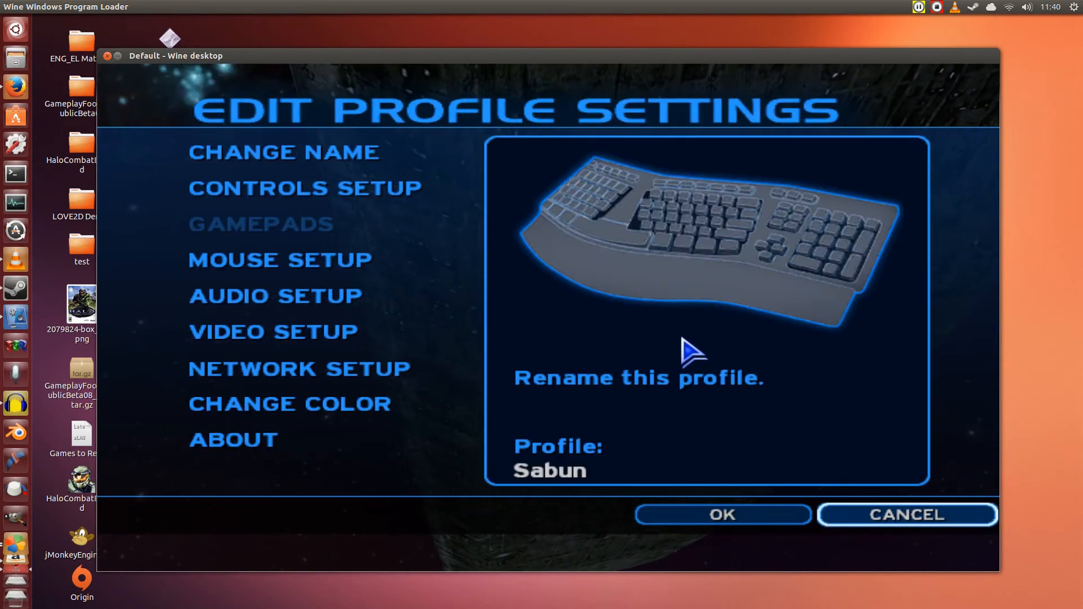
pyautogui.click(905, 514)
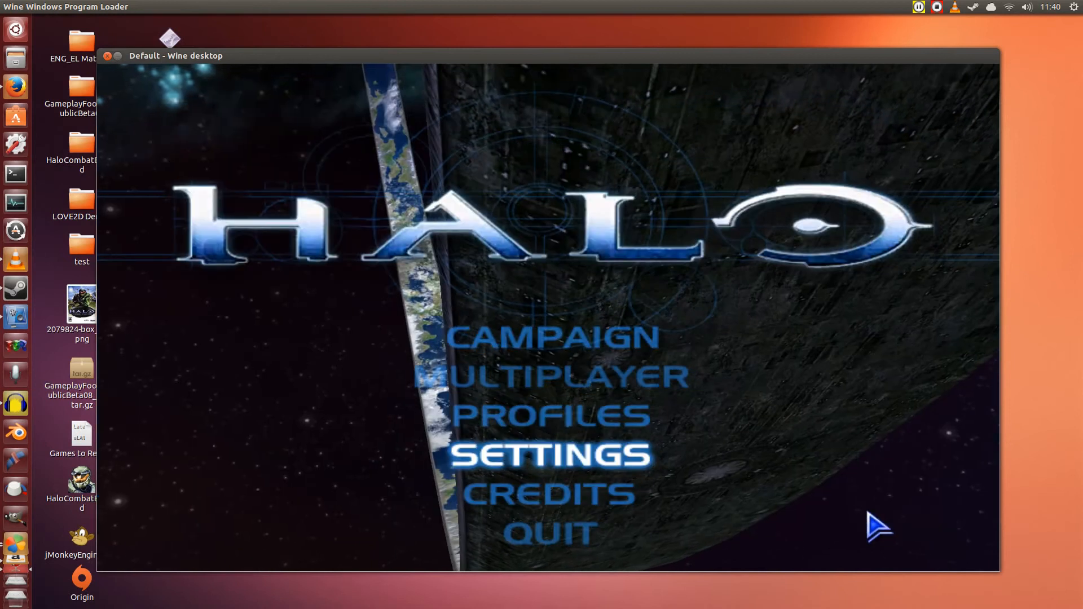
pyautogui.moveTo(514, 522)
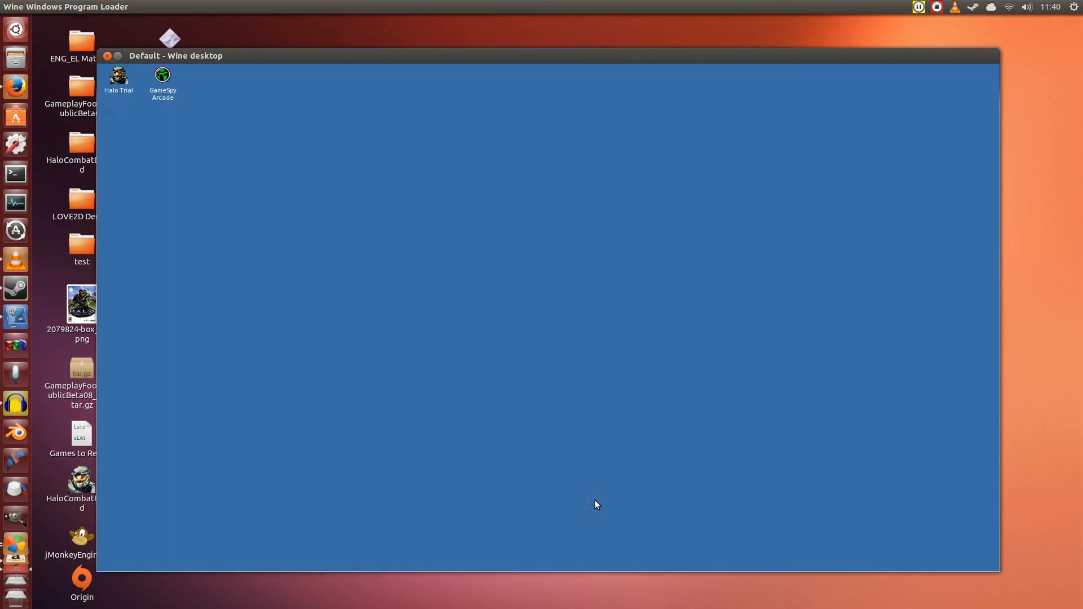
pyautogui.moveTo(586, 485)
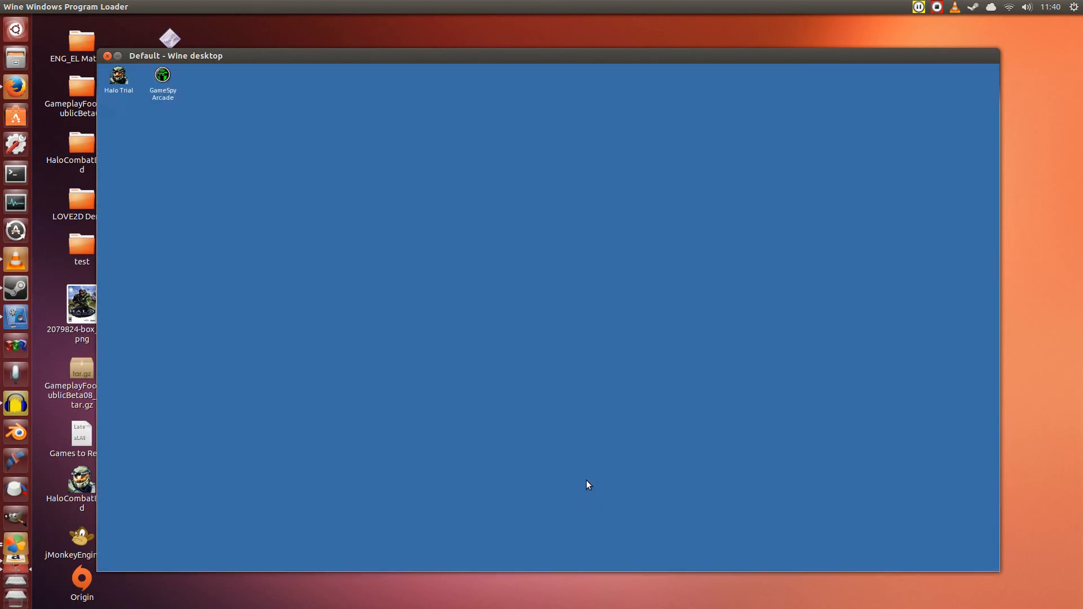
pyautogui.moveTo(553, 458)
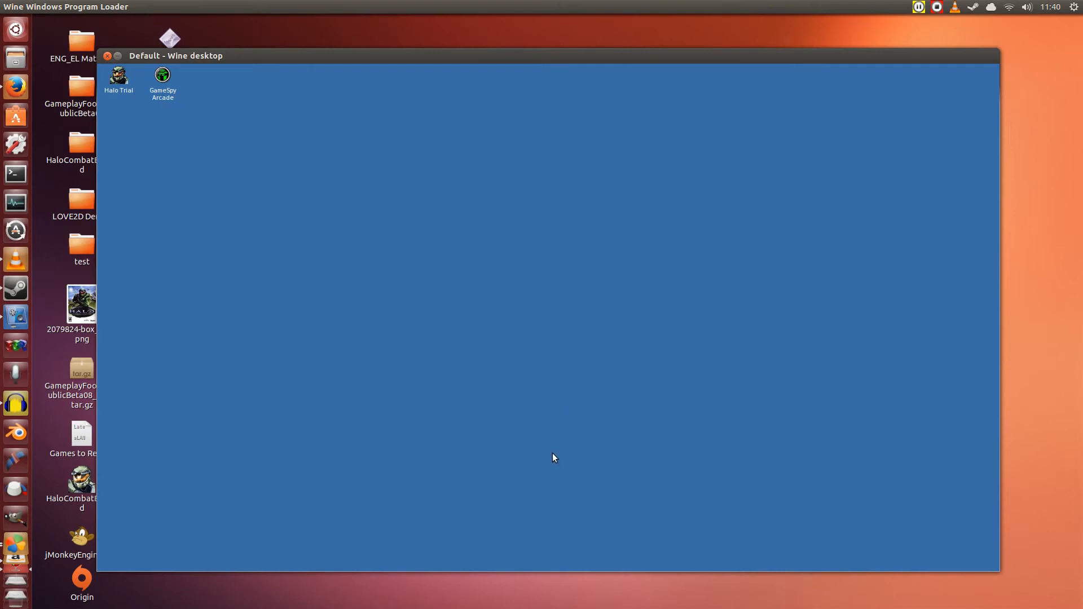
pyautogui.moveTo(490, 62)
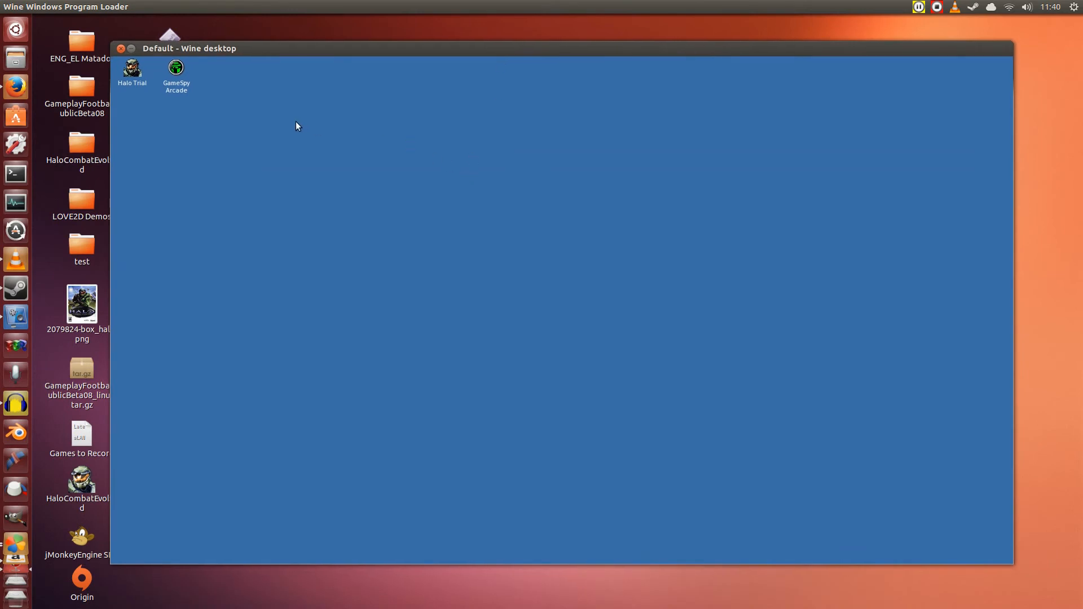
pyautogui.moveTo(538, 120)
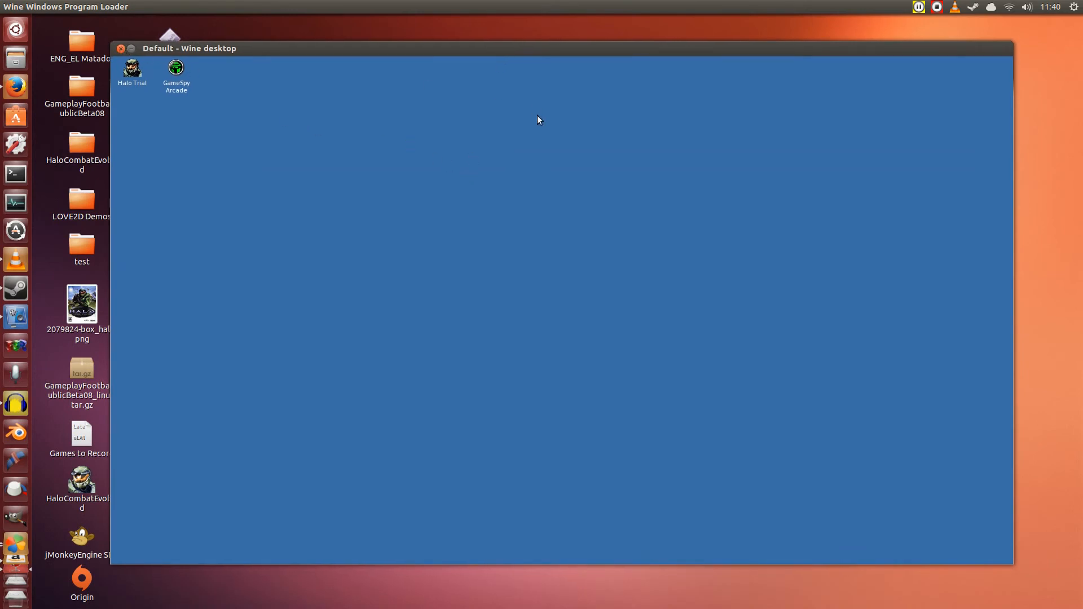
pyautogui.moveTo(456, 127)
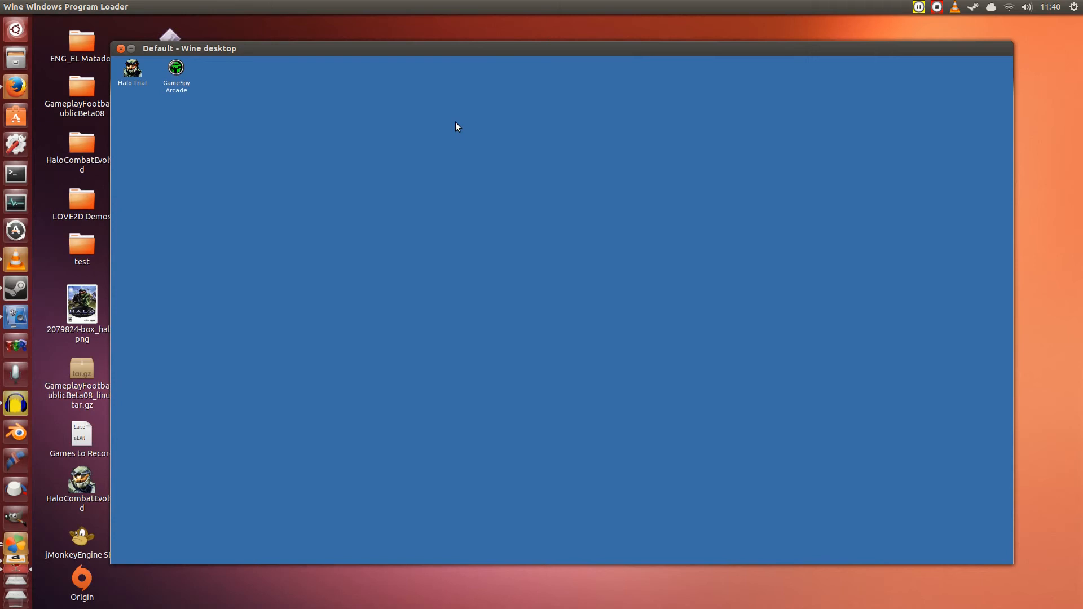
pyautogui.moveTo(458, 126)
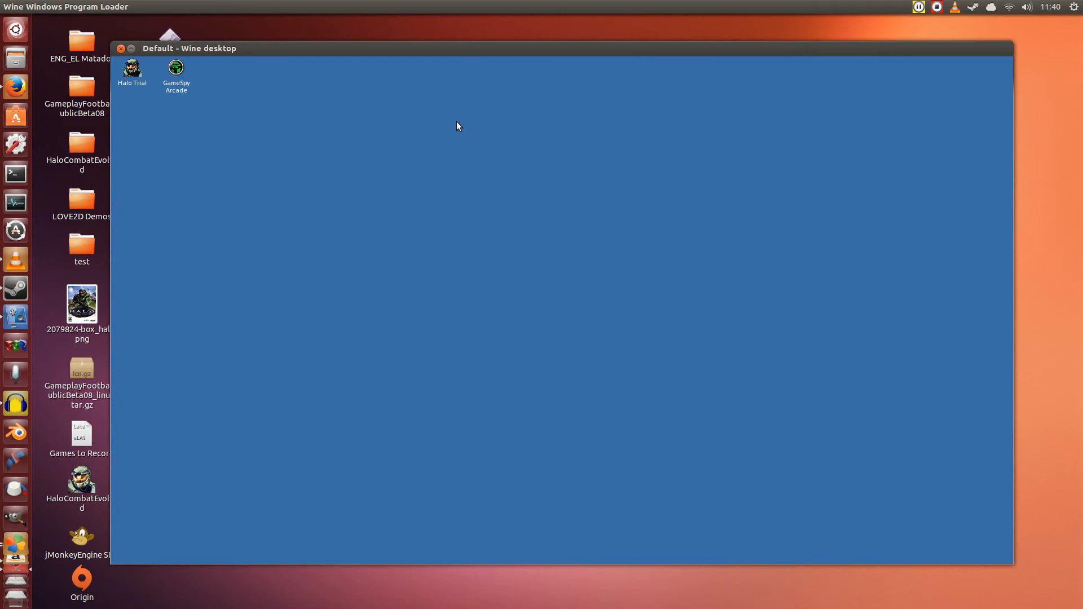
pyautogui.moveTo(360, 150)
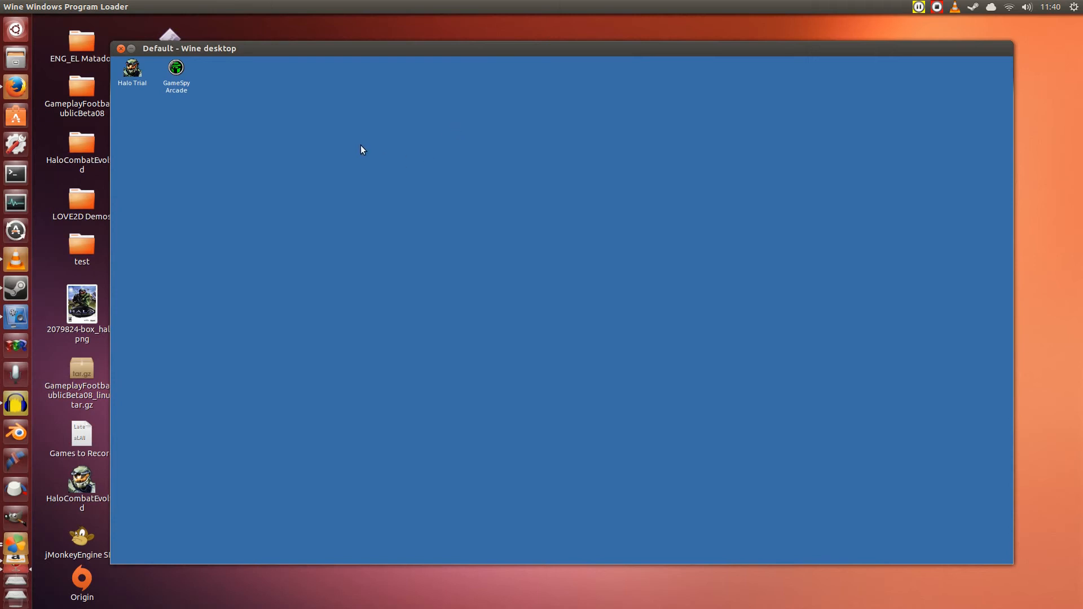
pyautogui.moveTo(315, 138)
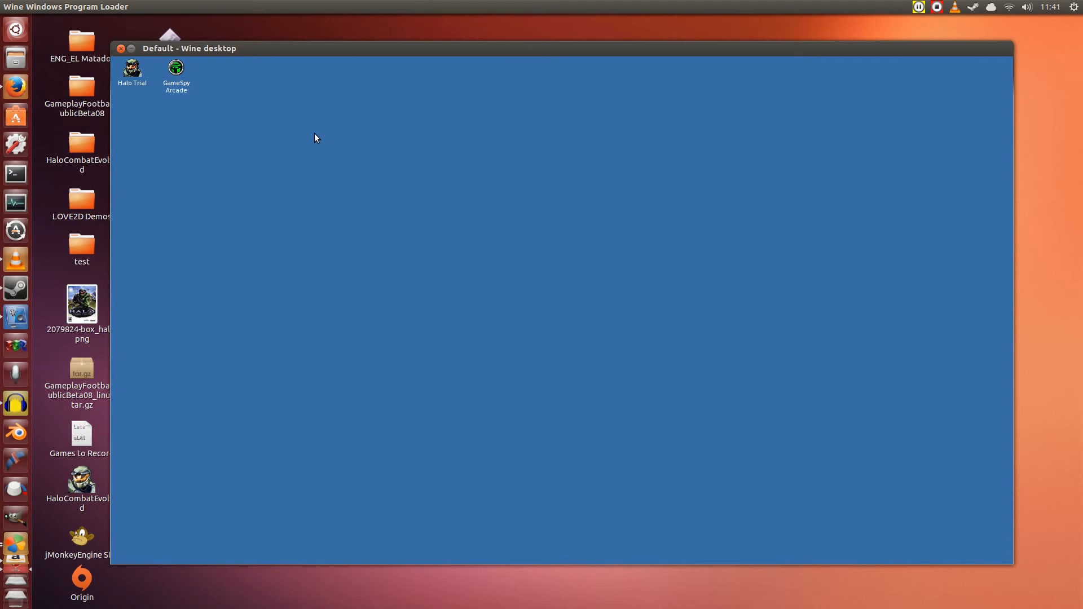
pyautogui.moveTo(532, 52)
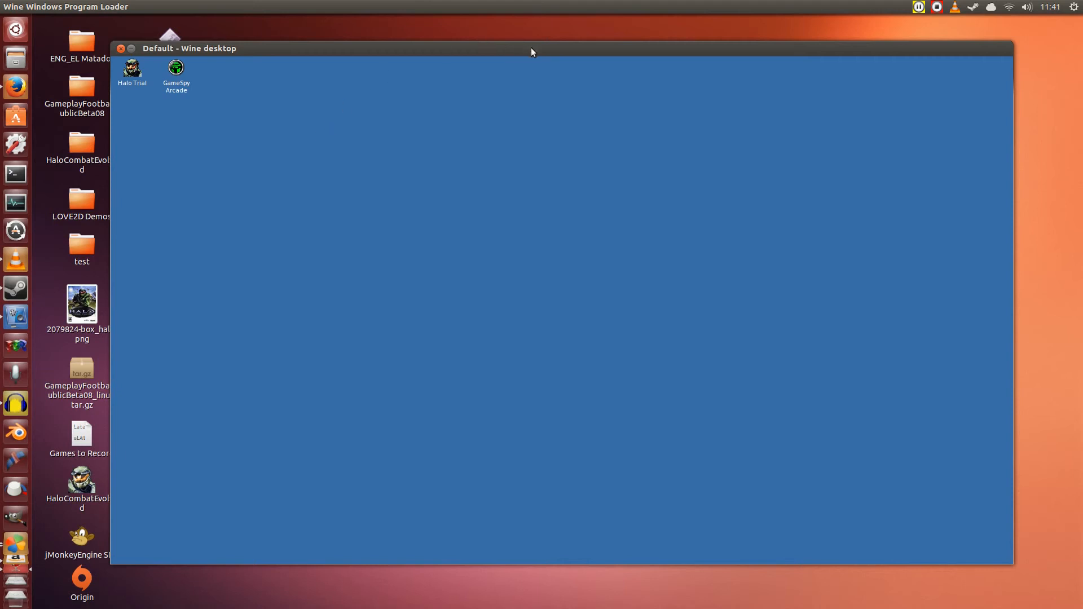
pyautogui.moveTo(529, 56)
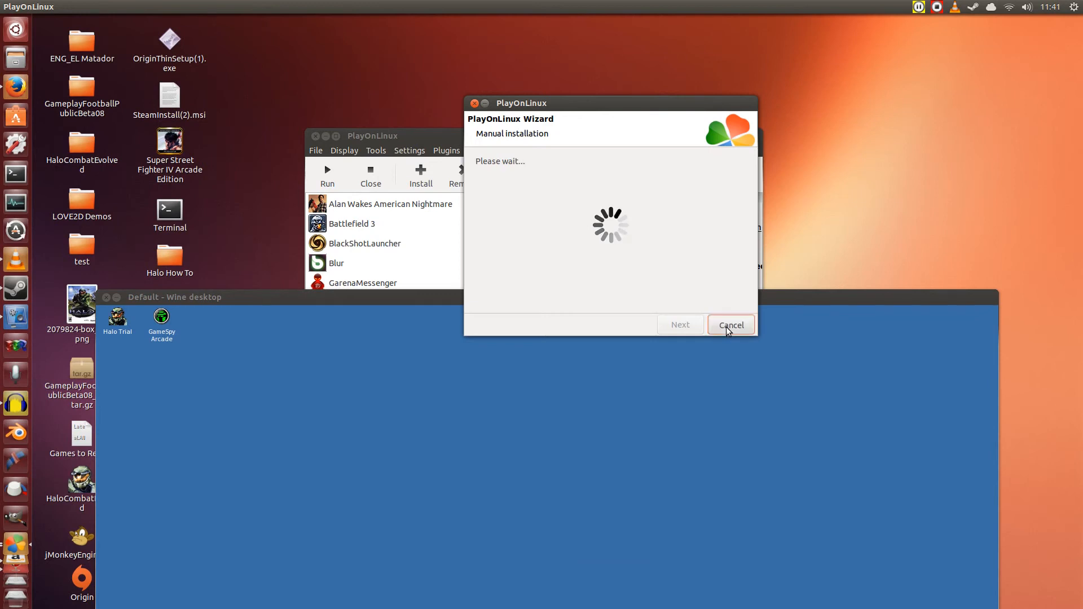
# Cancel the manual installation and create a desktop shortcut for HaloCombatEvolved
pyautogui.click(730, 325)
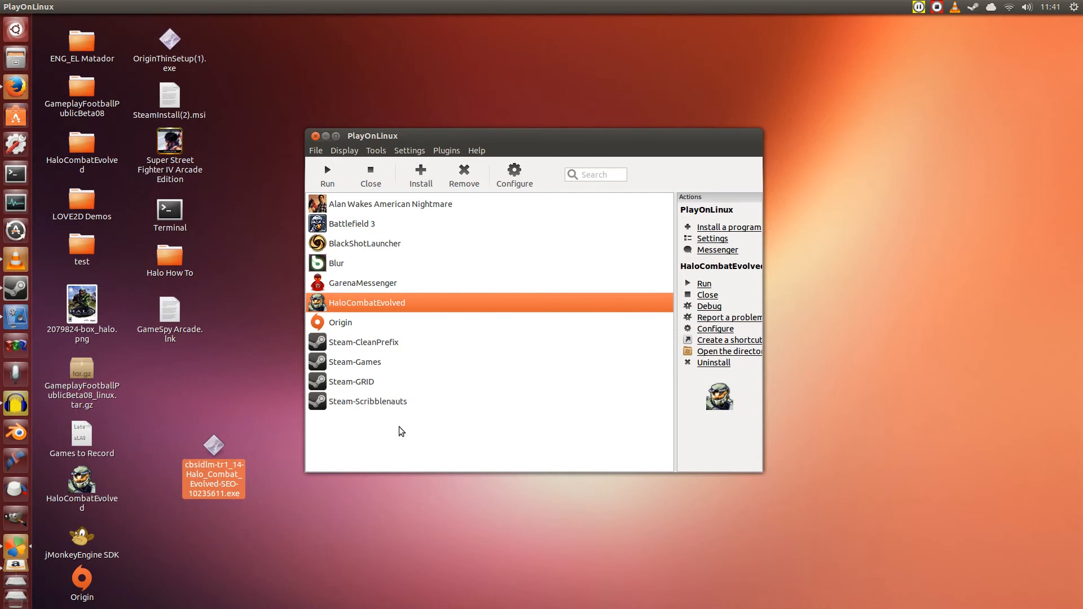
pyautogui.moveTo(414, 427)
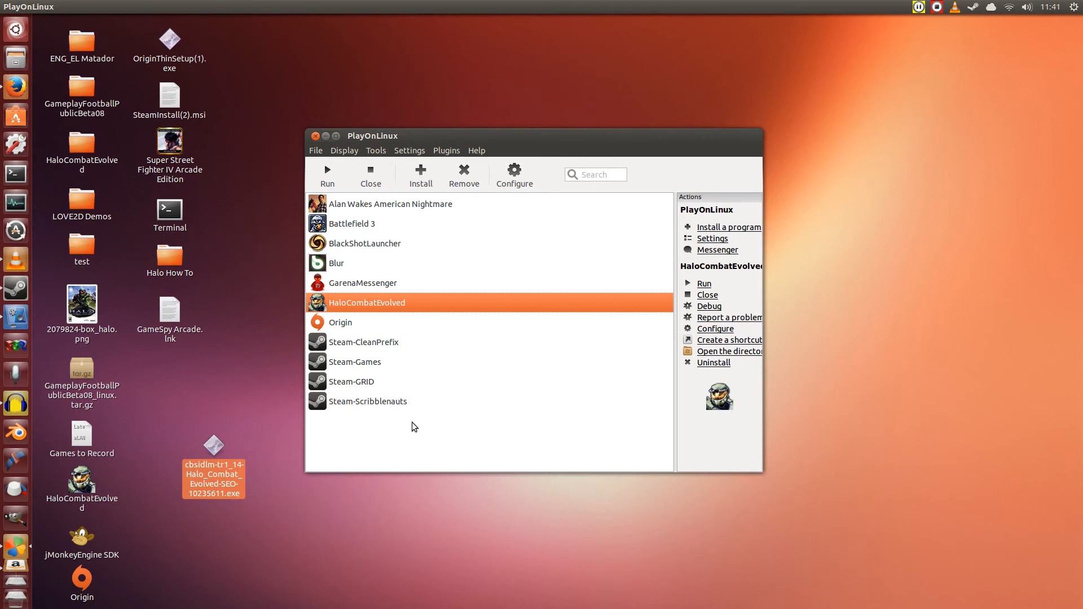
pyautogui.click(362, 282)
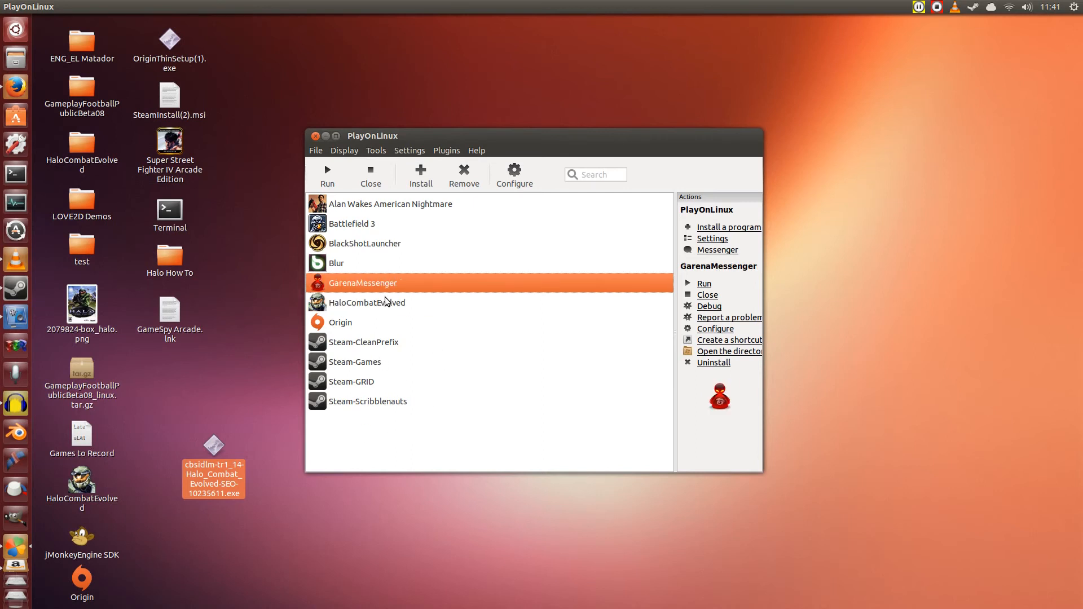
pyautogui.click(366, 302)
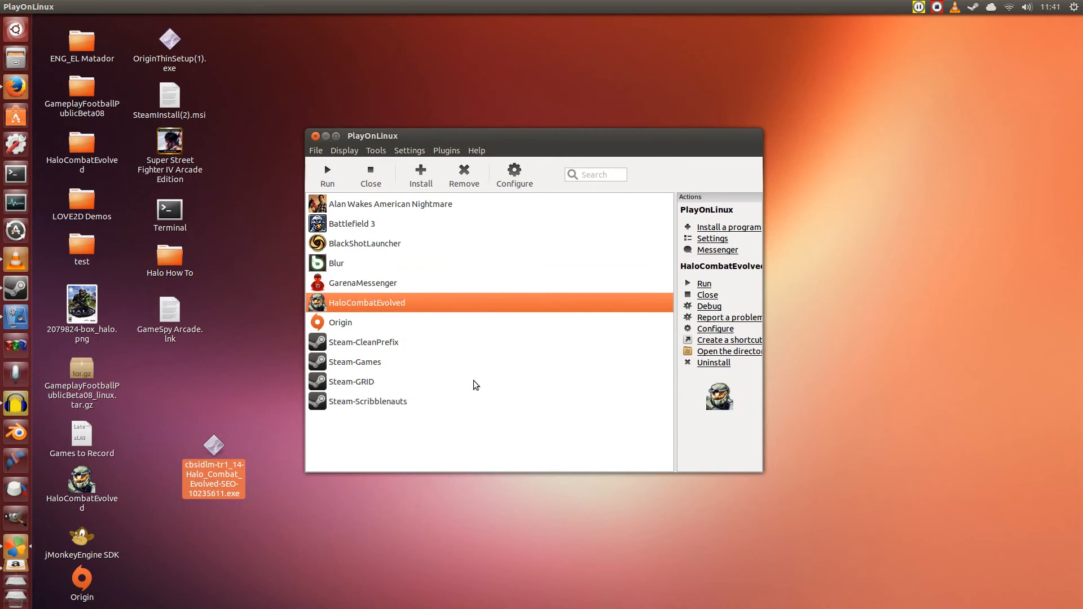
pyautogui.moveTo(464, 258)
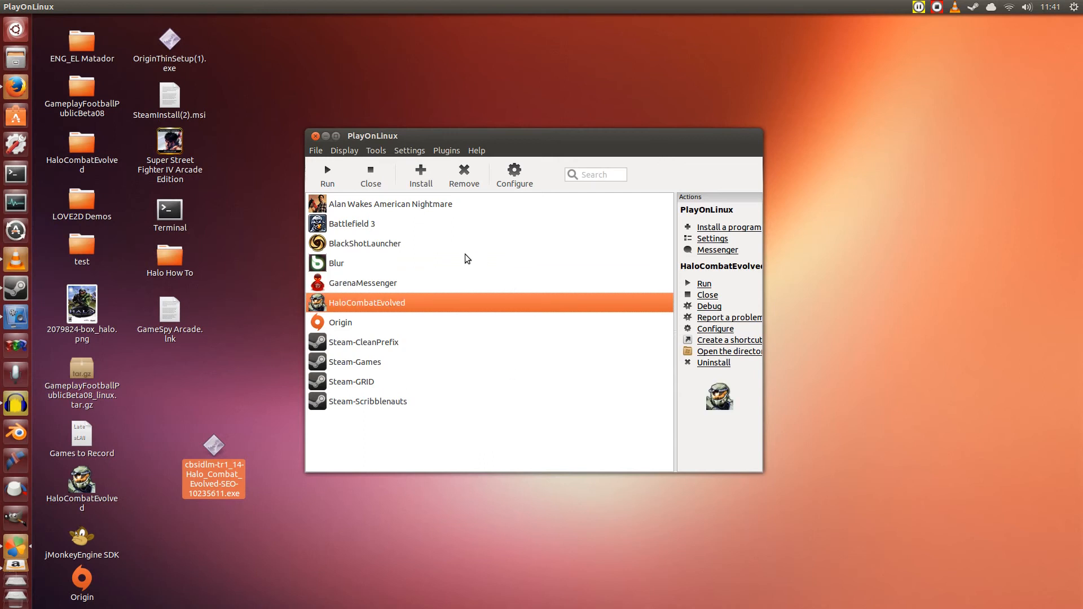
pyautogui.moveTo(726, 340)
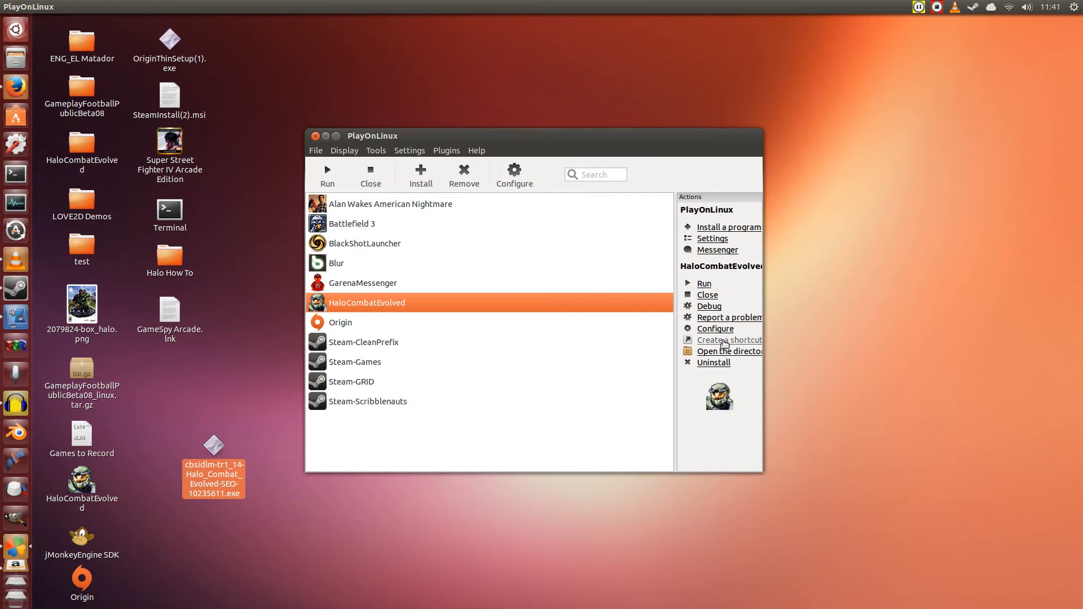
pyautogui.moveTo(442, 280)
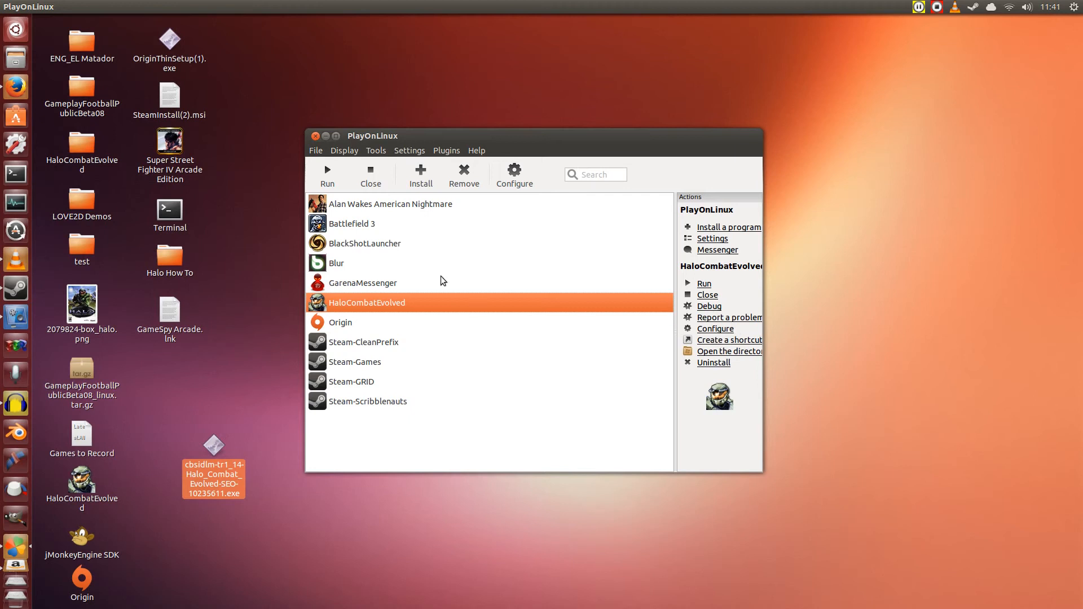
pyautogui.moveTo(721, 344)
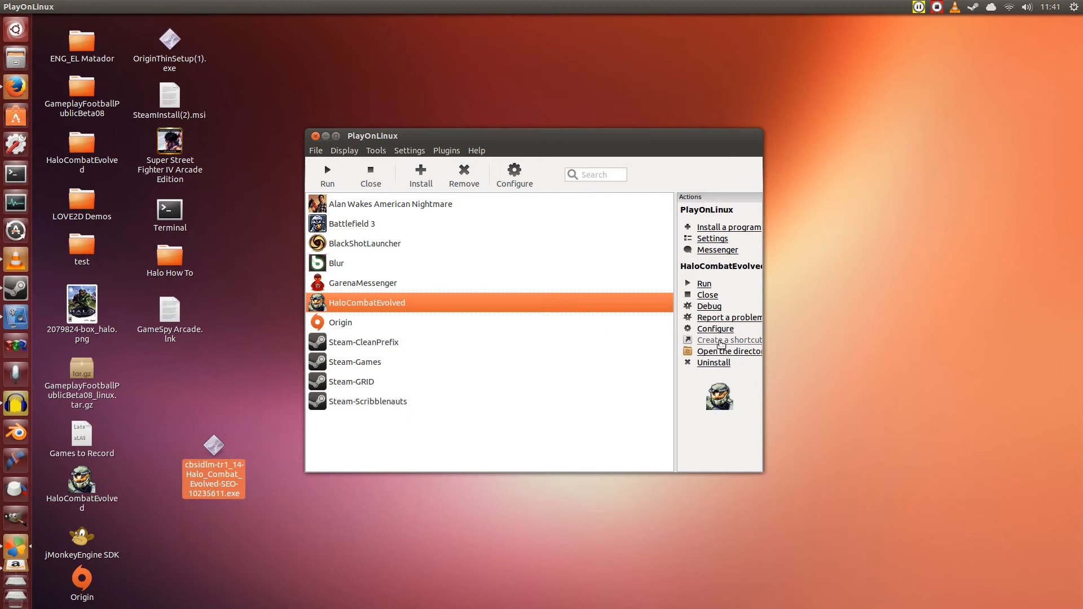
pyautogui.click(730, 339)
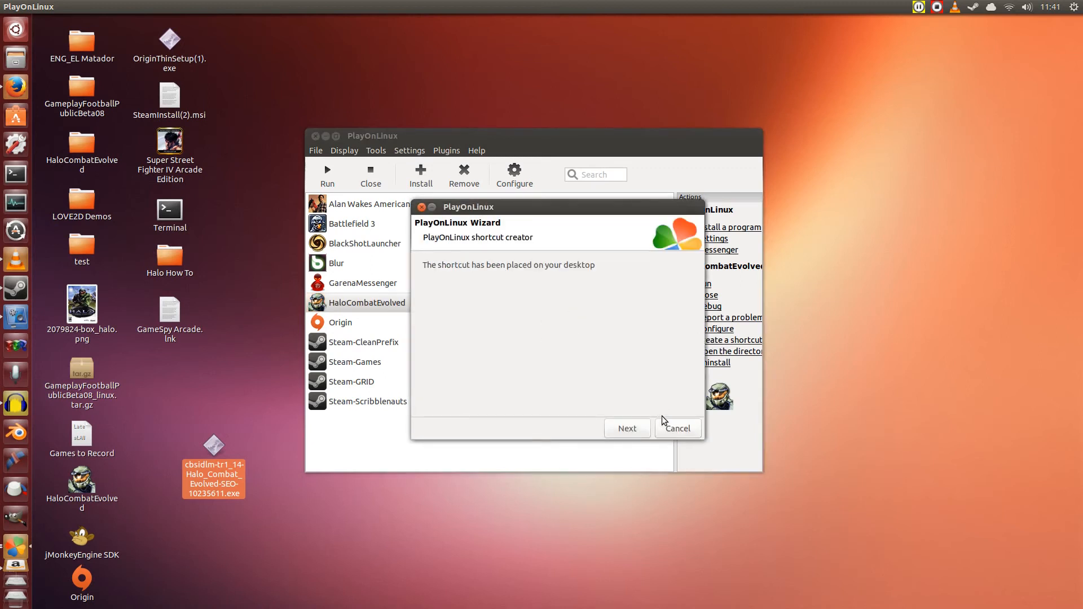
pyautogui.click(676, 428)
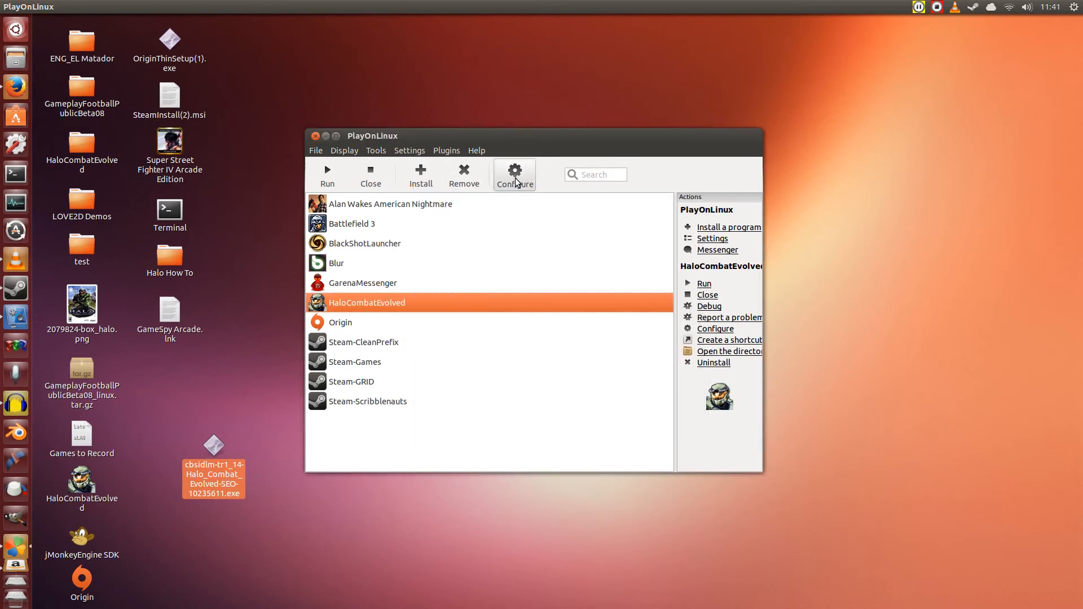
# Create a shortcut named 'halo' for halo.exe from the HaloCombatEHowTo virtual drive
pyautogui.click(514, 175)
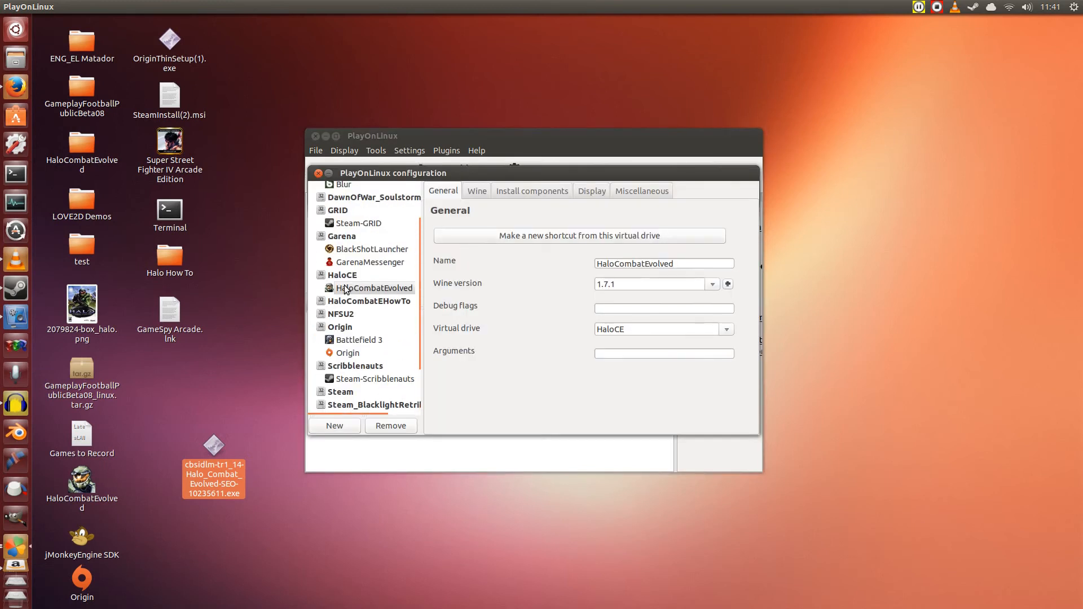
pyautogui.click(368, 300)
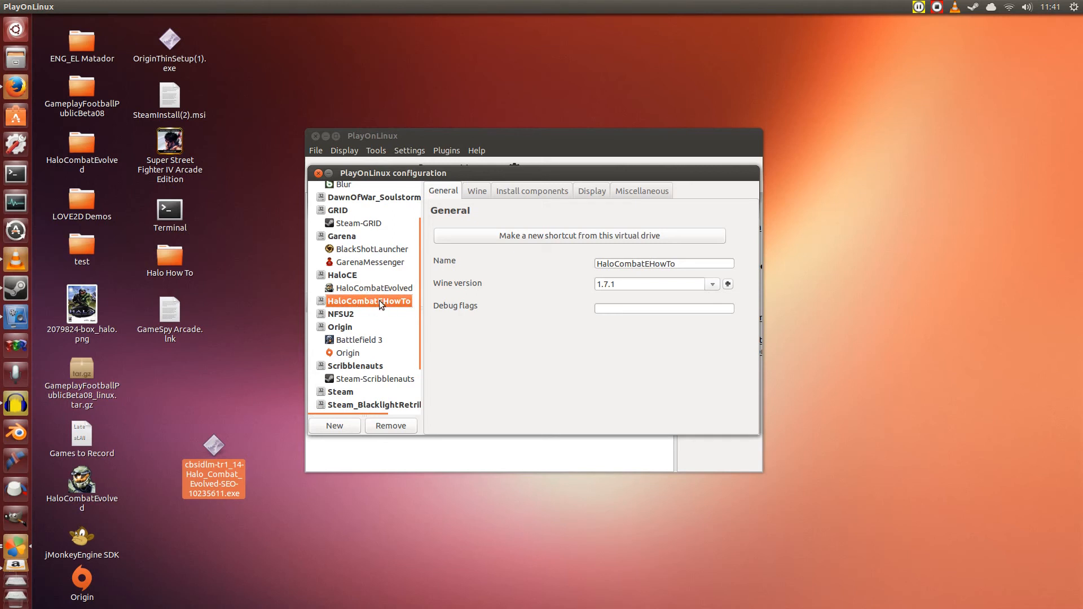
pyautogui.moveTo(389, 310)
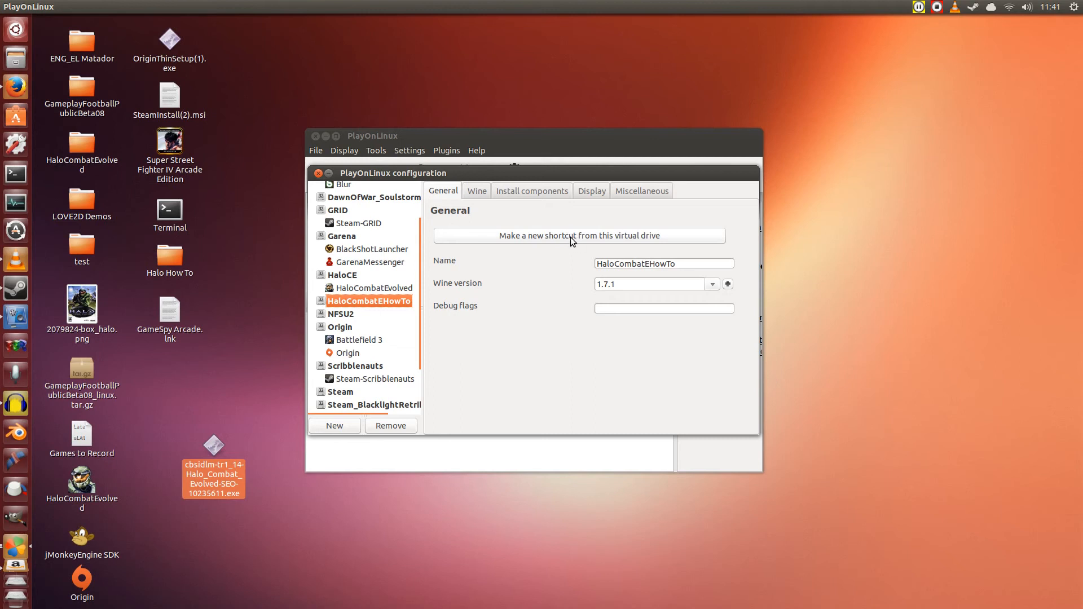
pyautogui.click(578, 236)
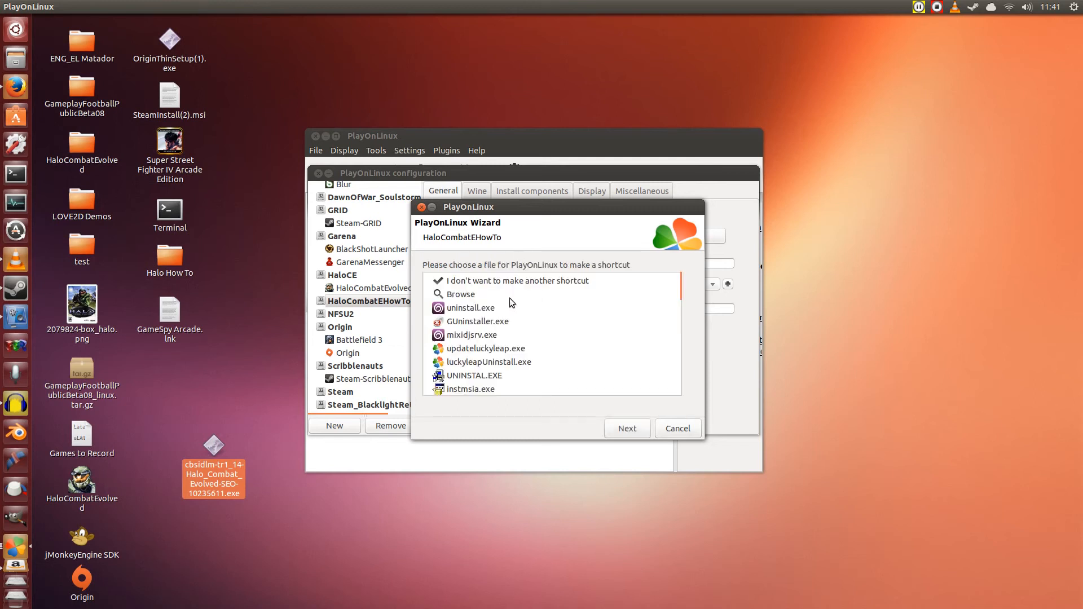
pyautogui.scroll(-3)
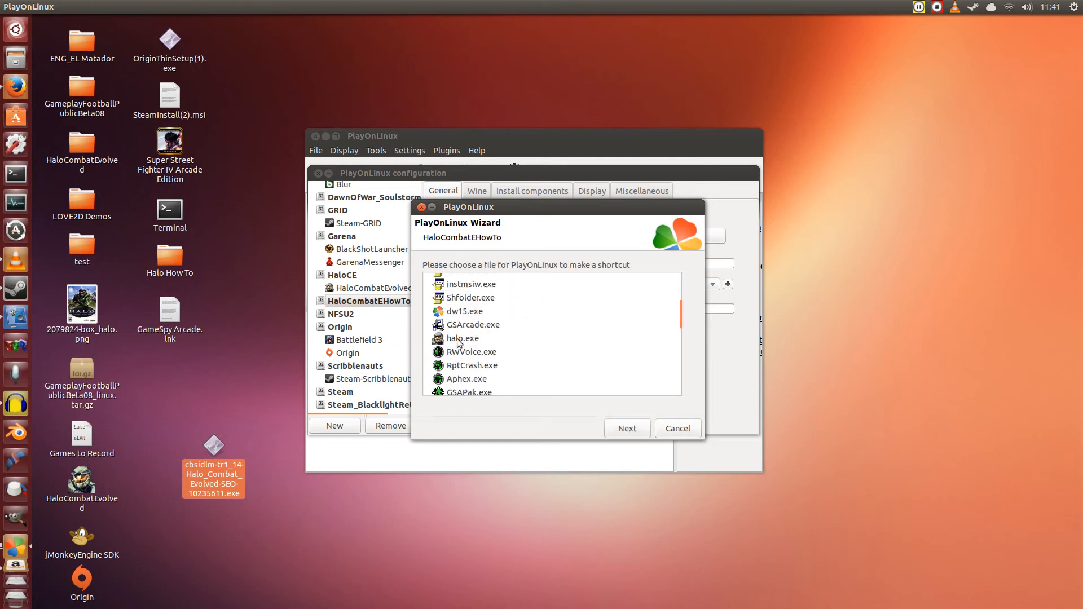
pyautogui.click(462, 339)
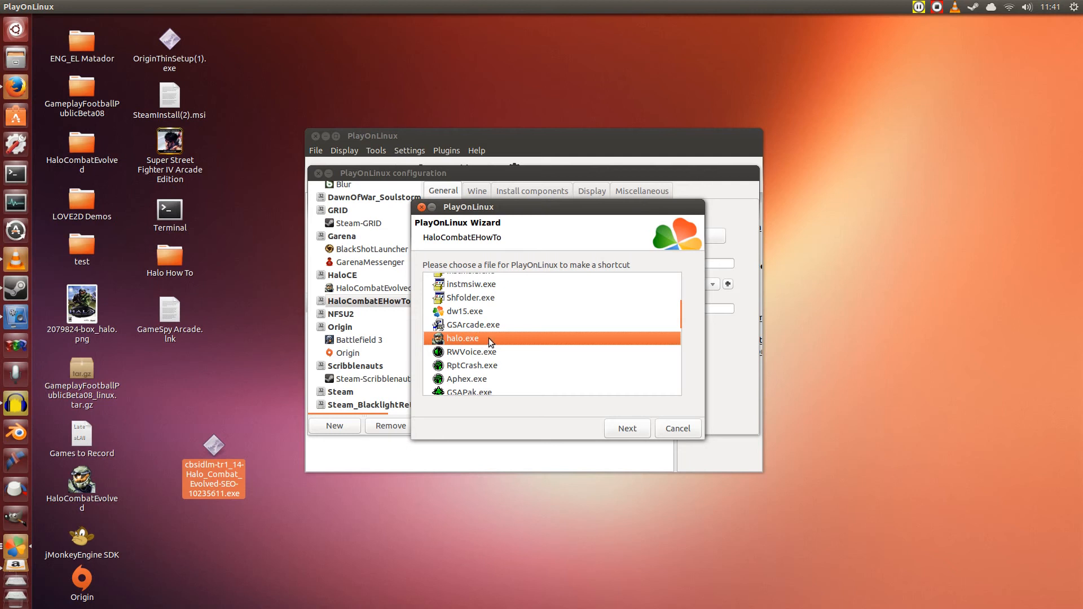
pyautogui.click(625, 428)
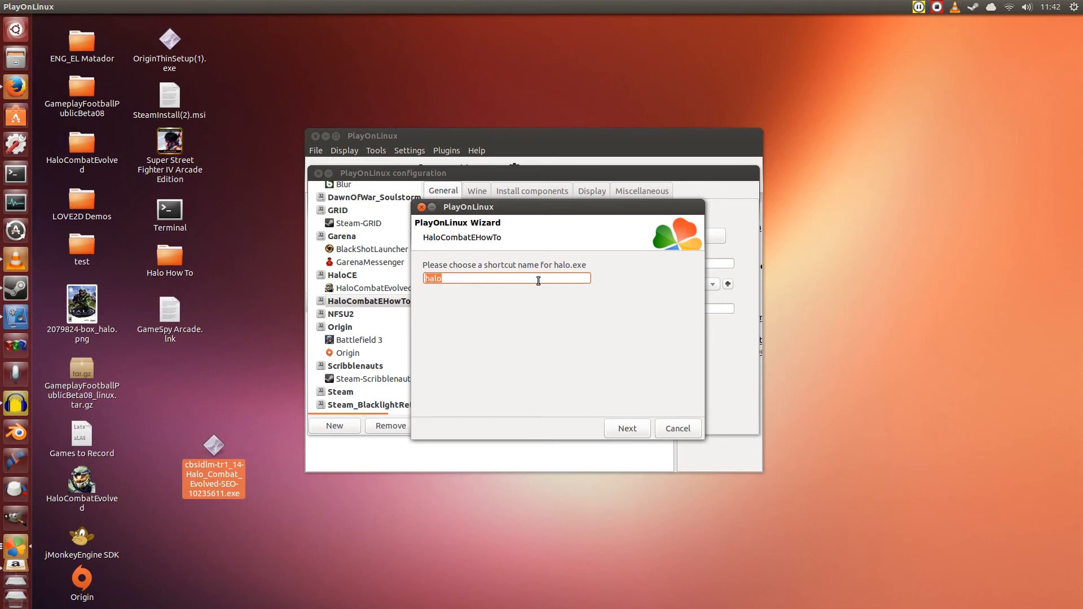
pyautogui.click(626, 428)
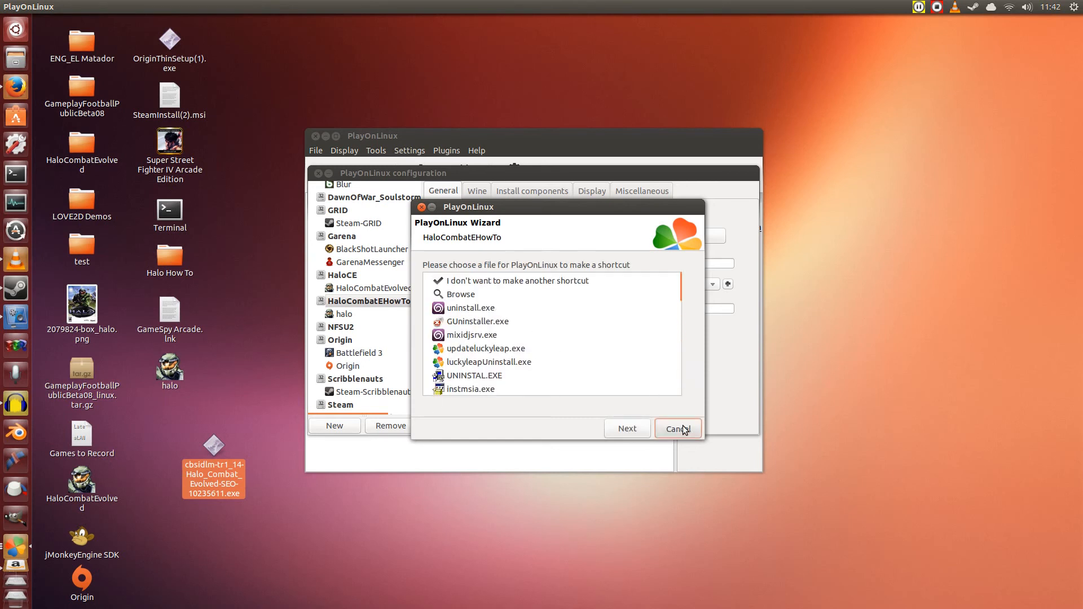
pyautogui.click(677, 428)
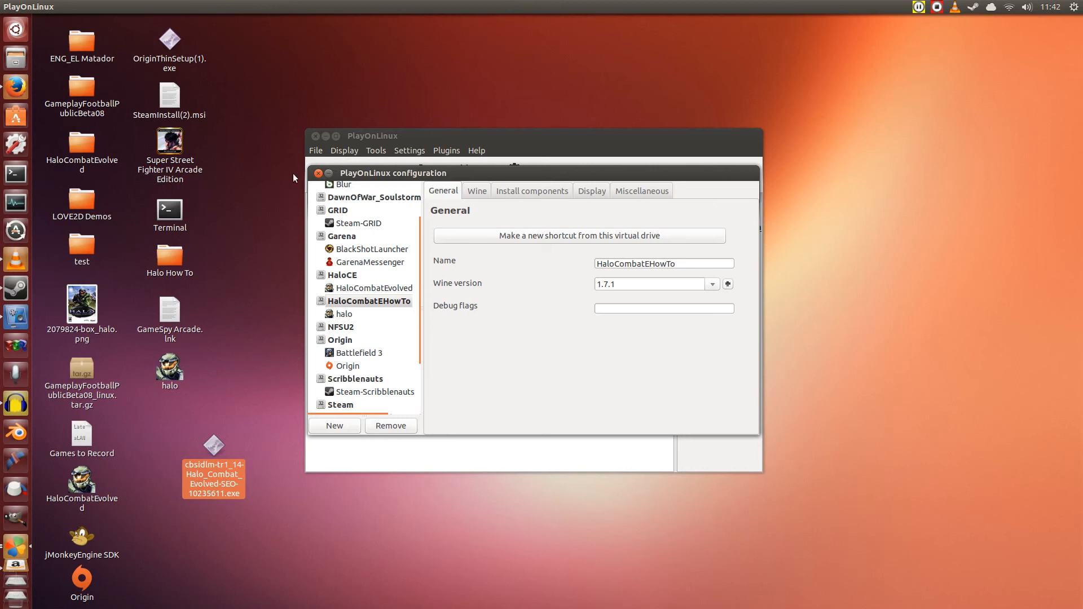
# Run the new halo shortcut to Halo's main menu, then quit the game
pyautogui.click(317, 173)
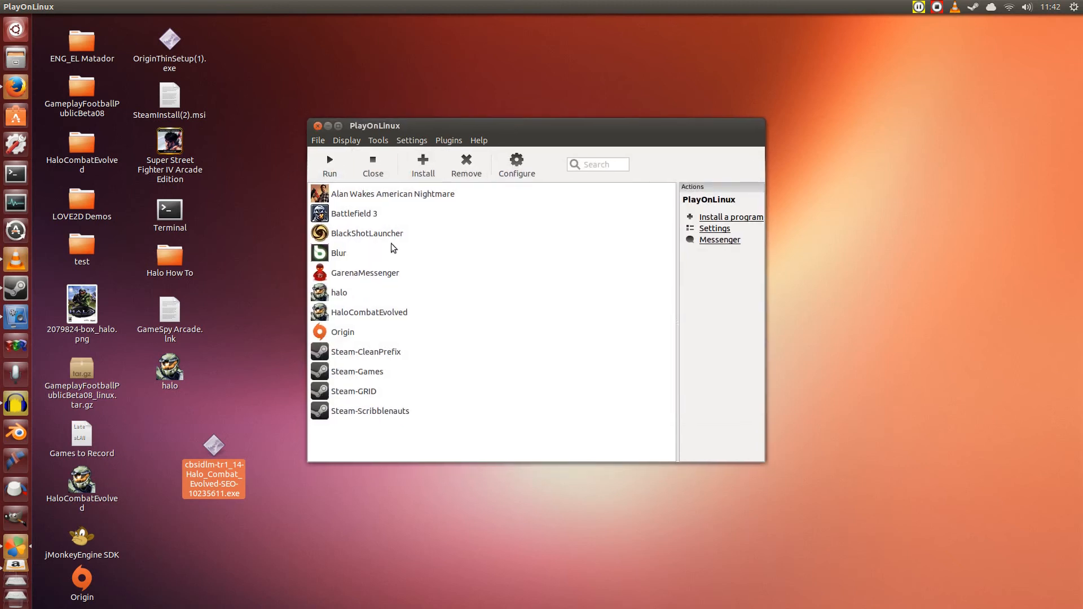
pyautogui.click(339, 292)
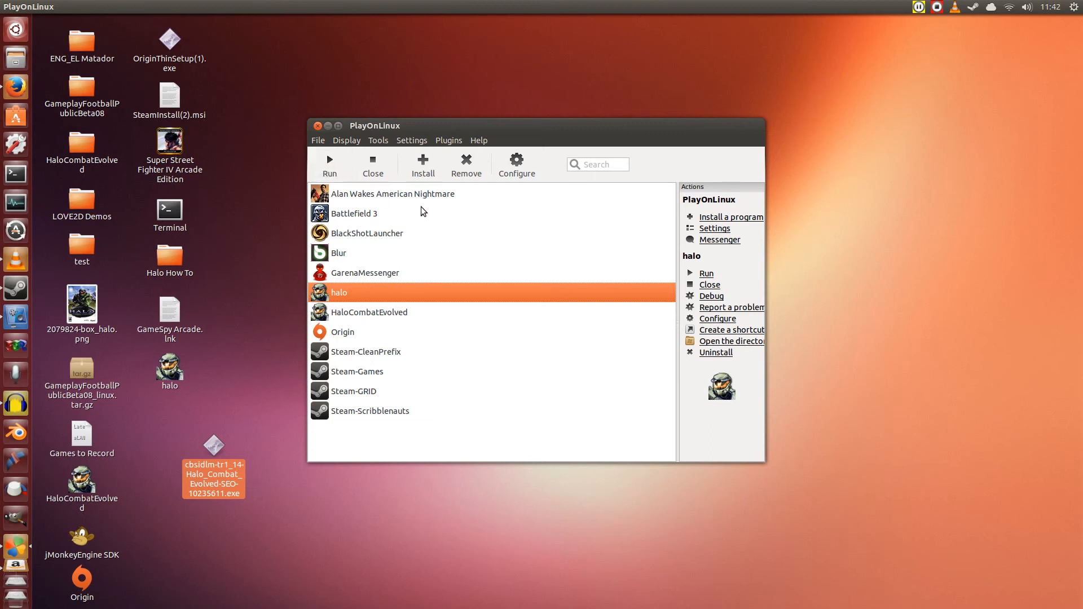
pyautogui.click(706, 273)
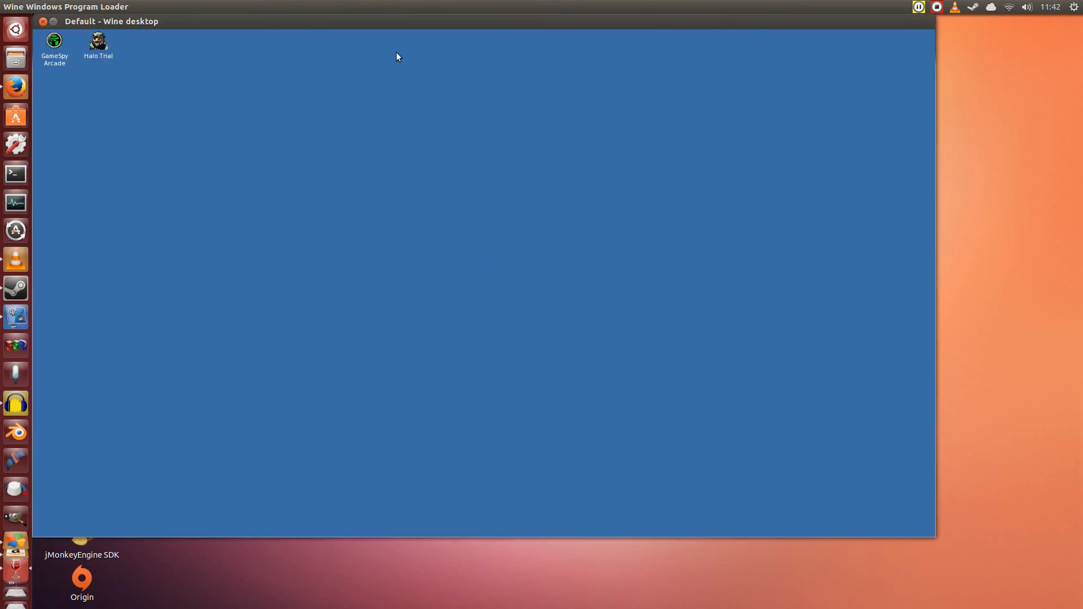
pyautogui.doubleClick(98, 42)
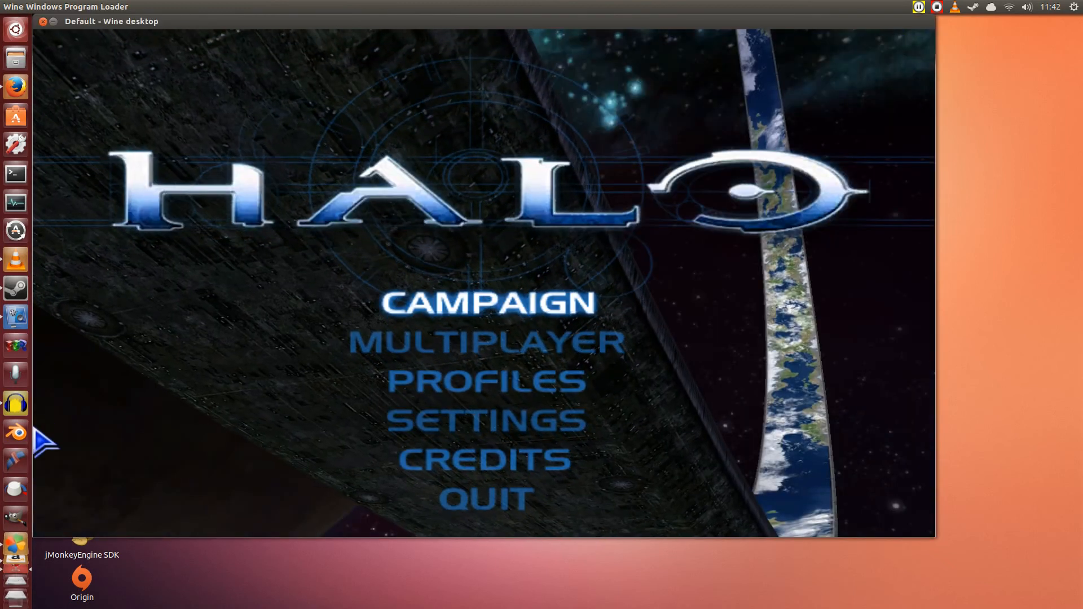
pyautogui.moveTo(501, 352)
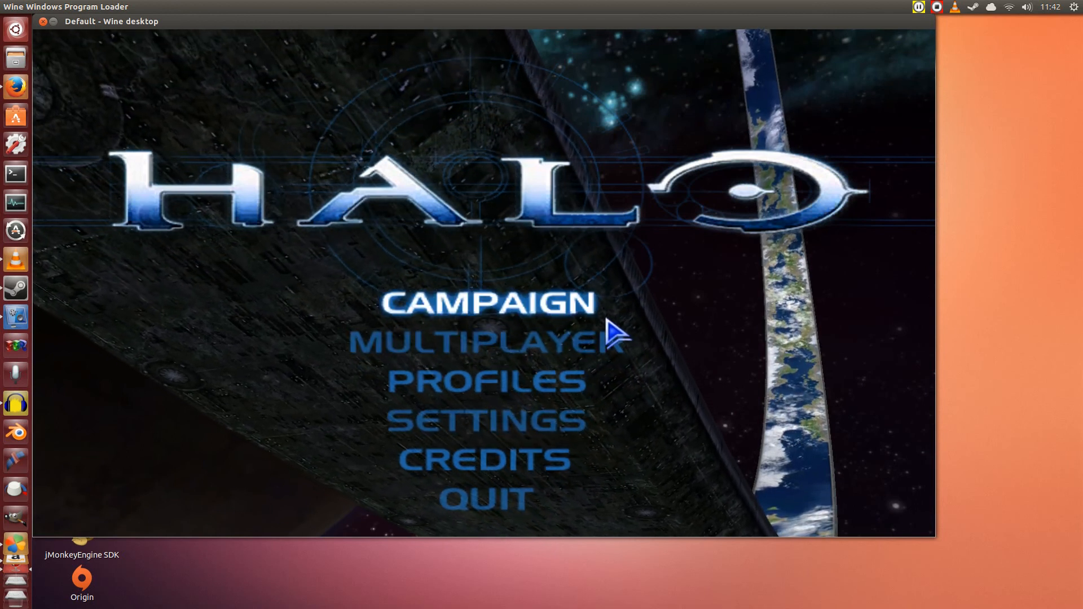
pyautogui.moveTo(548, 342)
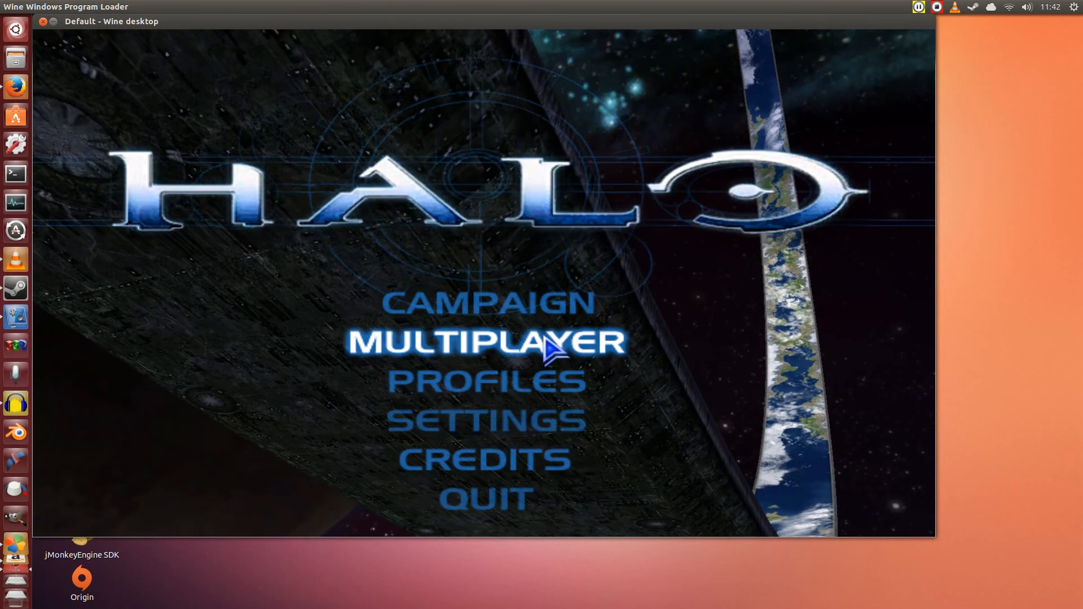
pyautogui.moveTo(494, 428)
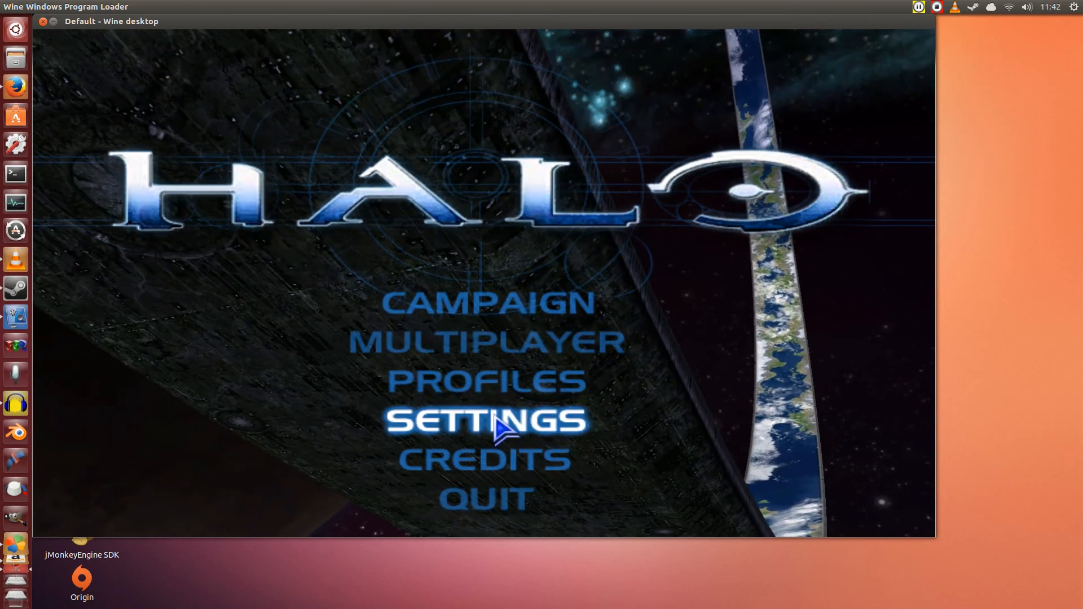
pyautogui.moveTo(663, 459)
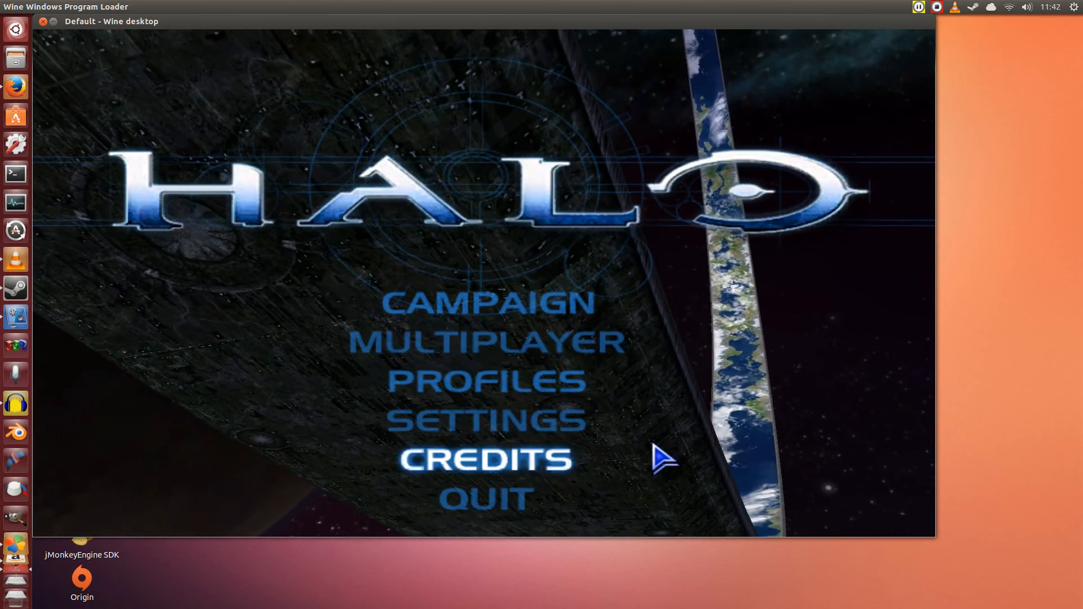
pyautogui.click(484, 498)
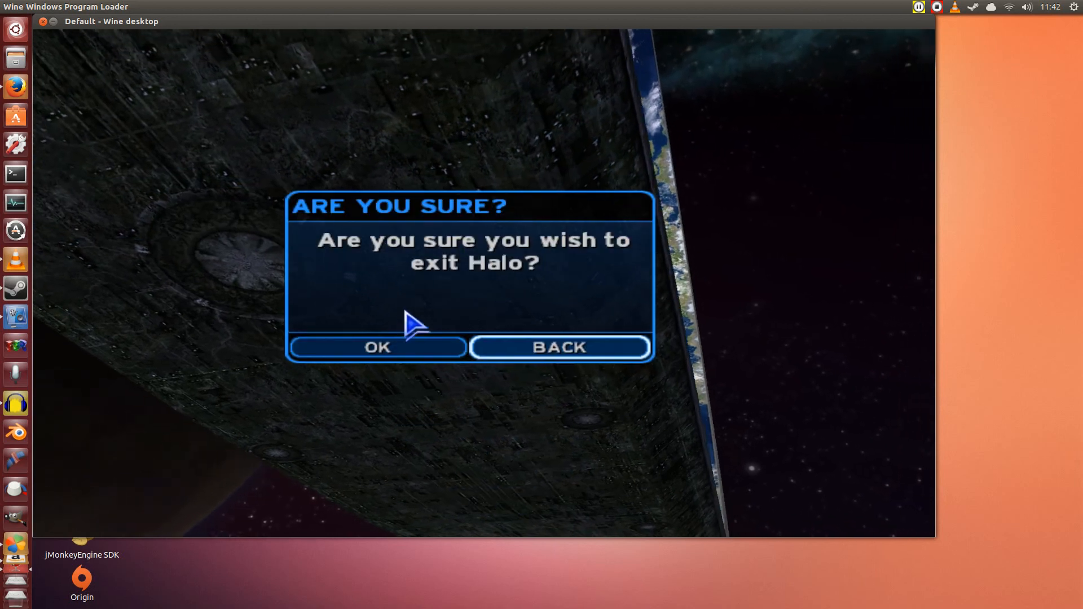
pyautogui.click(560, 347)
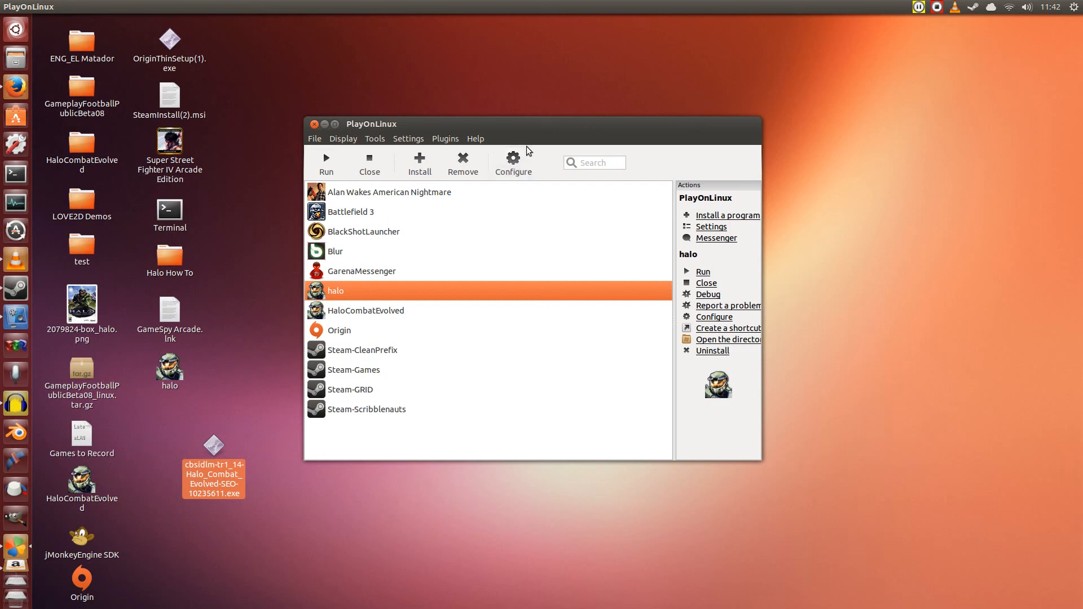
pyautogui.moveTo(355, 294)
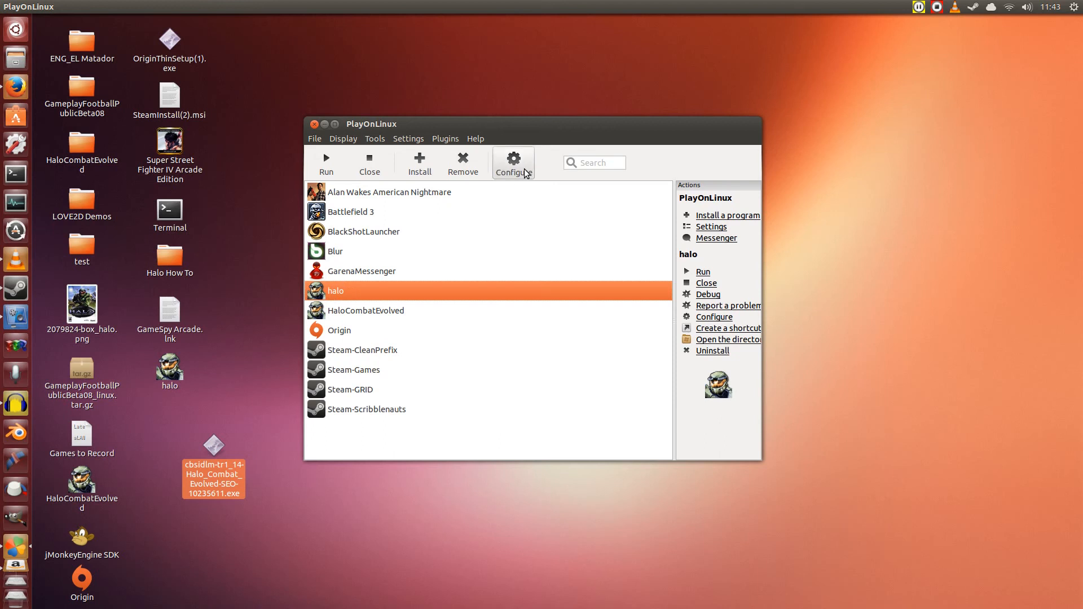
# Set halo's launch arguments to -vidmode 1920,1080,60 and close the configuration
pyautogui.click(513, 163)
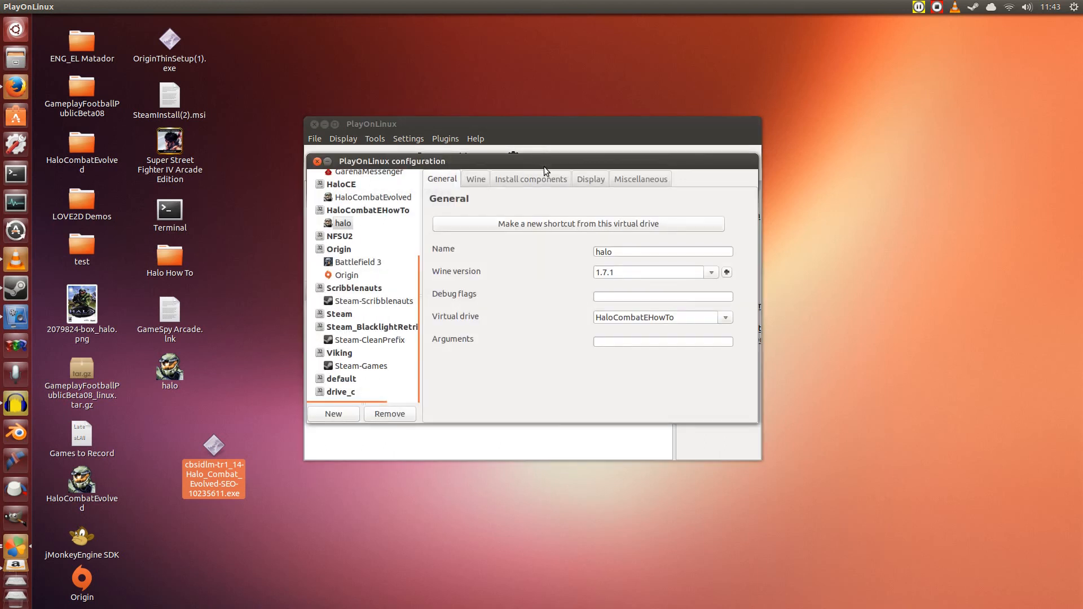
pyautogui.click(661, 341)
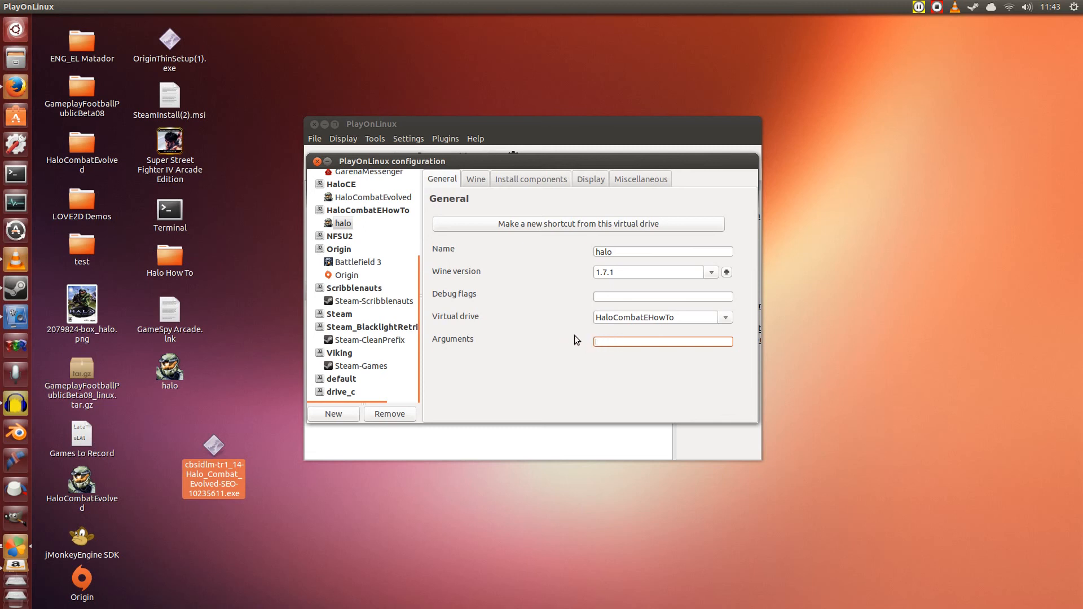
pyautogui.write('-')
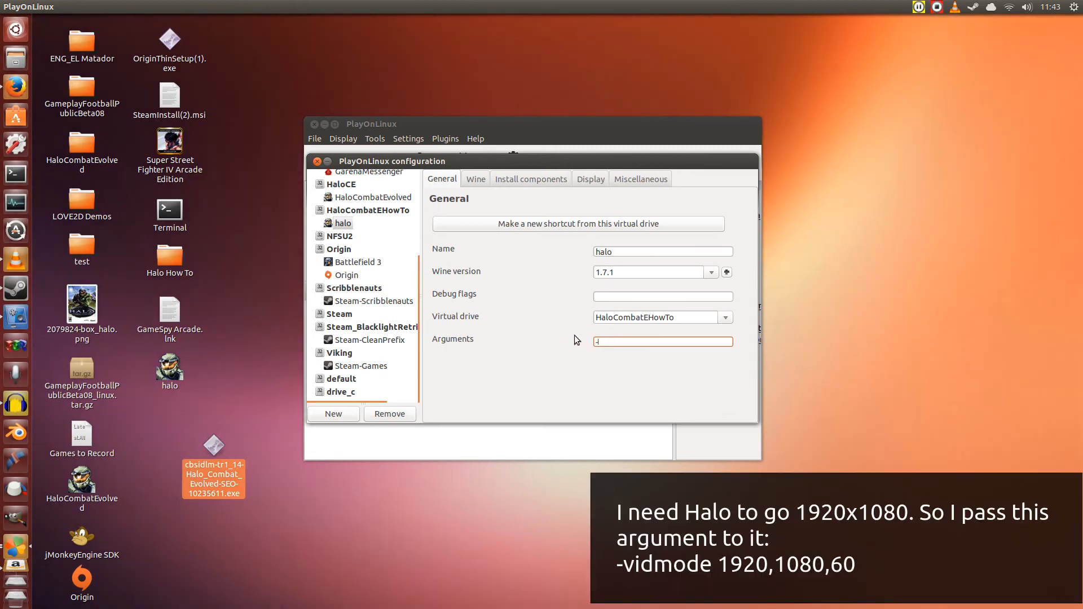
pyautogui.write('vi')
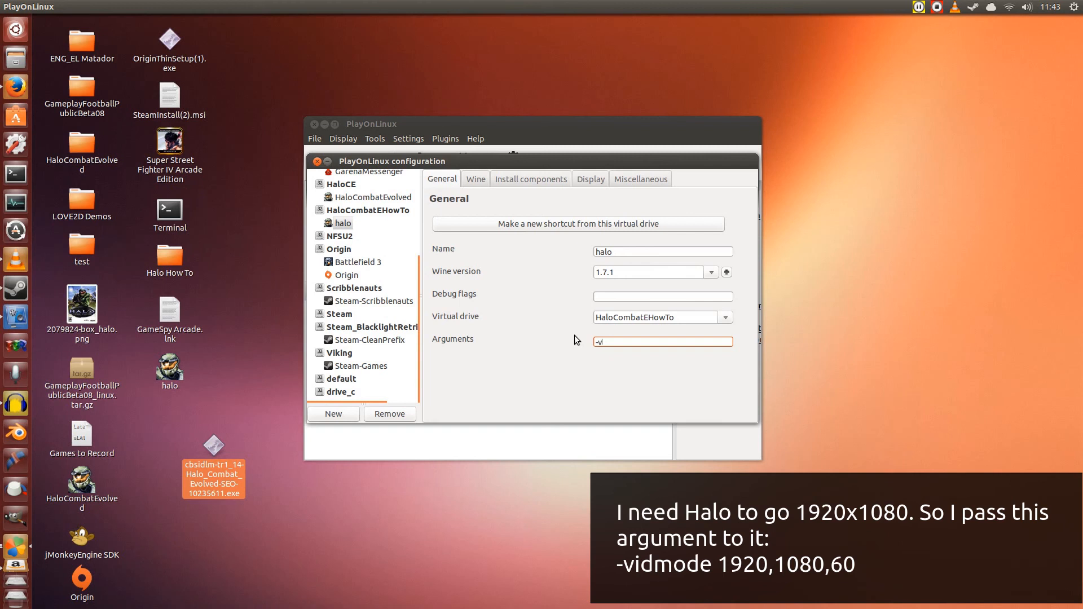
pyautogui.write('-vidmode')
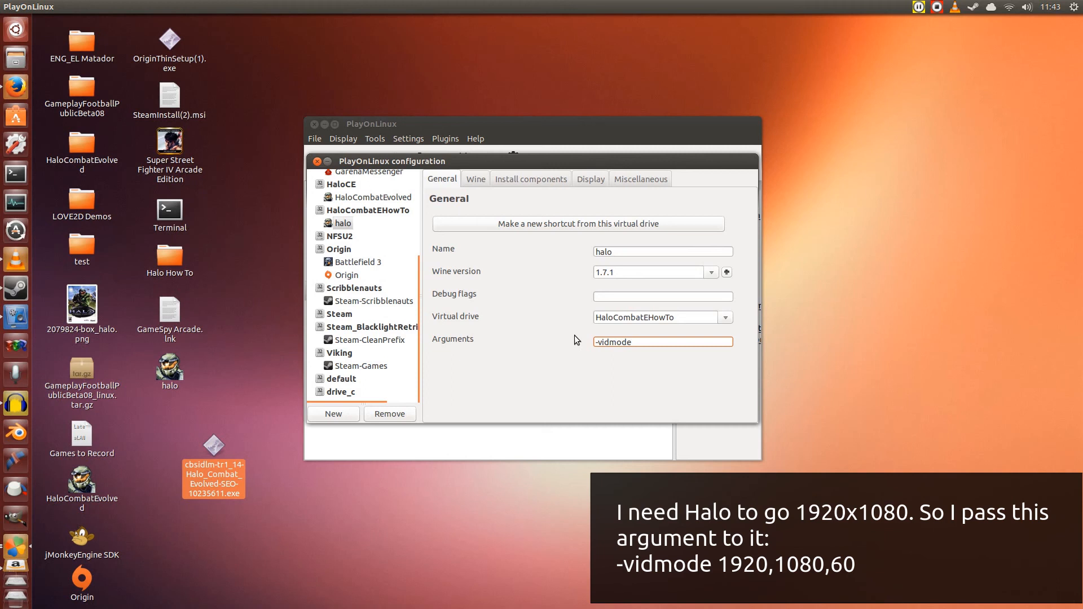
pyautogui.write('1920')
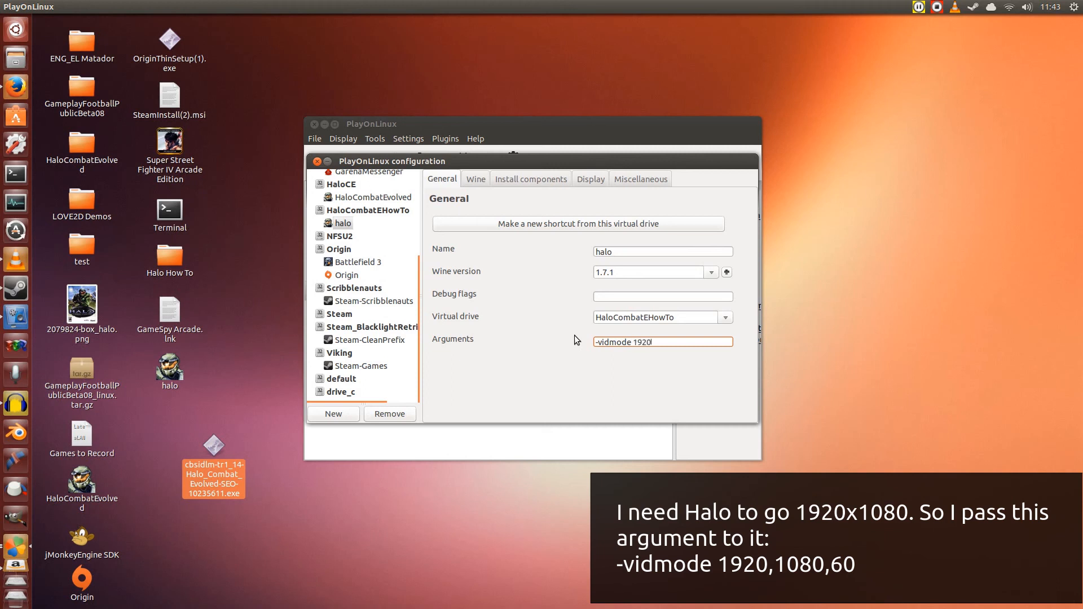
pyautogui.write(',')
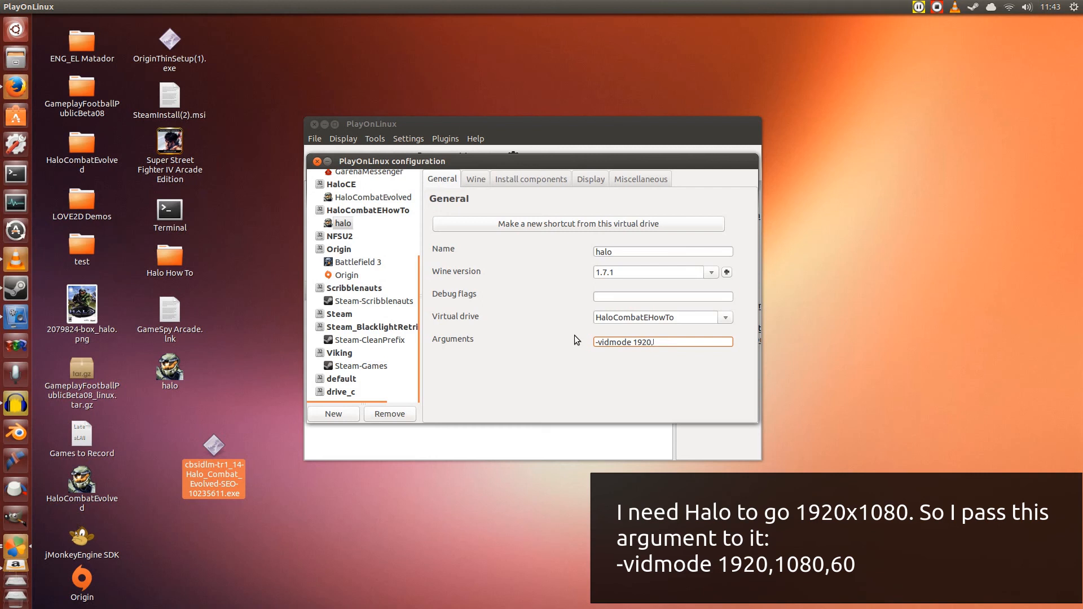
pyautogui.write('1080')
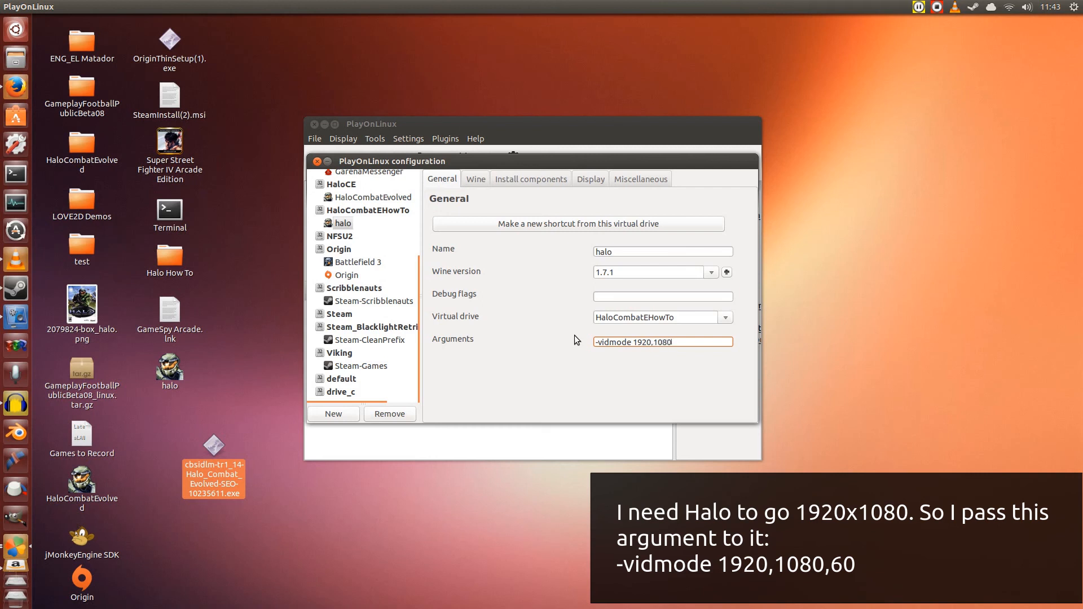
pyautogui.write(',60')
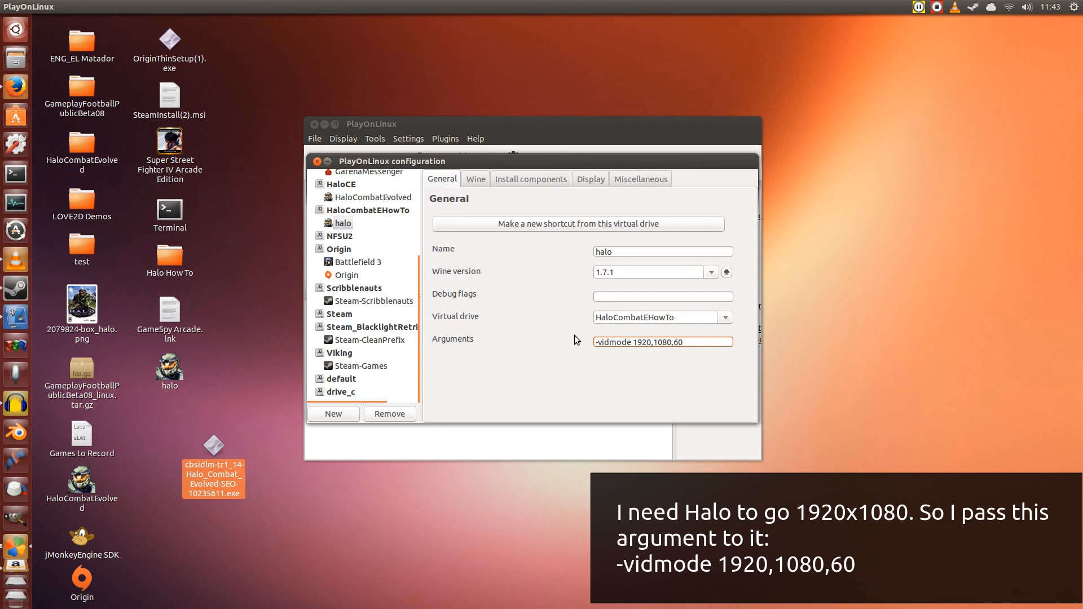
pyautogui.click(663, 341)
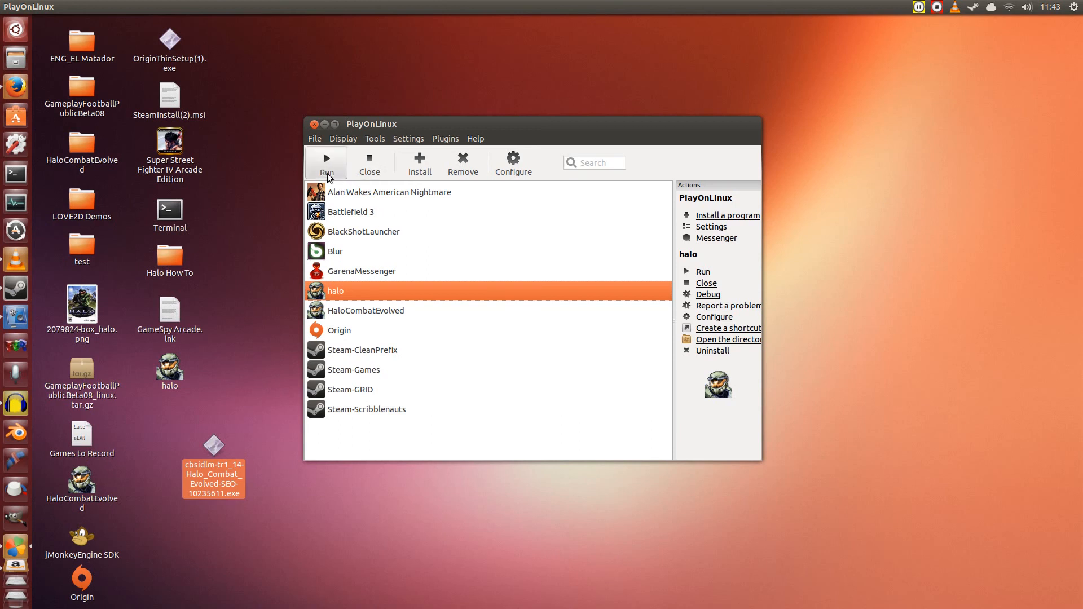
# Run halo past the improper-exit warning to the main menu, then quit
pyautogui.click(325, 164)
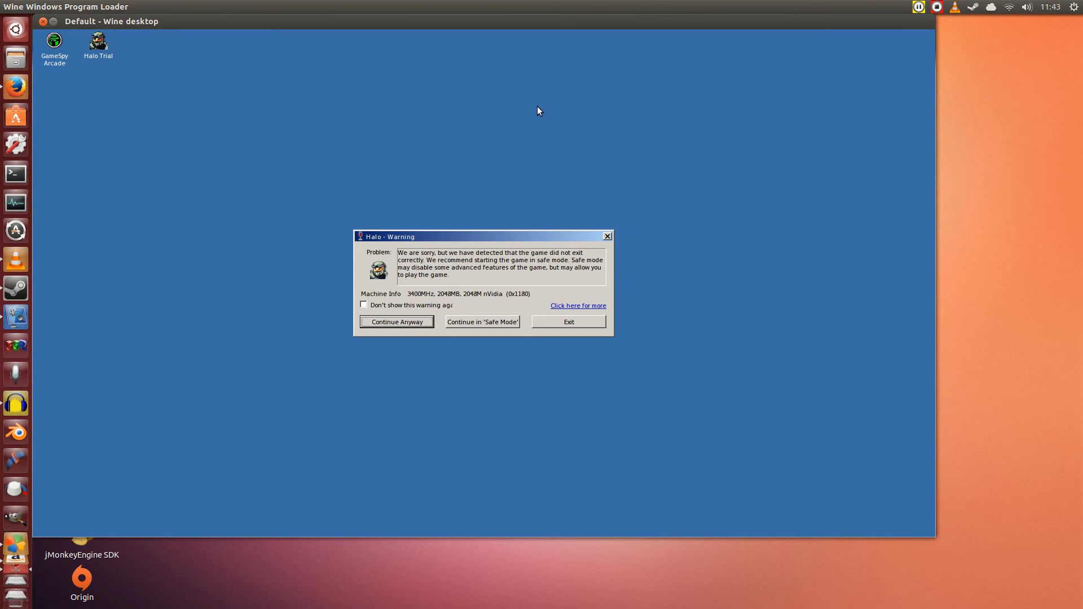
pyautogui.moveTo(467, 264)
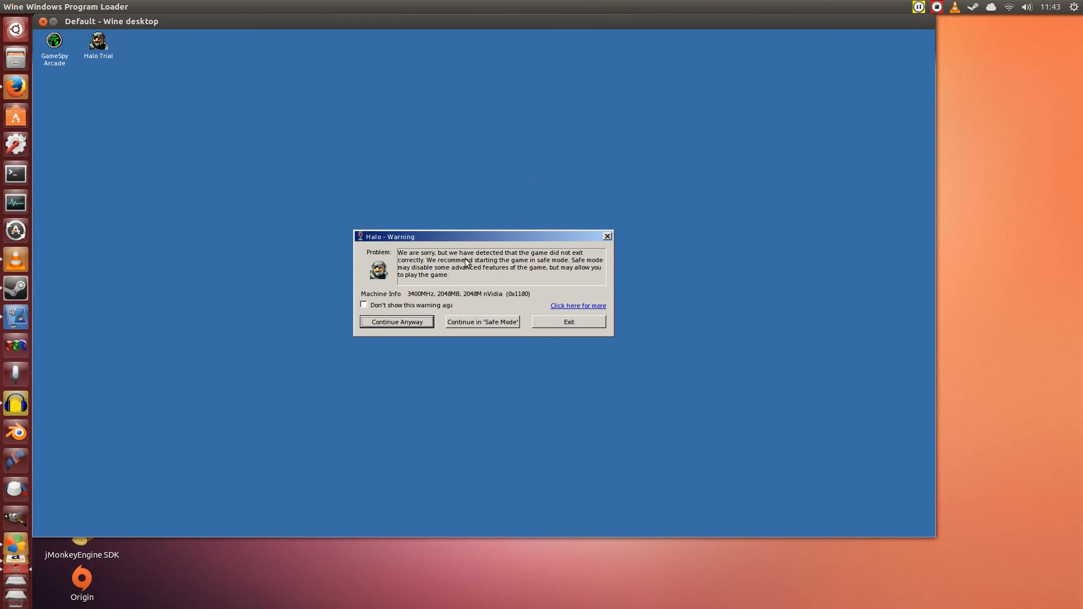
pyautogui.moveTo(461, 276)
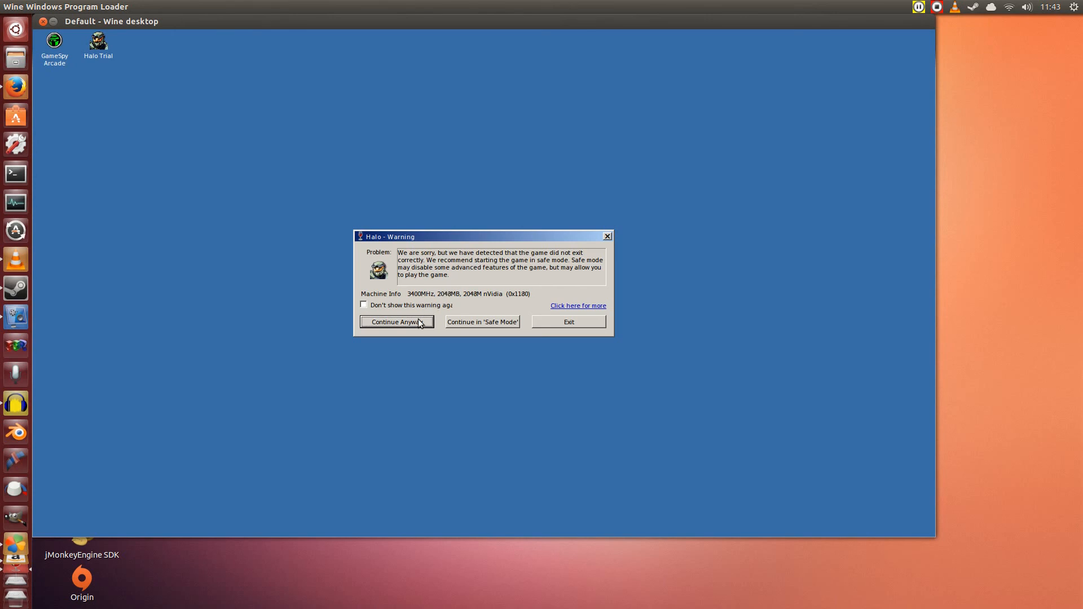
pyautogui.click(397, 322)
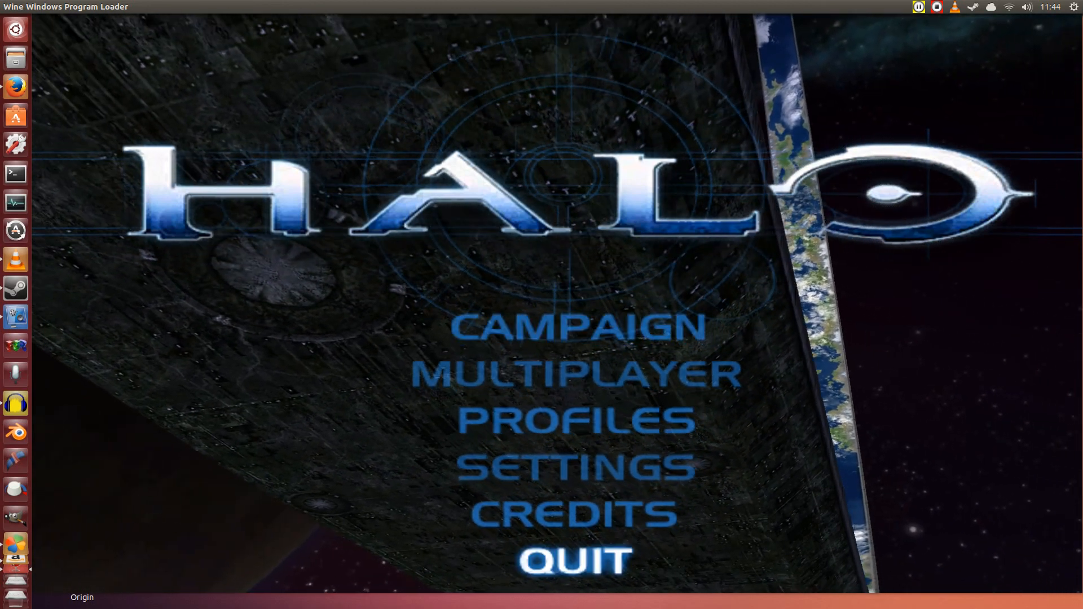
pyautogui.click(573, 558)
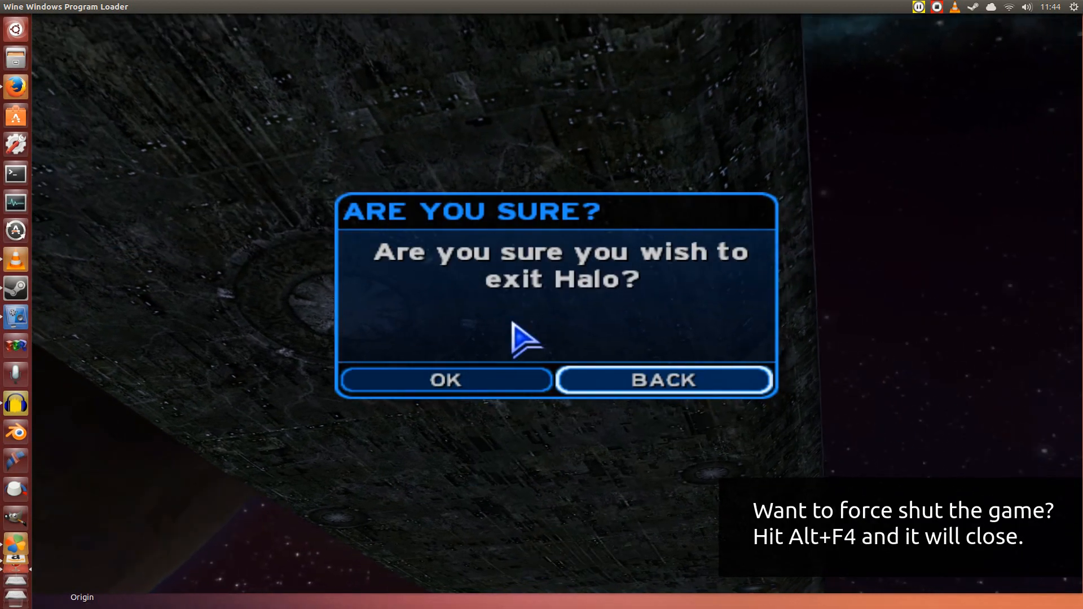
pyautogui.click(663, 380)
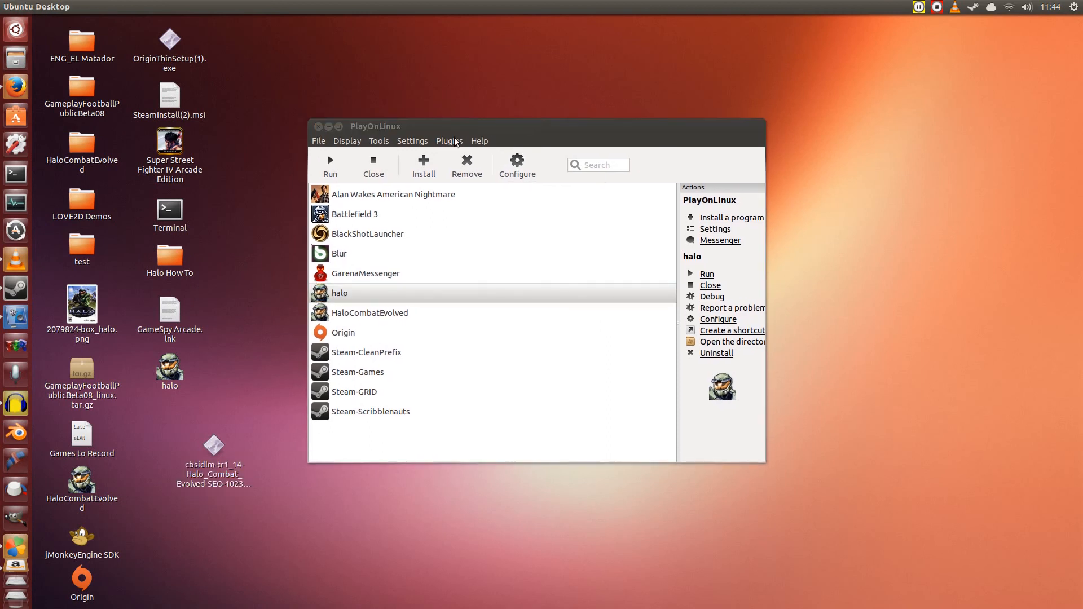
# Open Configure Wine from the halo program's Wine settings tab
pyautogui.click(339, 293)
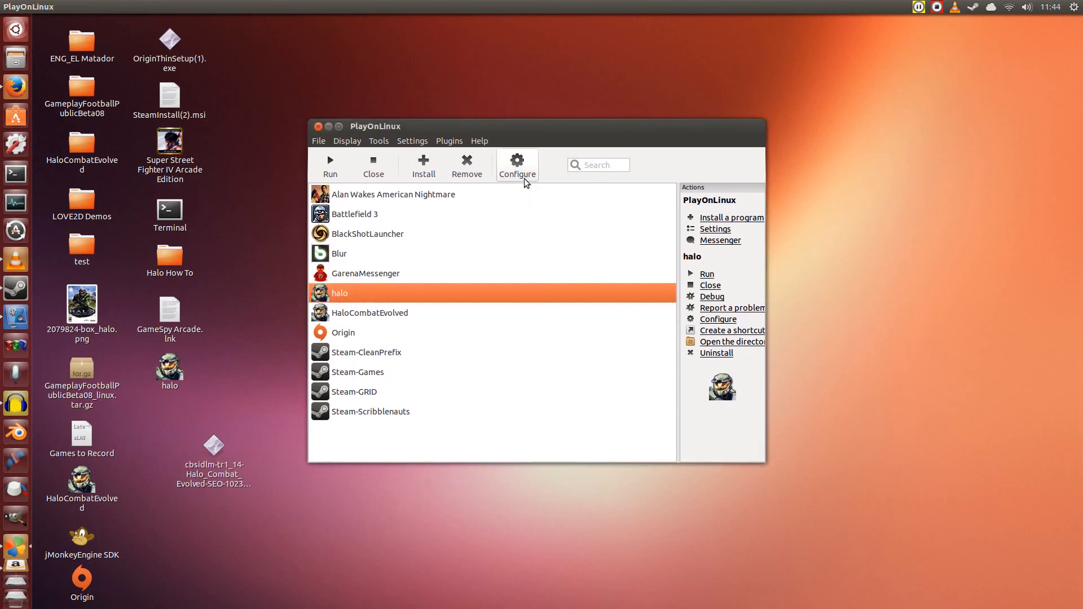
pyautogui.click(517, 166)
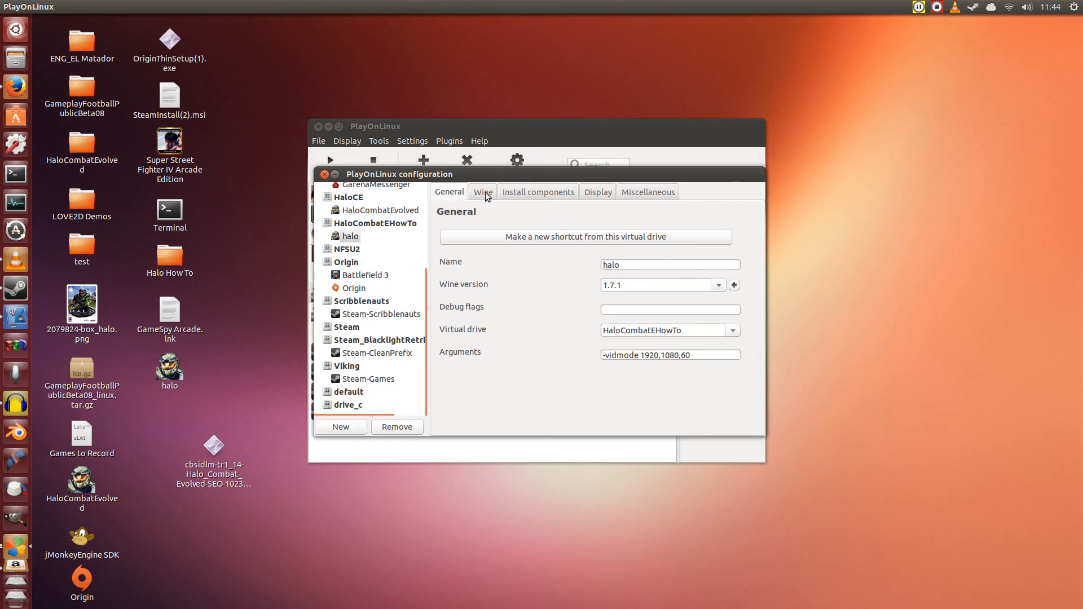
pyautogui.click(482, 192)
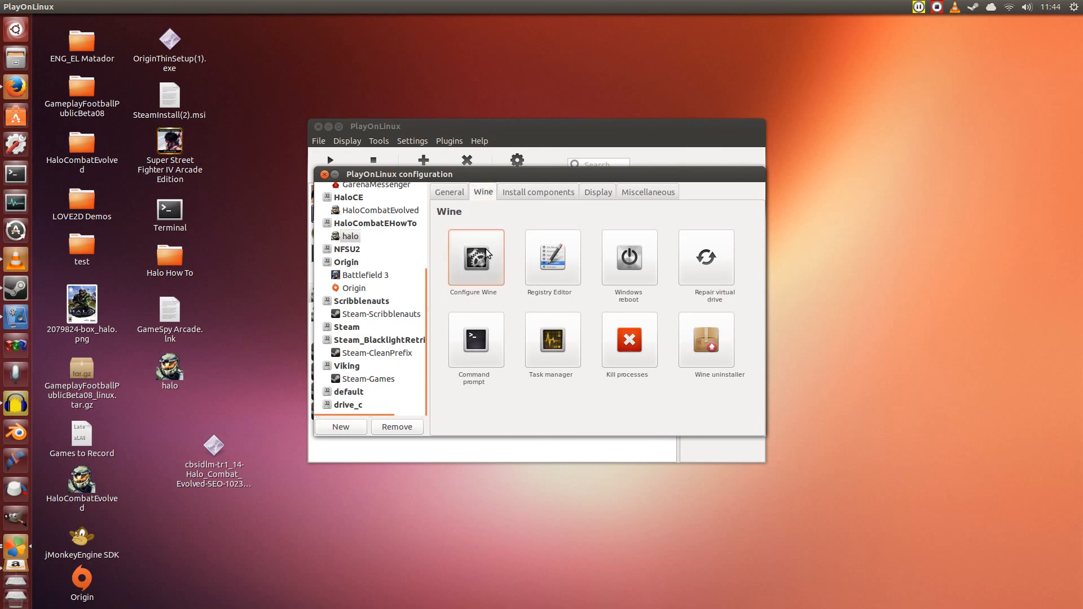
pyautogui.click(474, 257)
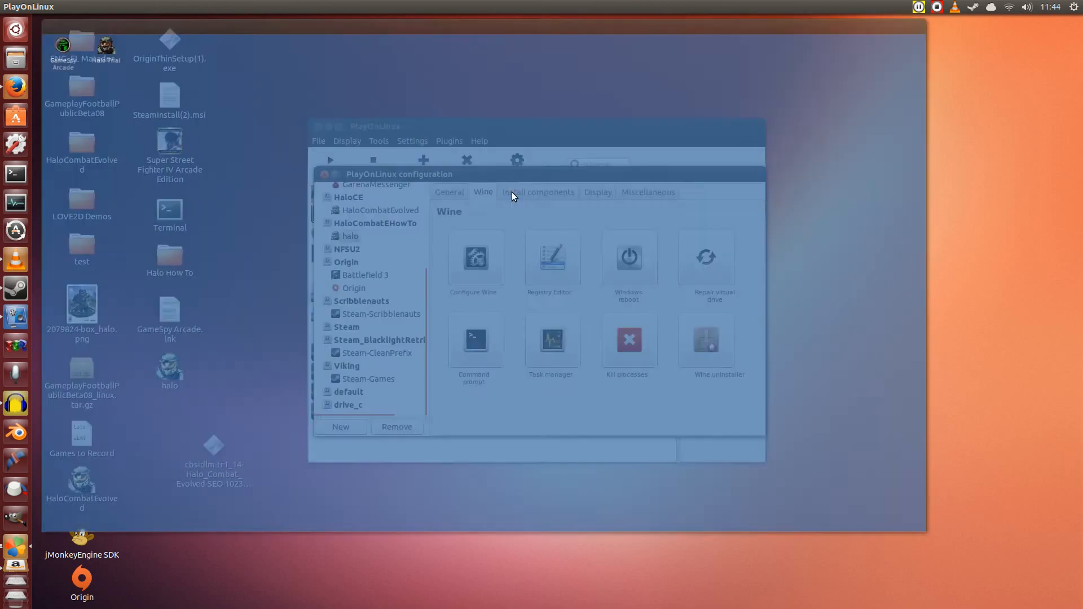
# Set the Wine virtual desktop size to 1920 x 1080, then apply and save
pyautogui.click(473, 259)
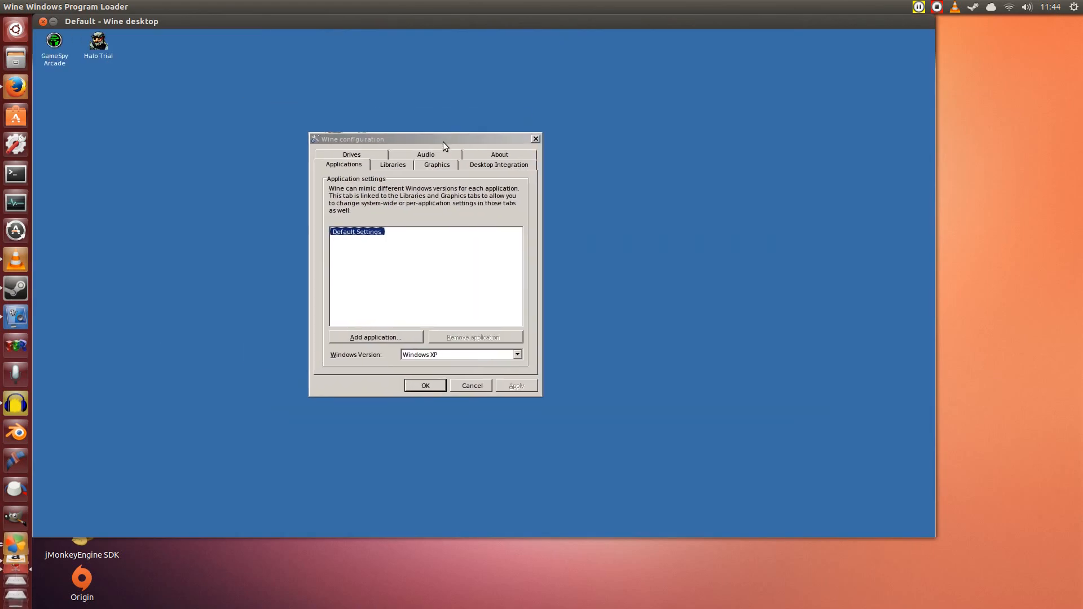
pyautogui.click(436, 164)
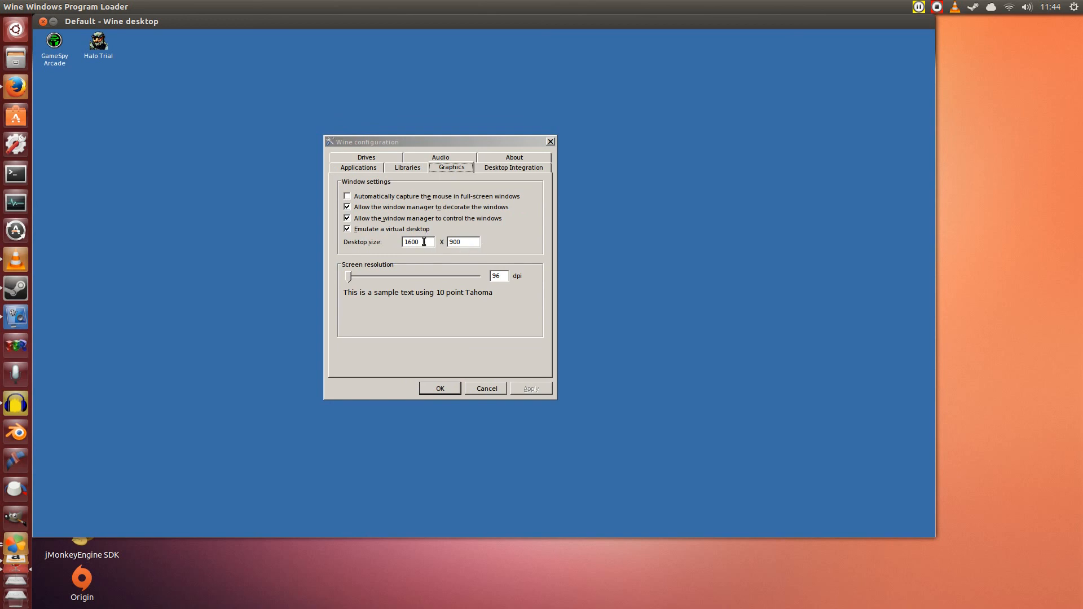
pyautogui.write('192')
pyautogui.write('1080')
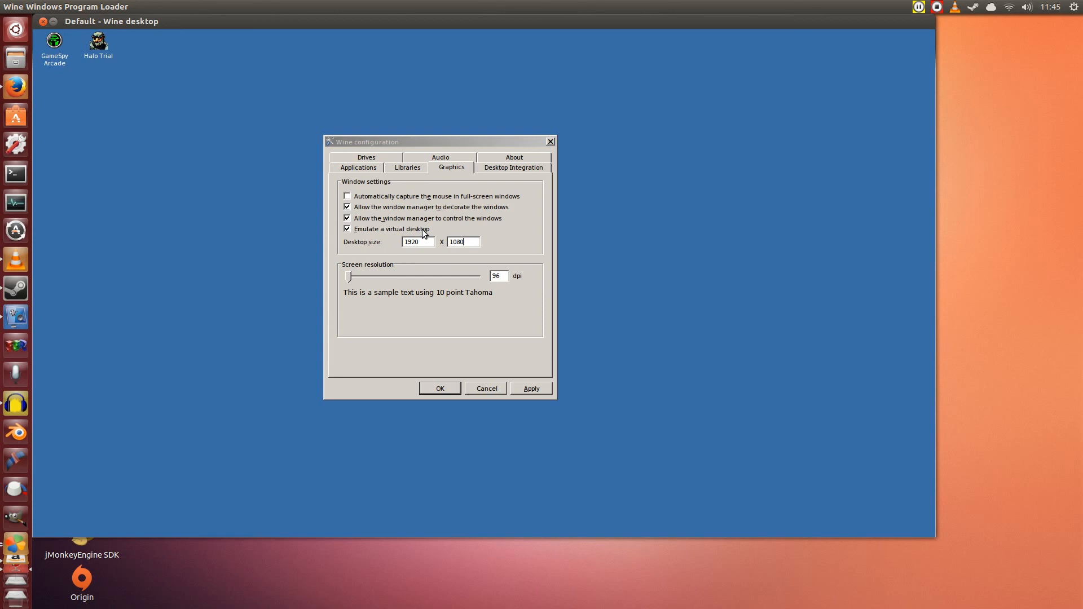
pyautogui.moveTo(525, 305)
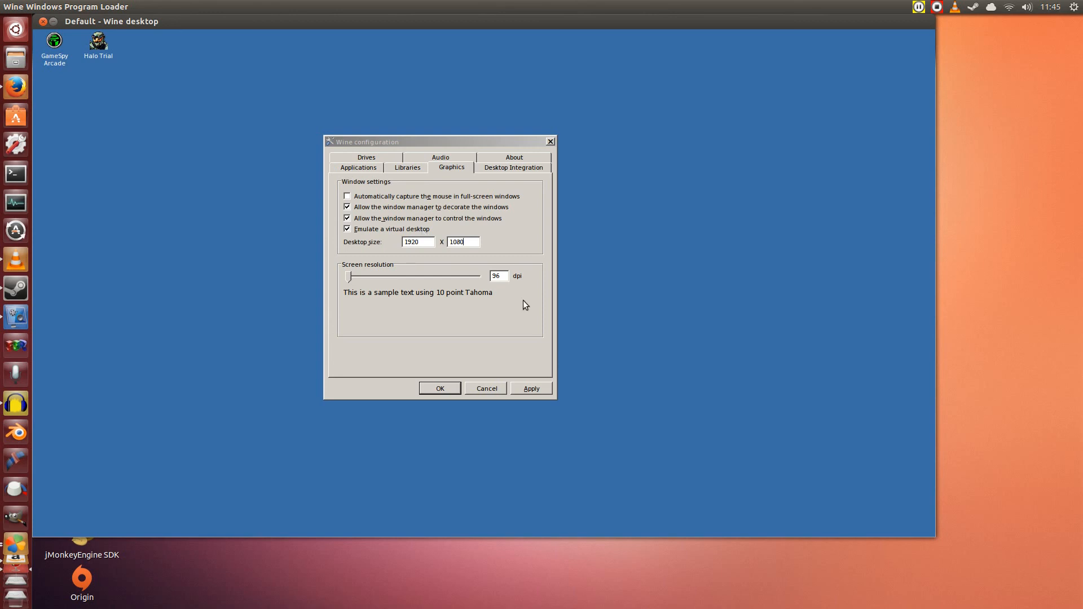
pyautogui.click(439, 388)
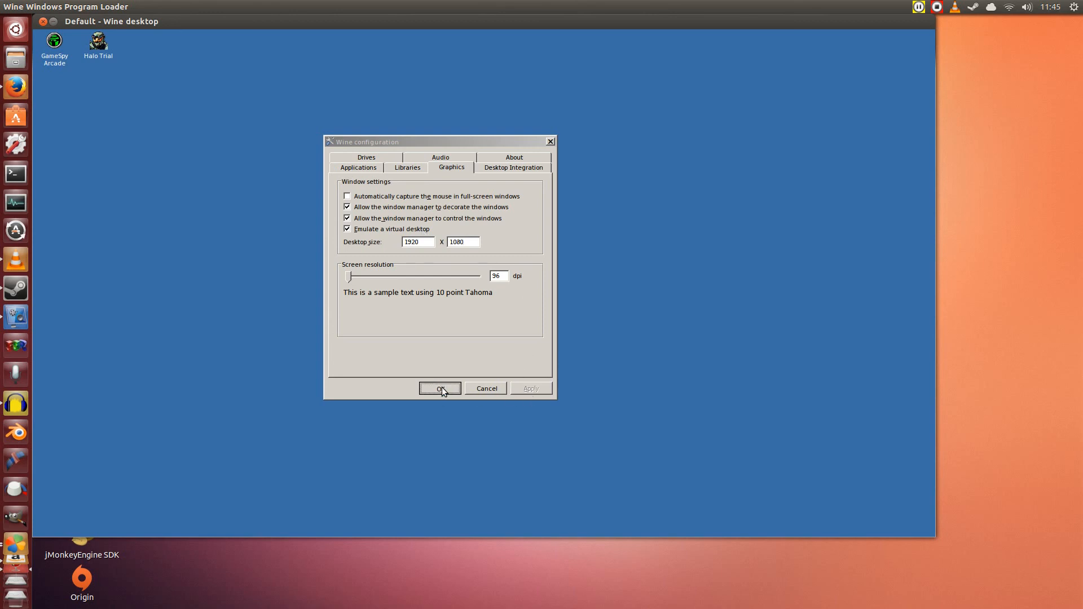
pyautogui.click(440, 388)
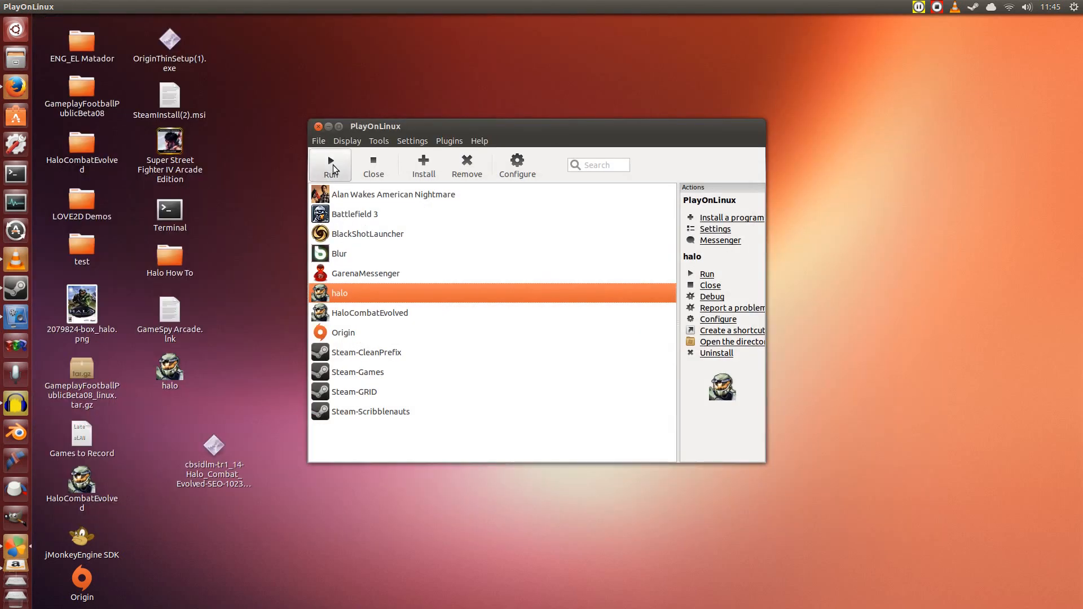
pyautogui.moveTo(348, 181)
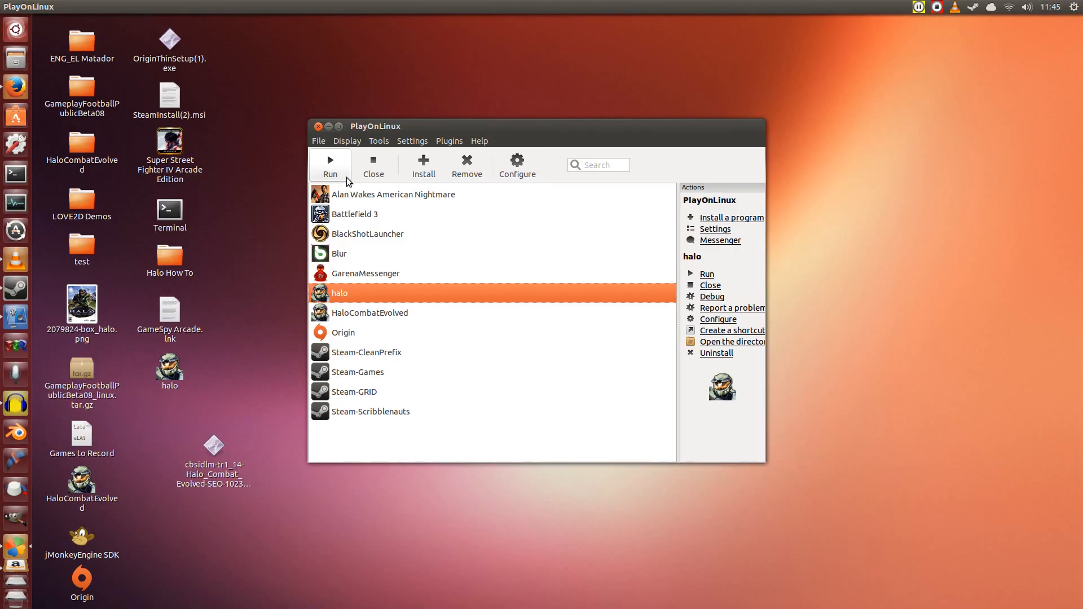
# Relaunch halo at 1920x1080 past the warning, then quit from the main menu
pyautogui.click(329, 165)
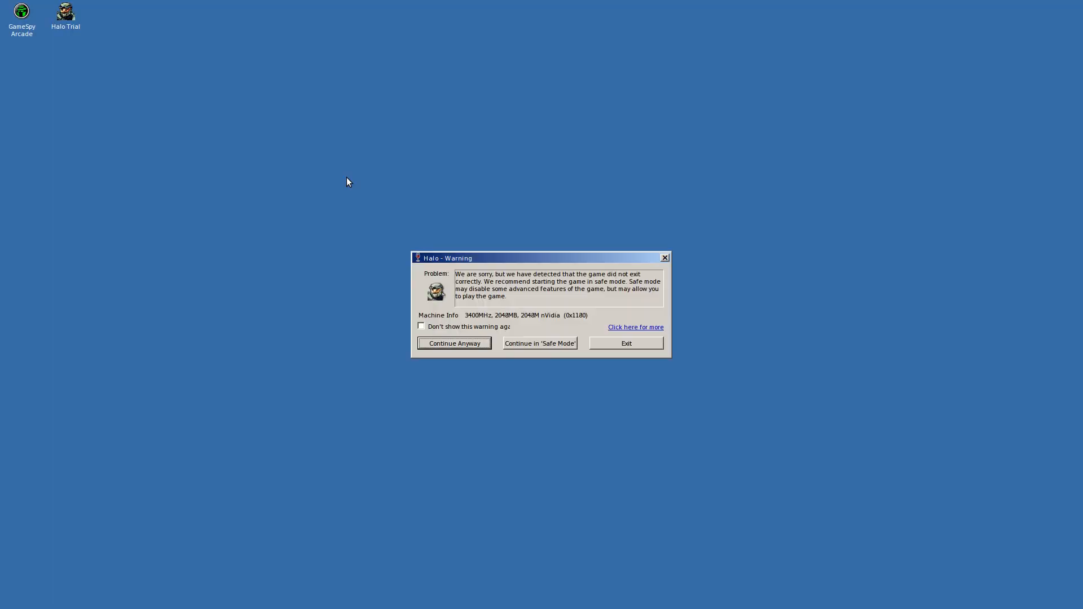
pyautogui.moveTo(503, 295)
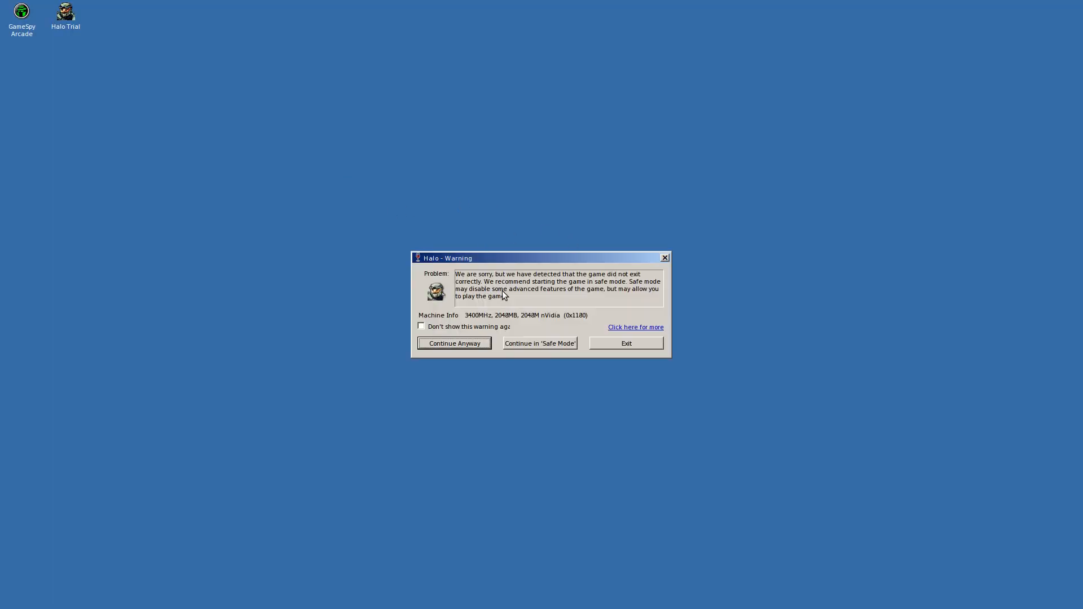
pyautogui.moveTo(525, 302)
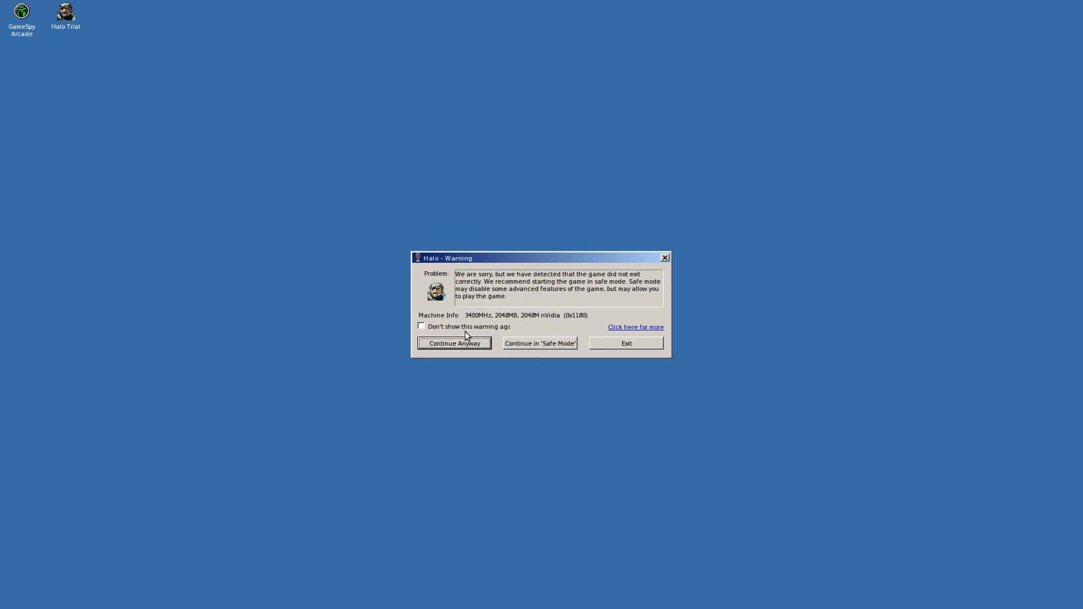
pyautogui.moveTo(474, 343)
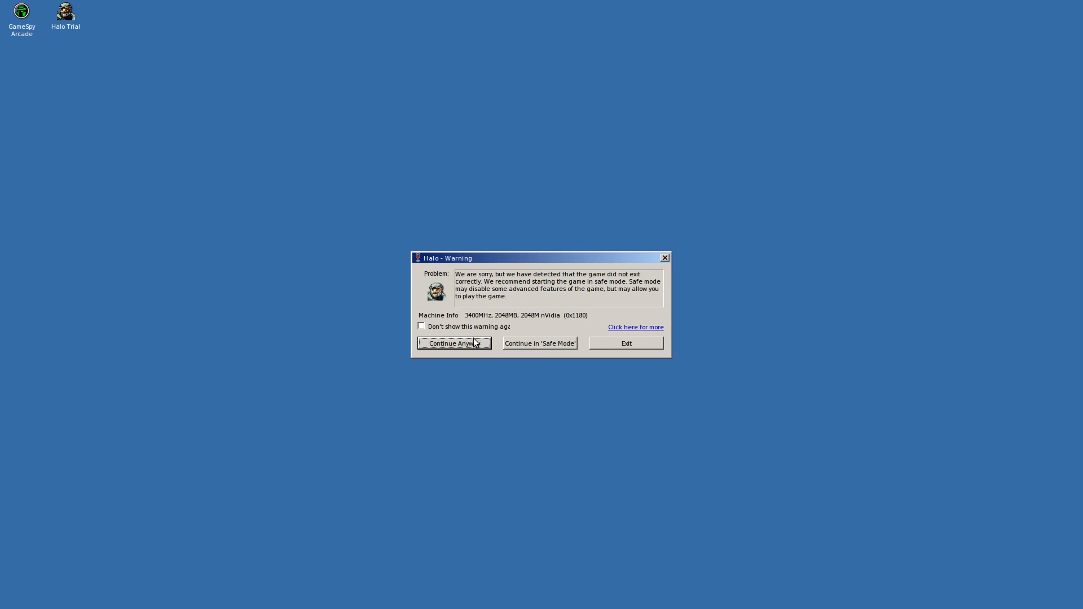
pyautogui.click(453, 344)
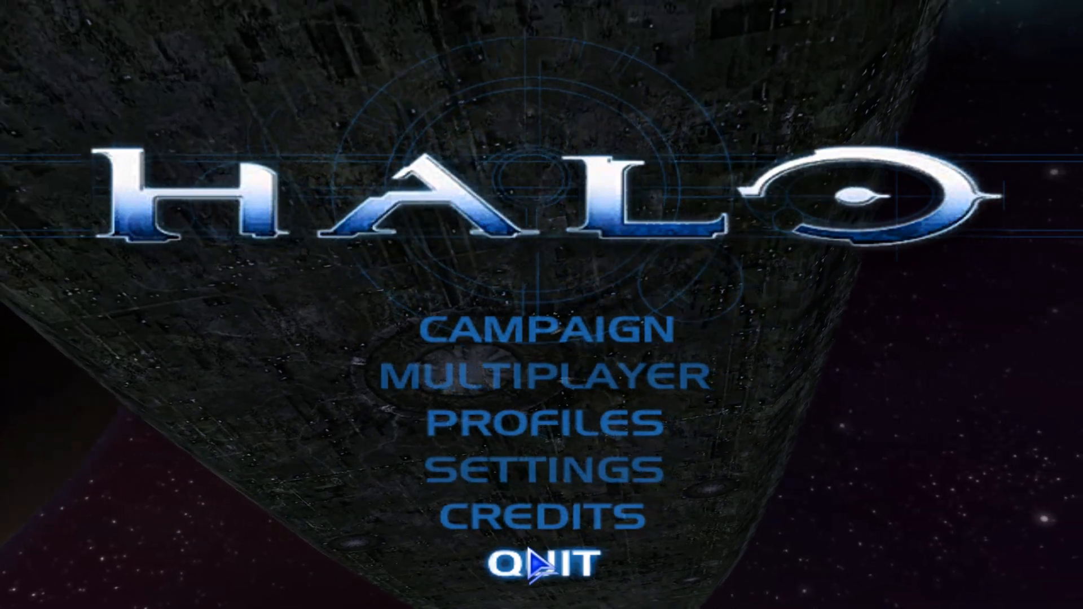
pyautogui.click(544, 558)
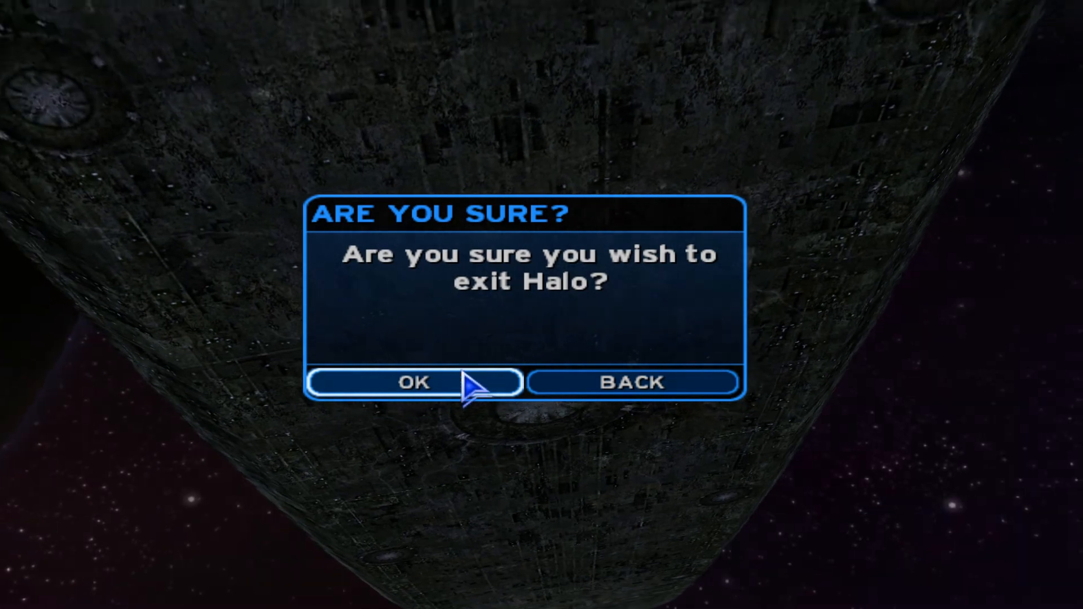
pyautogui.click(413, 382)
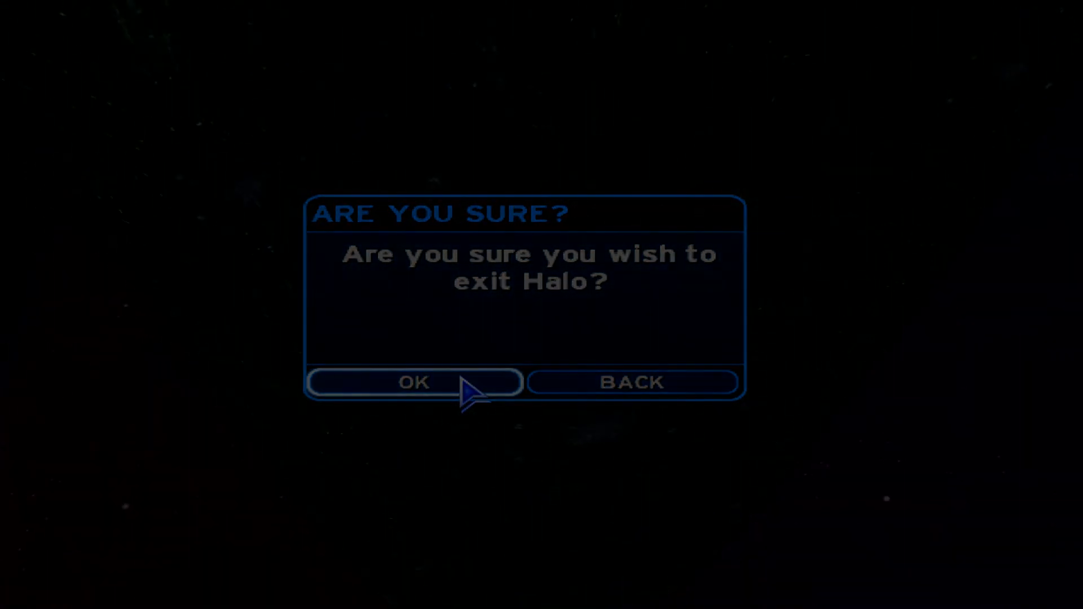